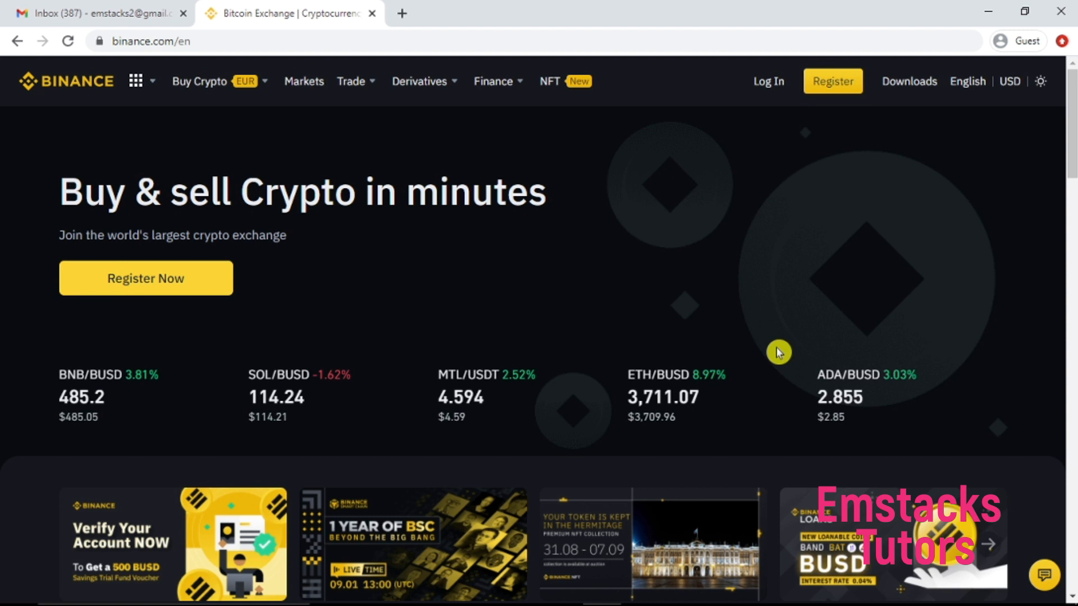
mouse_move(785, 356)
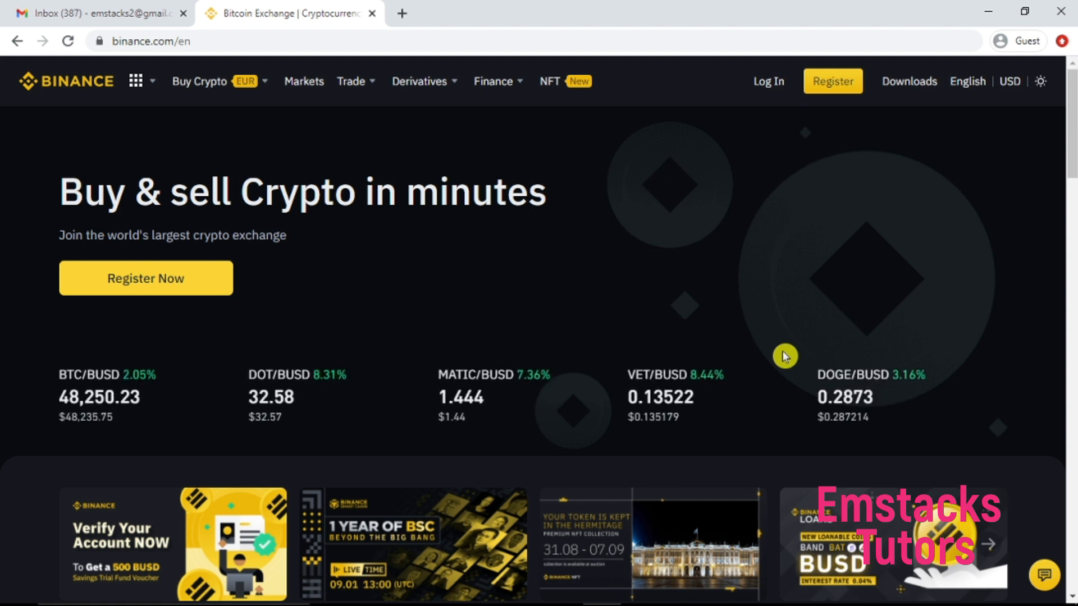
mouse_move(1069, 178)
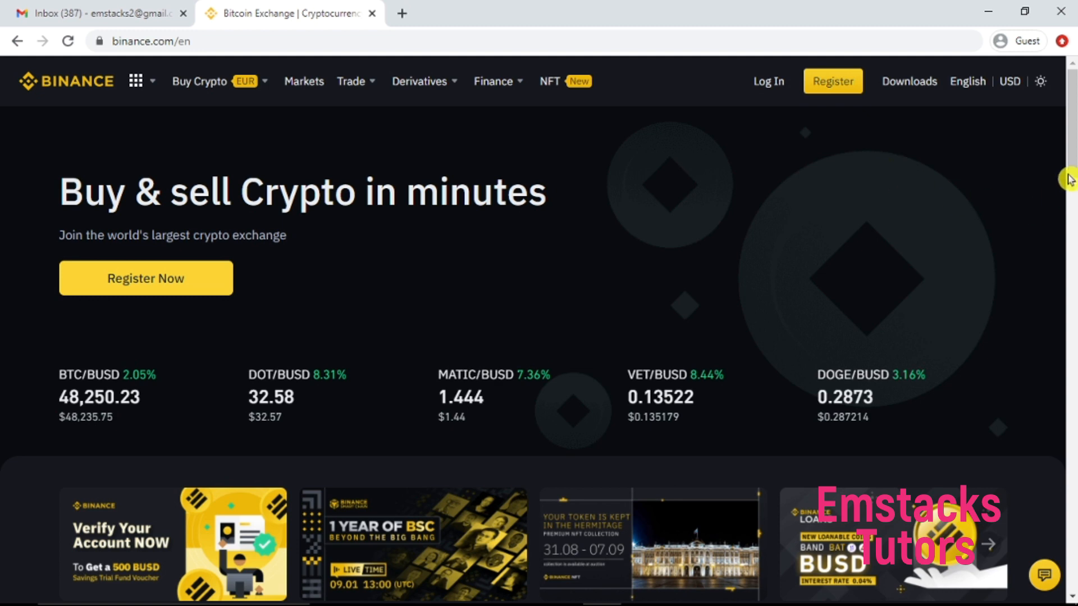
Step: Browse the home page, then view the Products overview and the Trade menu's ways to trade
scroll("down", 3)
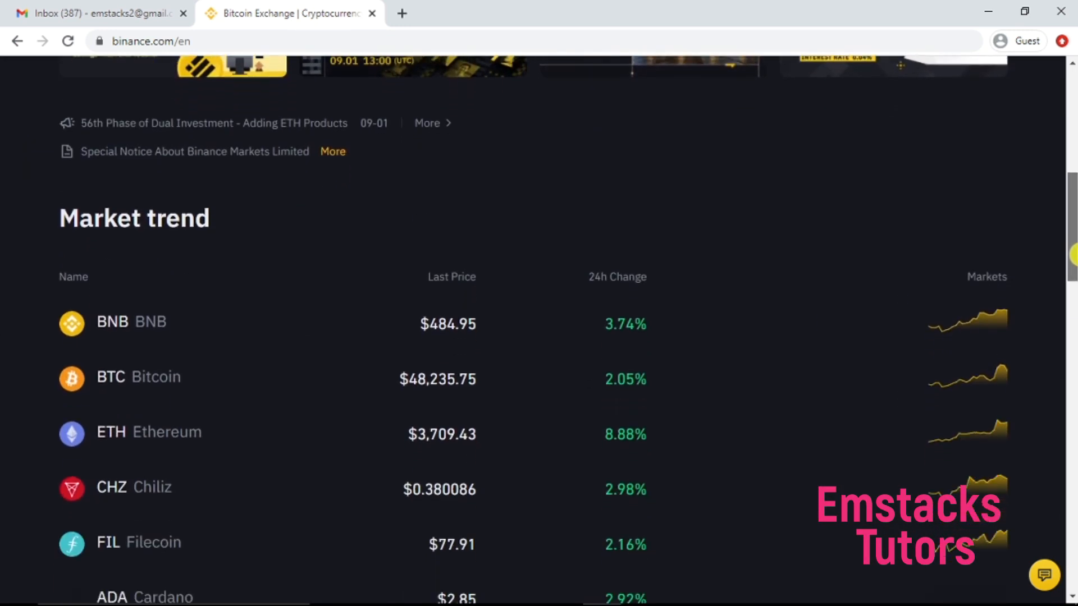
scroll("down", 3)
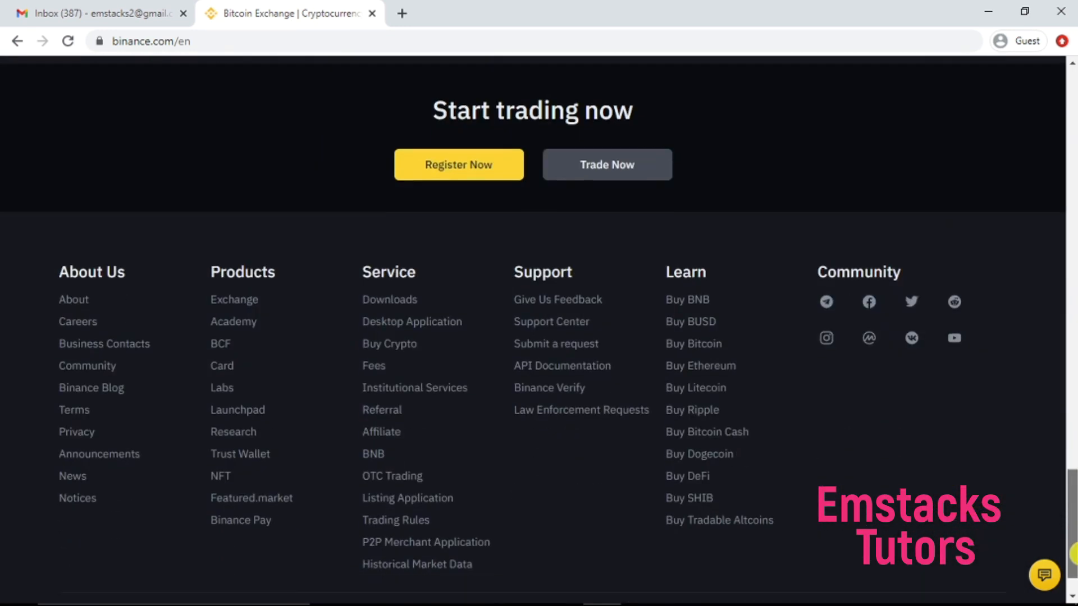
scroll("down", 3)
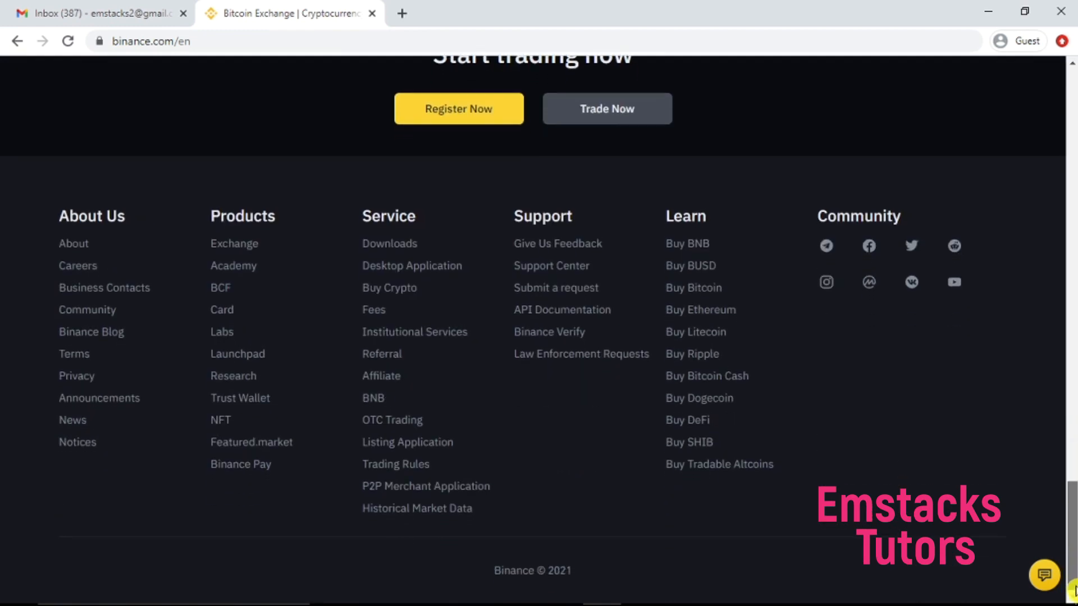
scroll("up", 3)
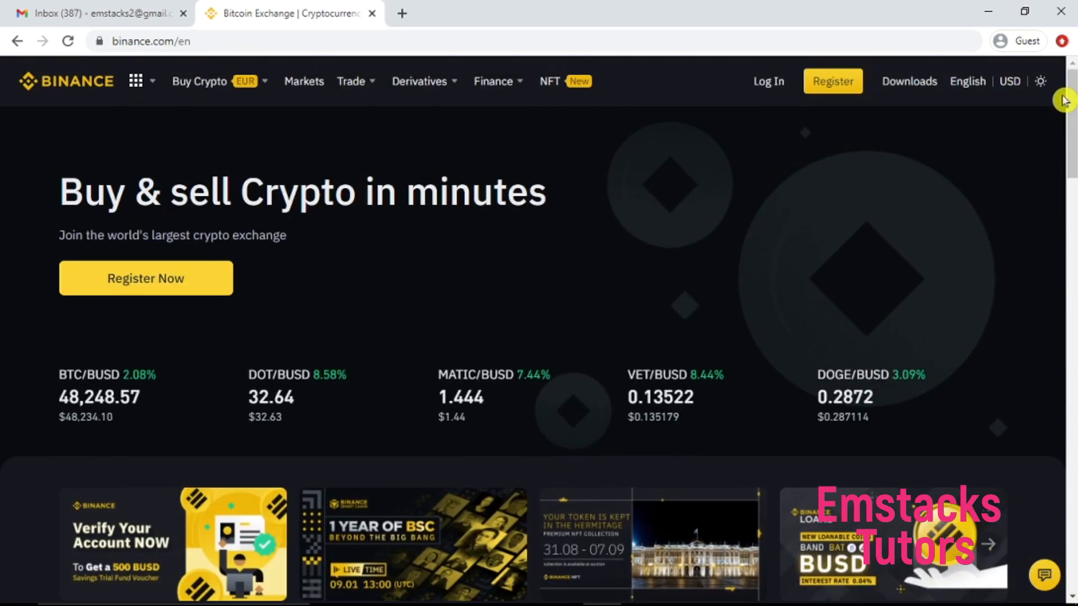
mouse_move(1035, 126)
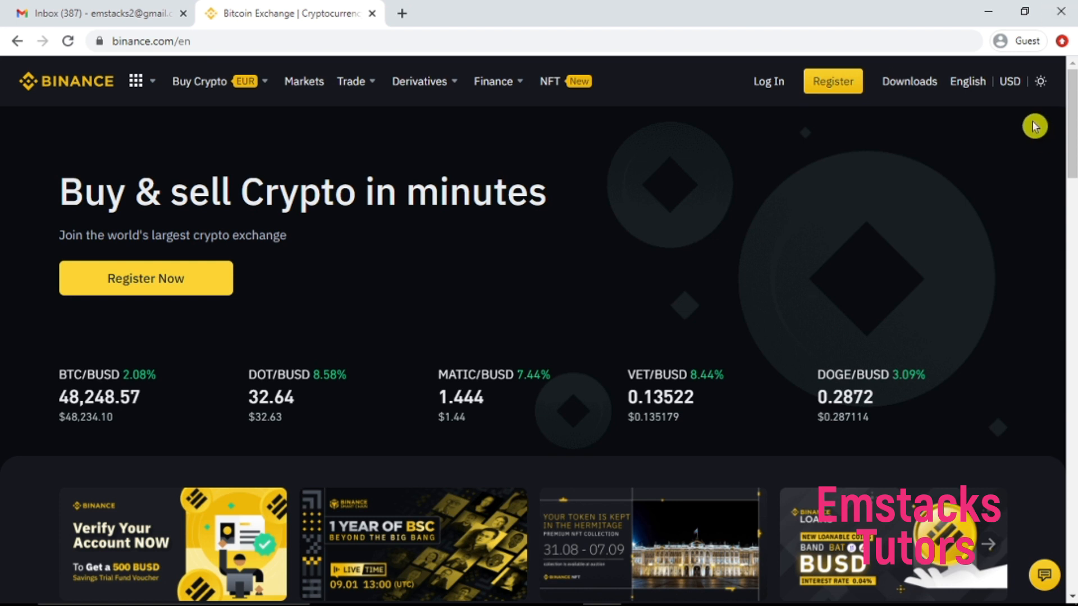
left_click(136, 81)
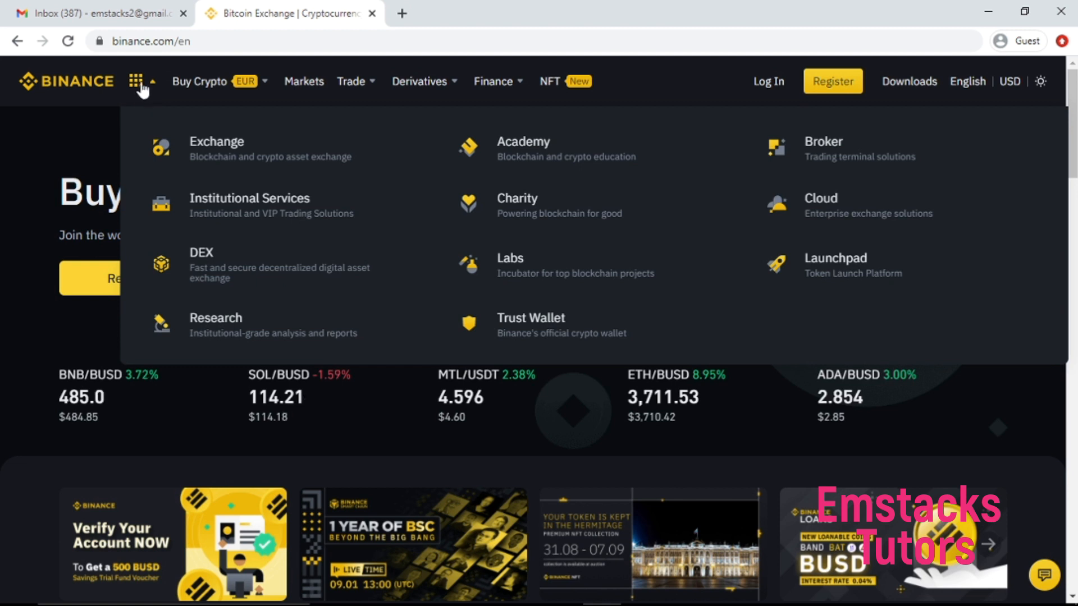
mouse_move(237, 149)
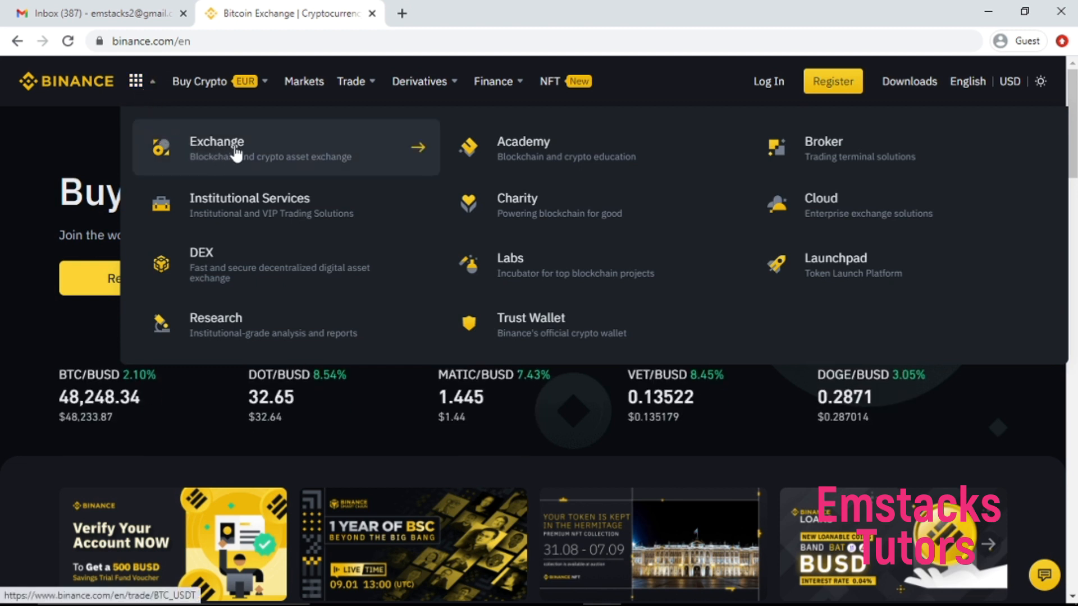
mouse_move(234, 164)
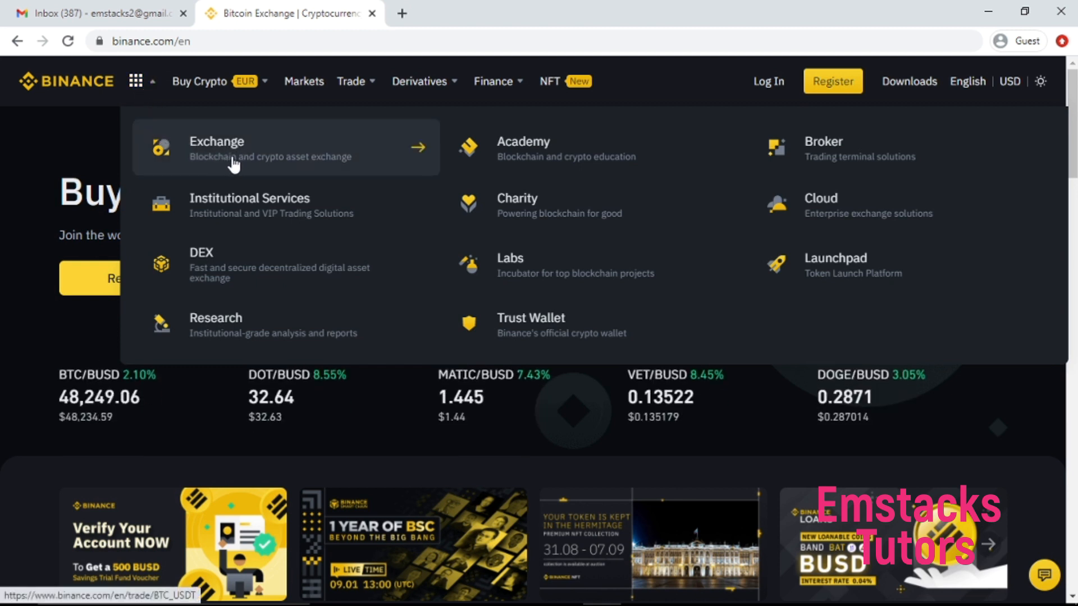
mouse_move(249, 204)
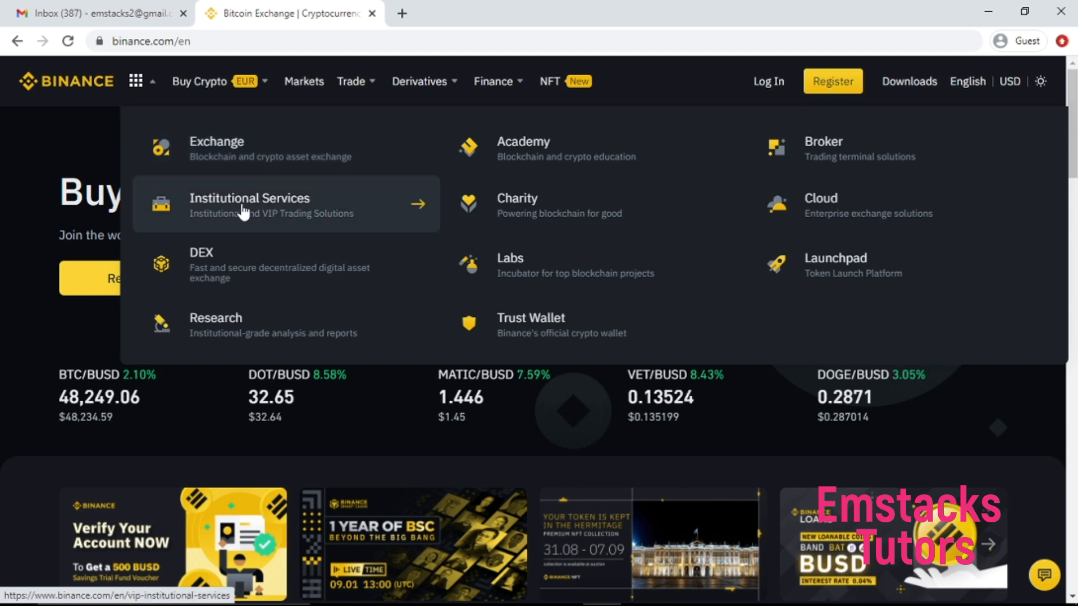
mouse_move(269, 268)
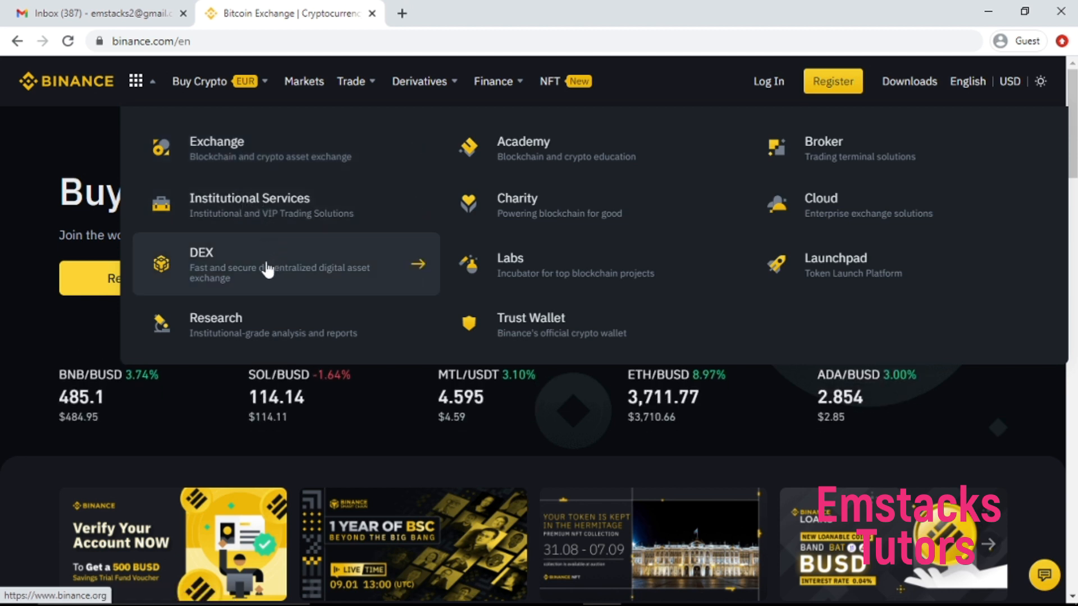
mouse_move(329, 288)
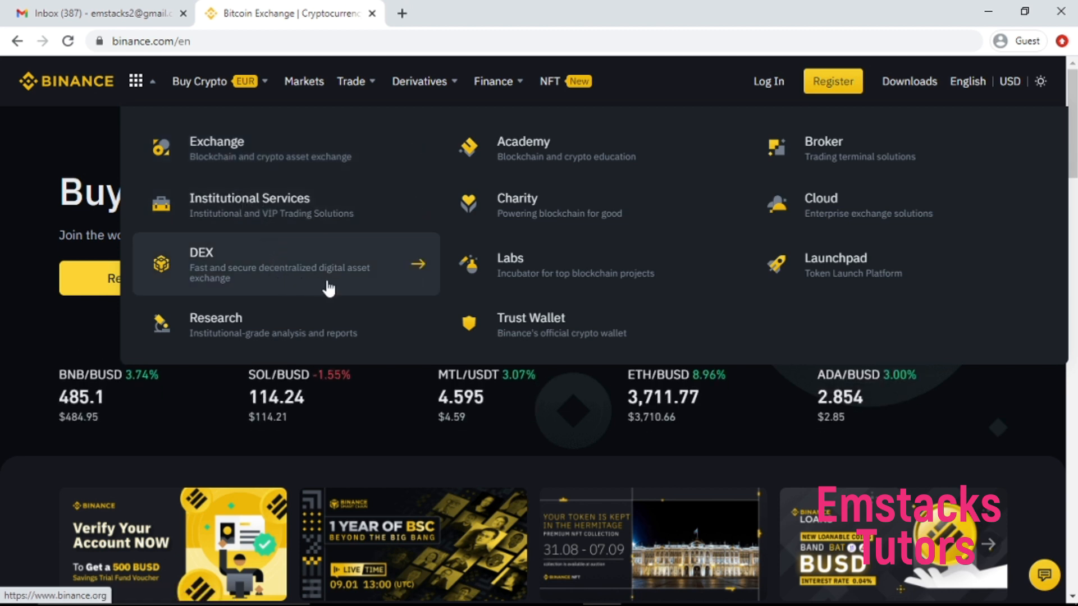
mouse_move(377, 326)
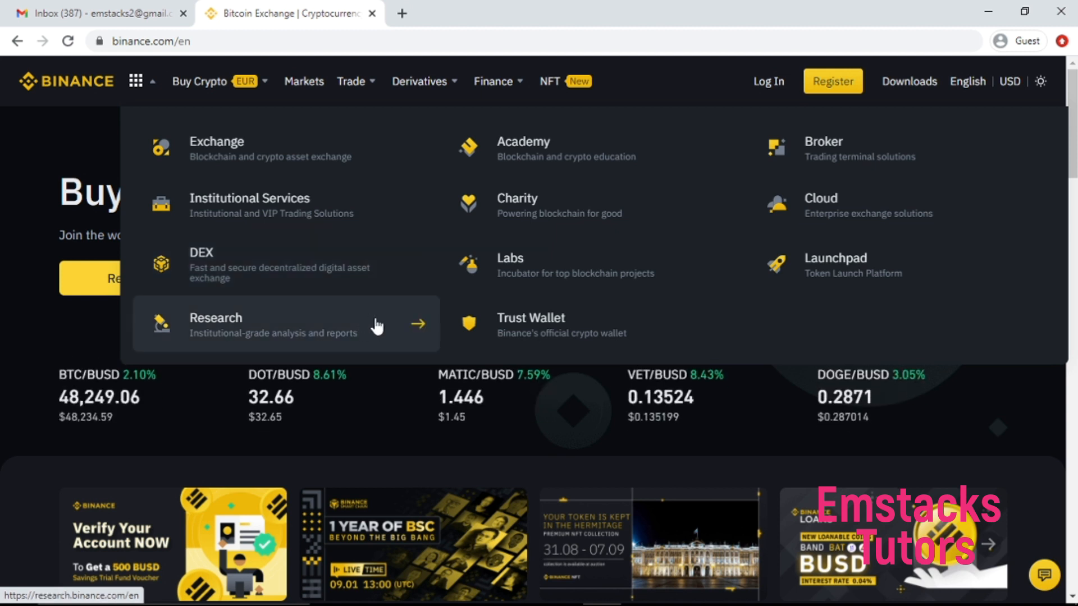
mouse_move(593, 337)
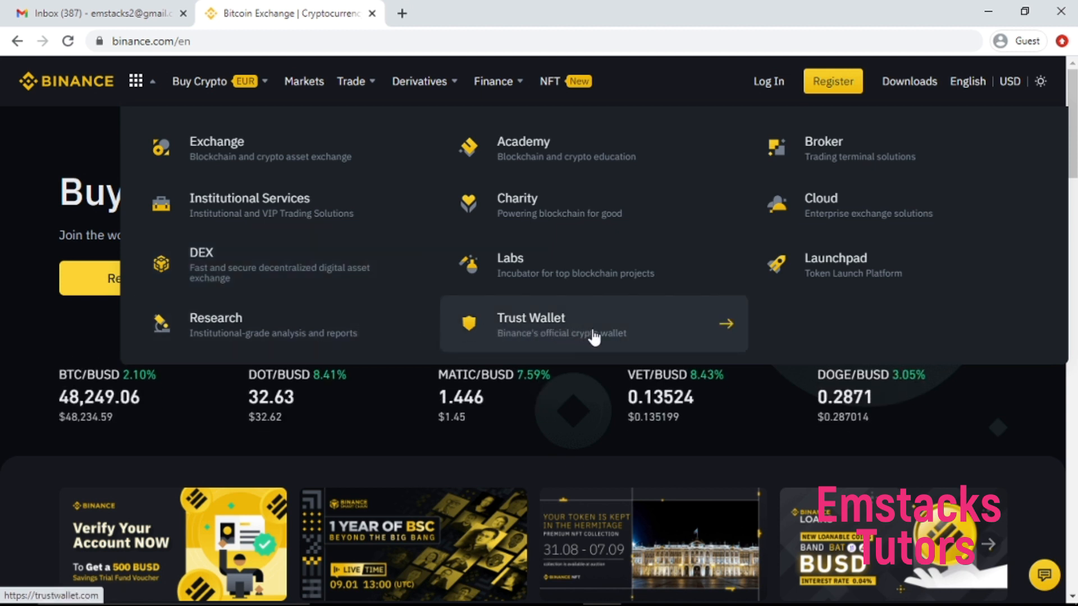
mouse_move(592, 148)
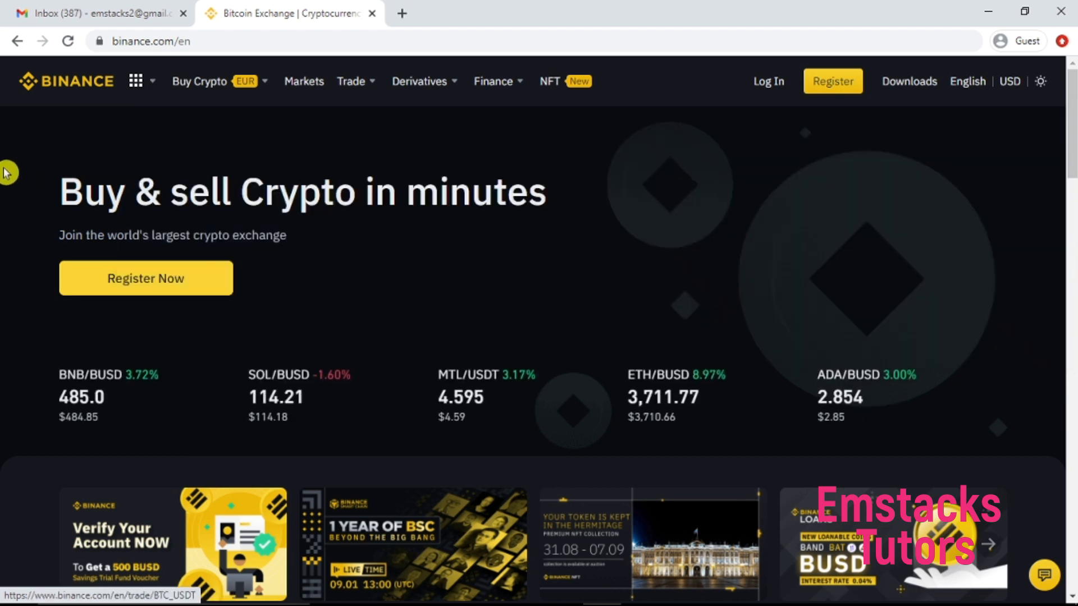
left_click(350, 81)
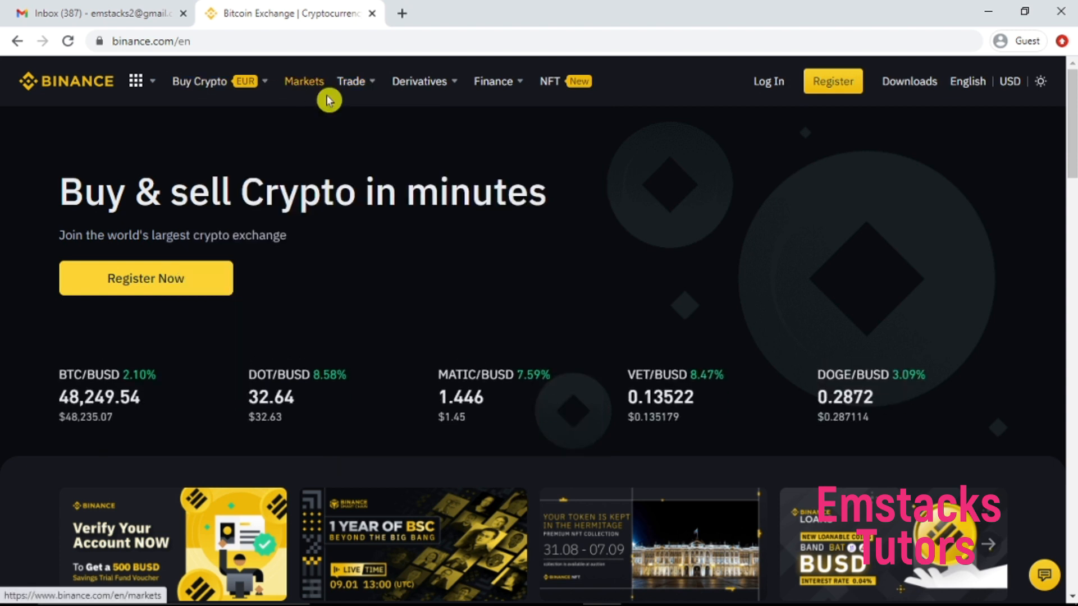
left_click(351, 81)
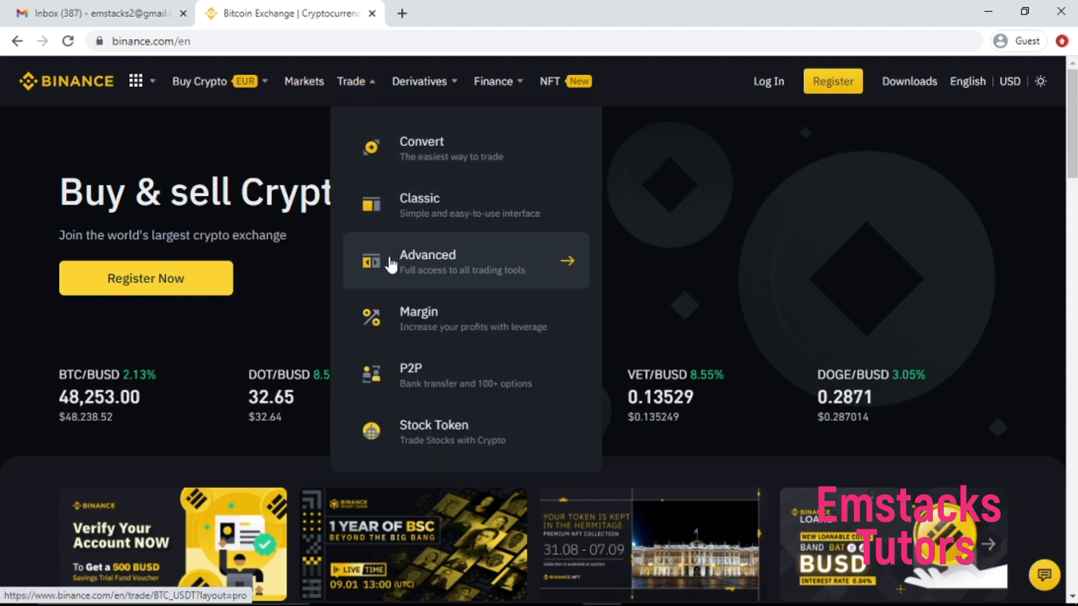
mouse_move(432, 326)
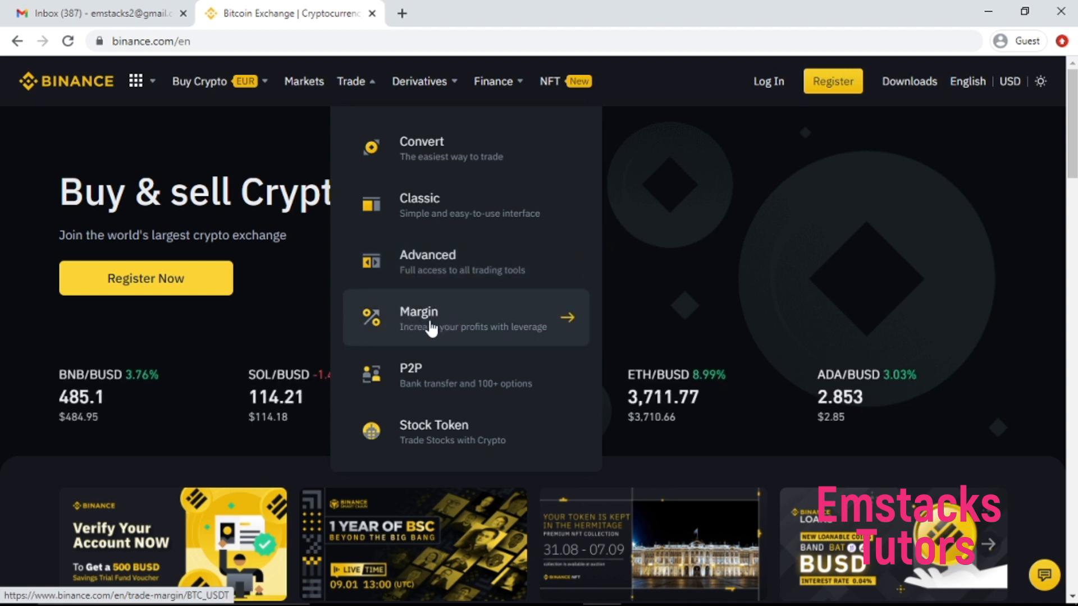
mouse_move(410, 376)
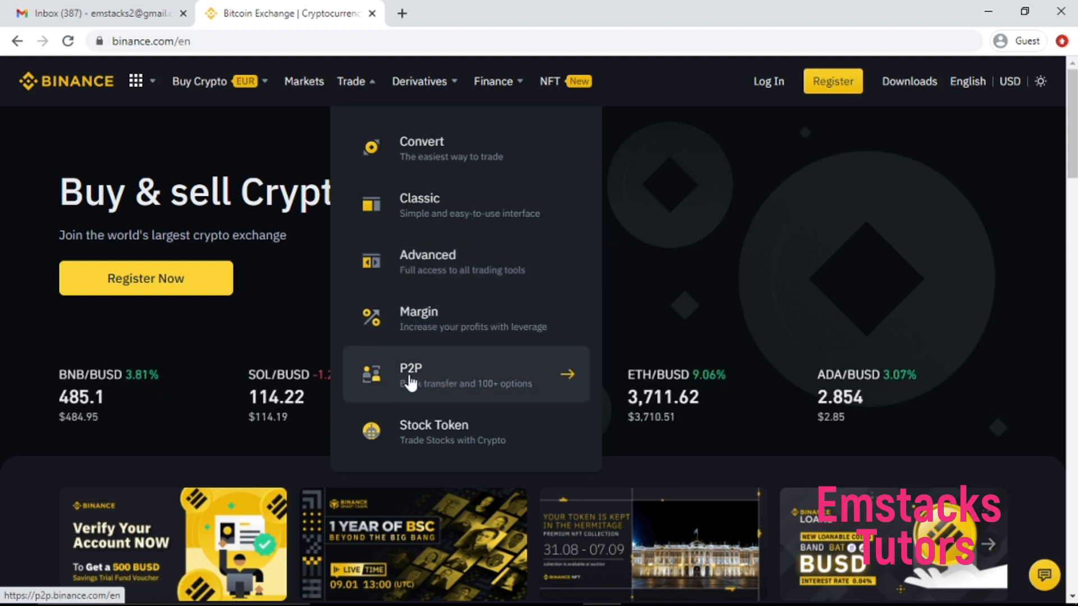
mouse_move(466, 358)
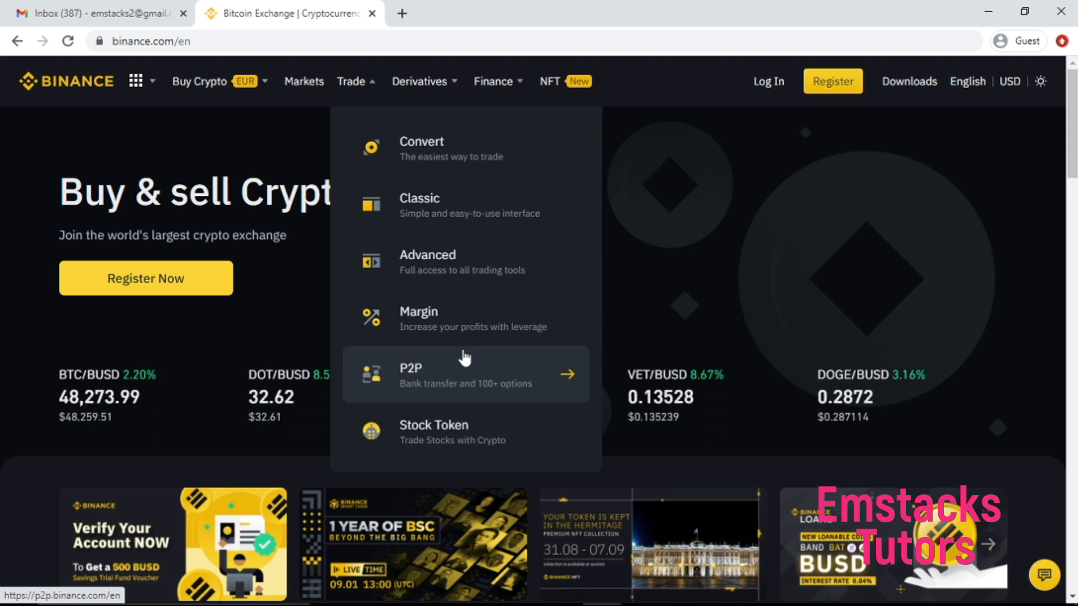
mouse_move(473, 370)
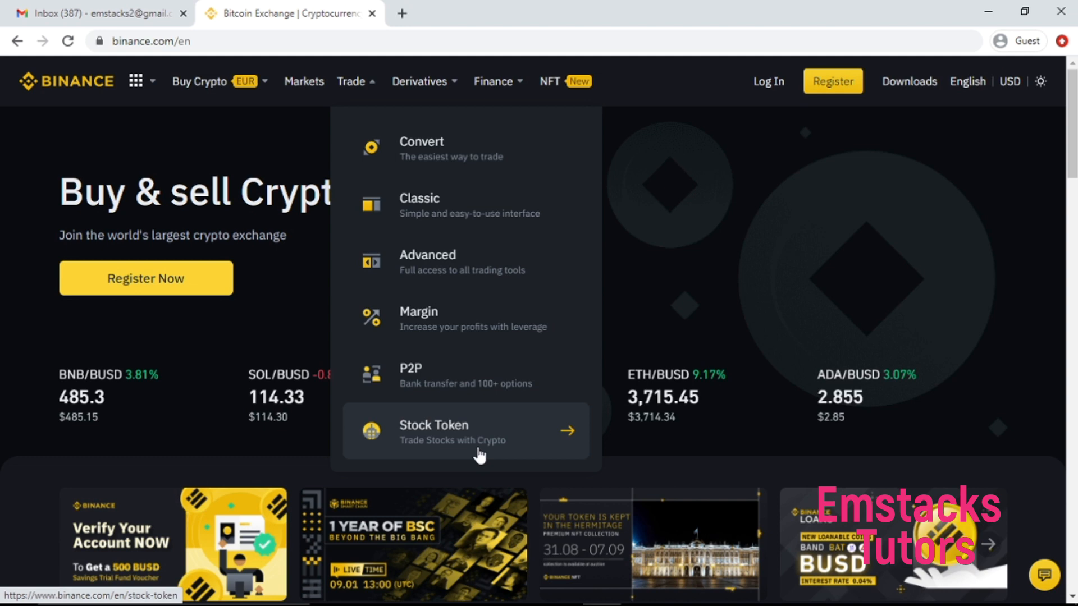
mouse_move(514, 452)
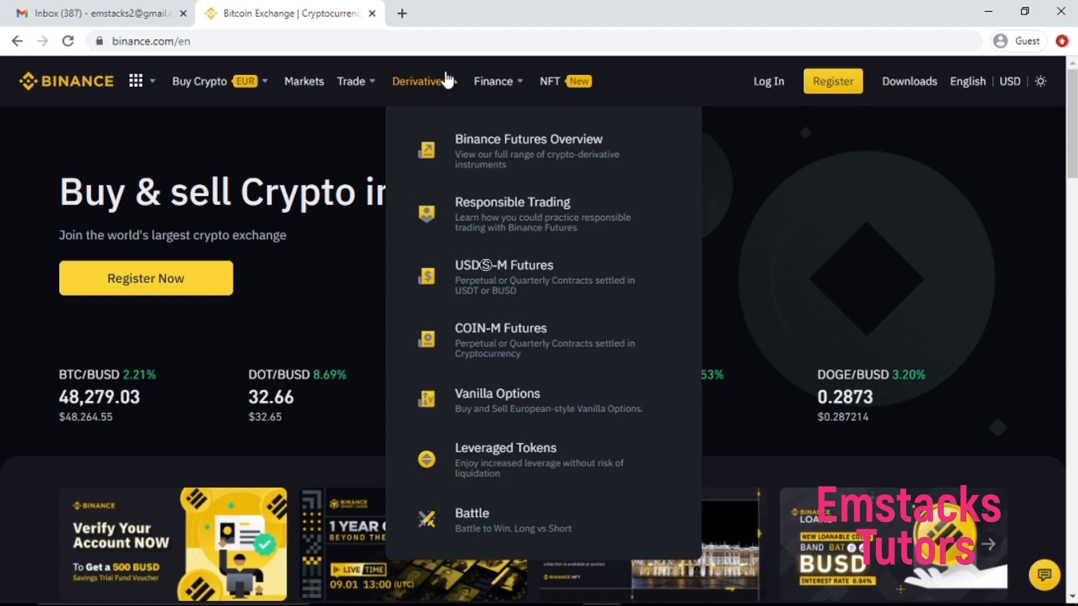
mouse_move(481, 152)
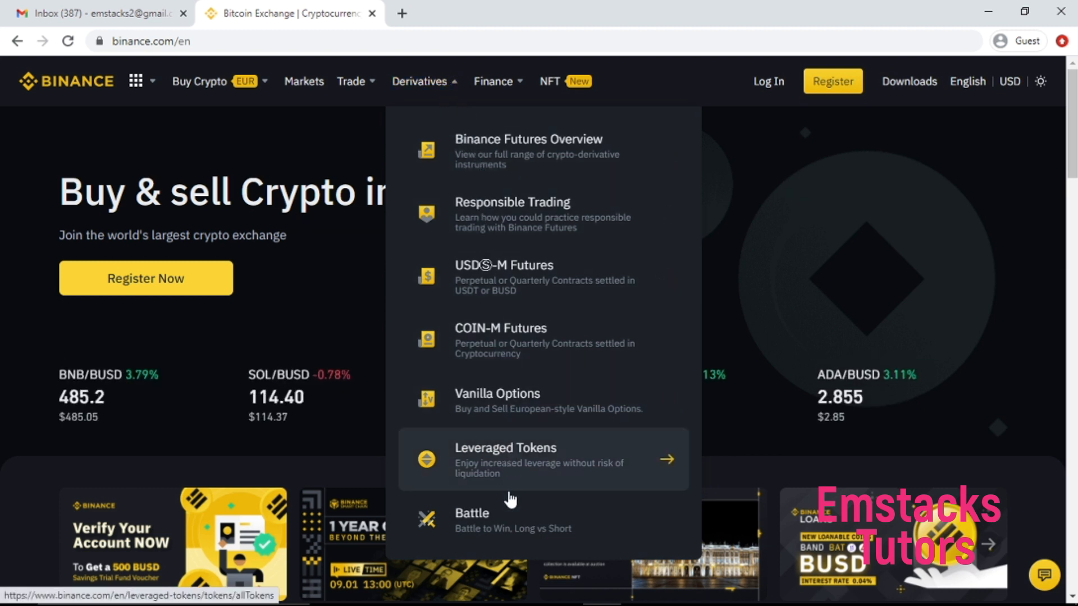
mouse_move(473, 132)
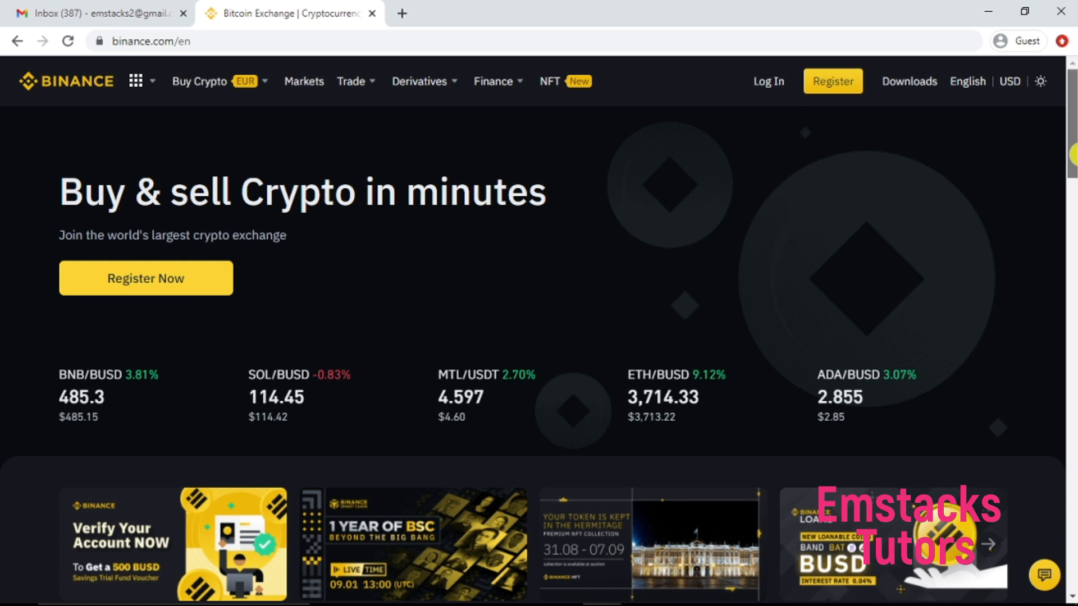
Step: Move down the home page to the markets section and open the full markets list
scroll("down", 3)
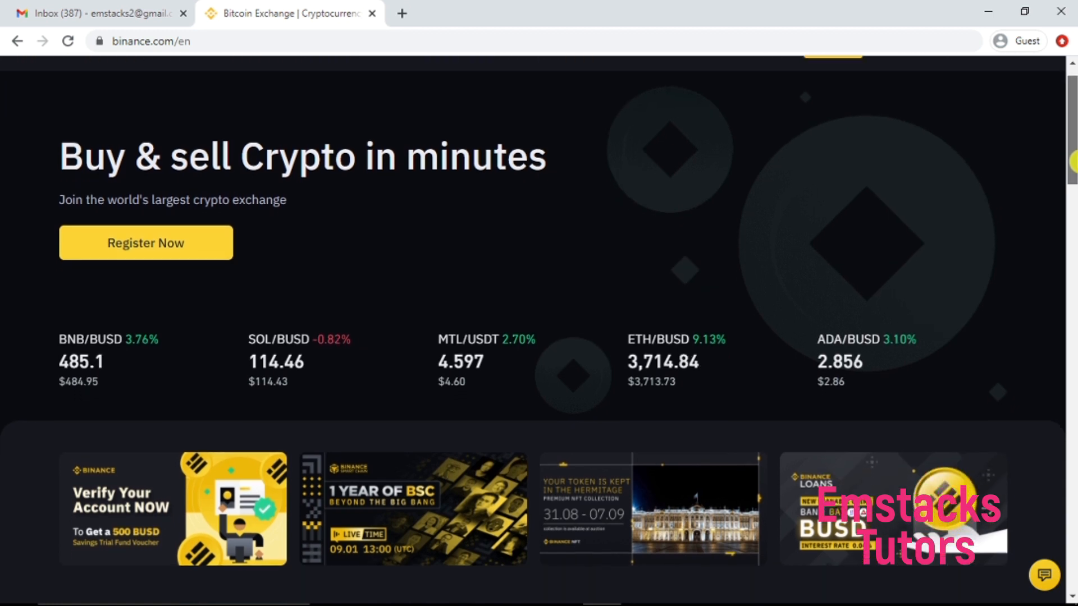
scroll("down", 3)
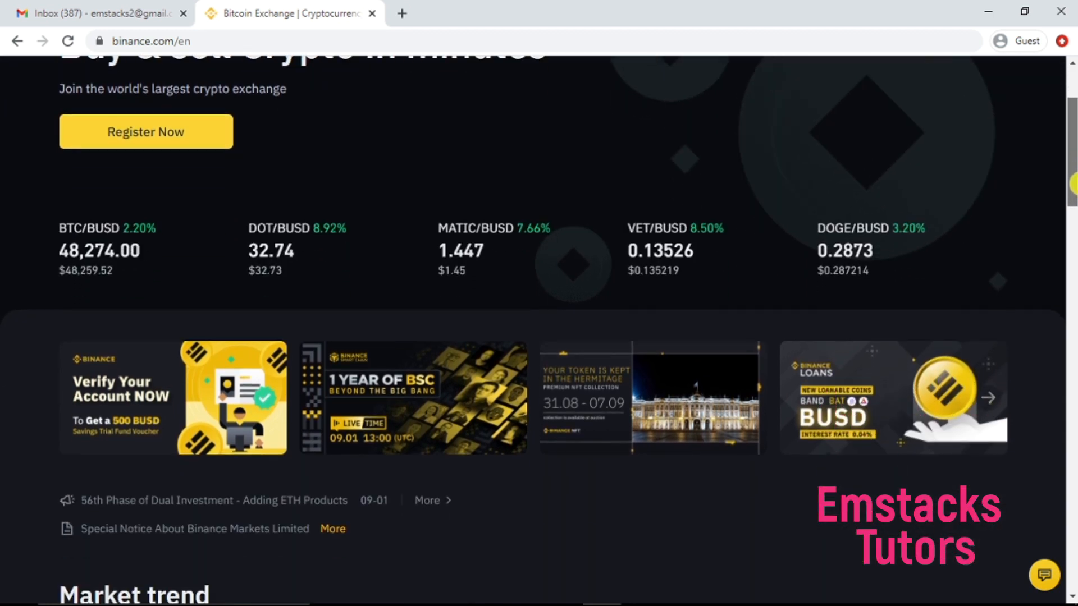
scroll("down", 3)
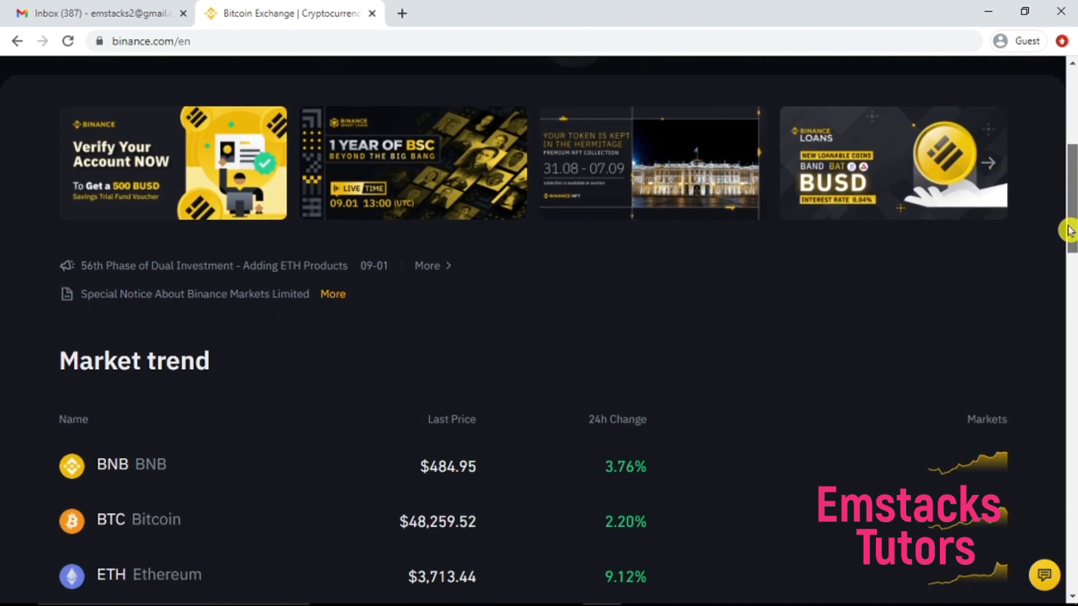
scroll("down", 3)
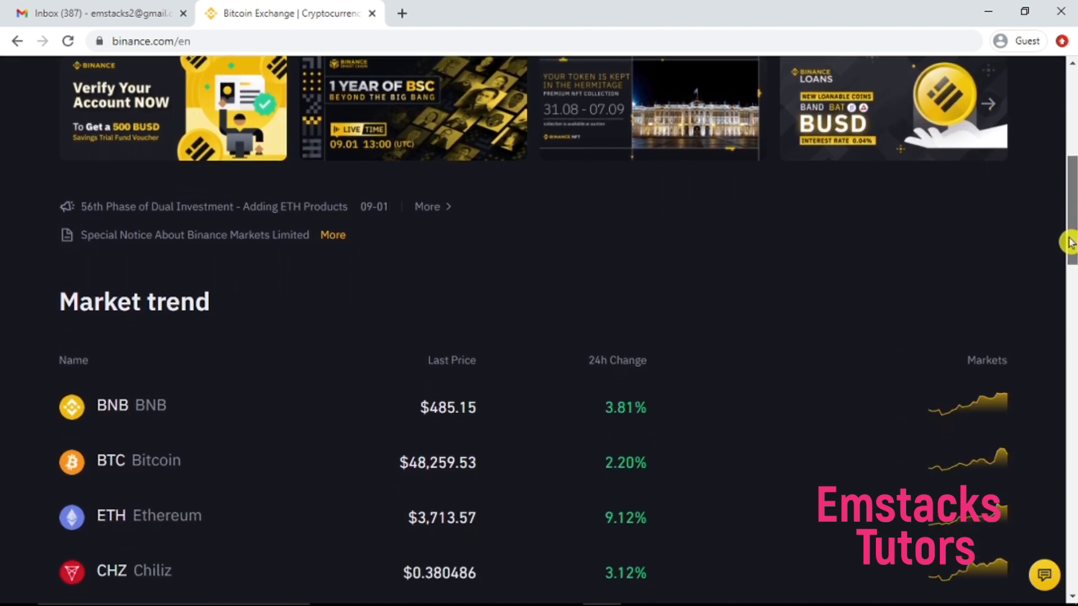
scroll("down", 3)
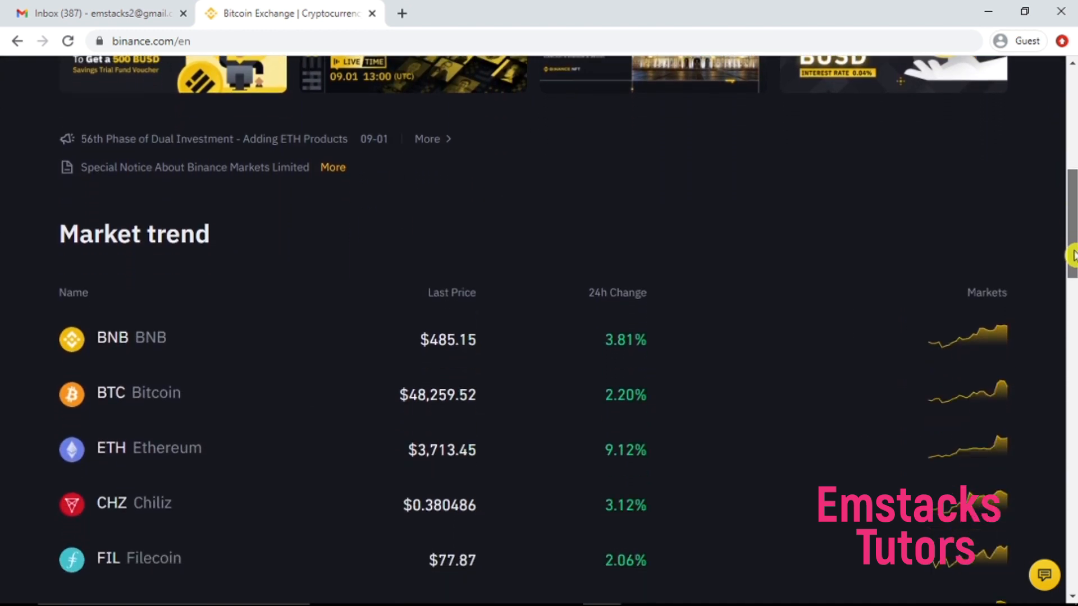
scroll("down", 3)
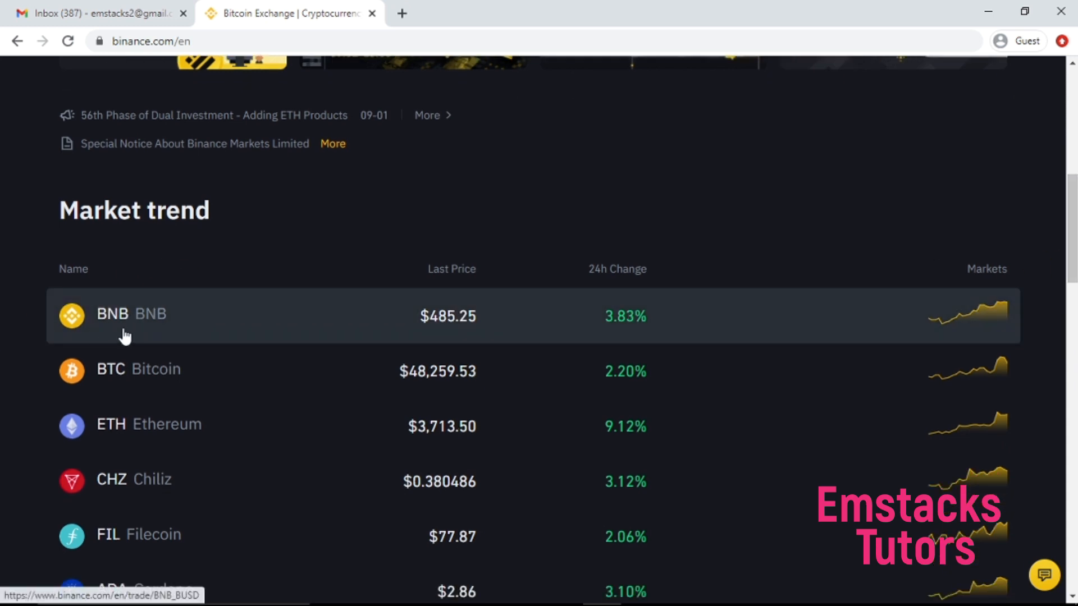
mouse_move(480, 337)
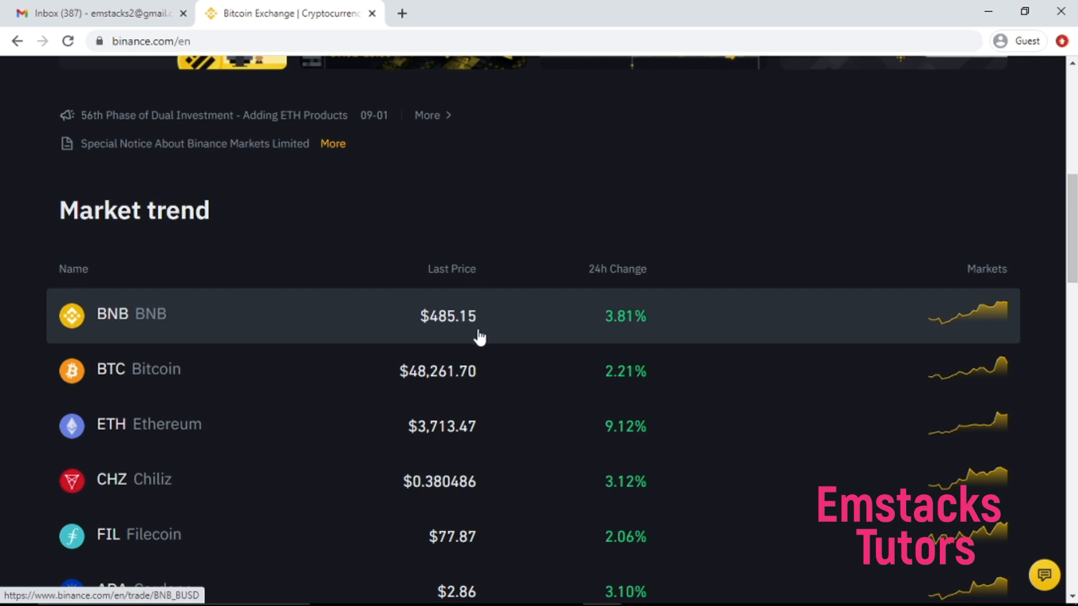
mouse_move(498, 338)
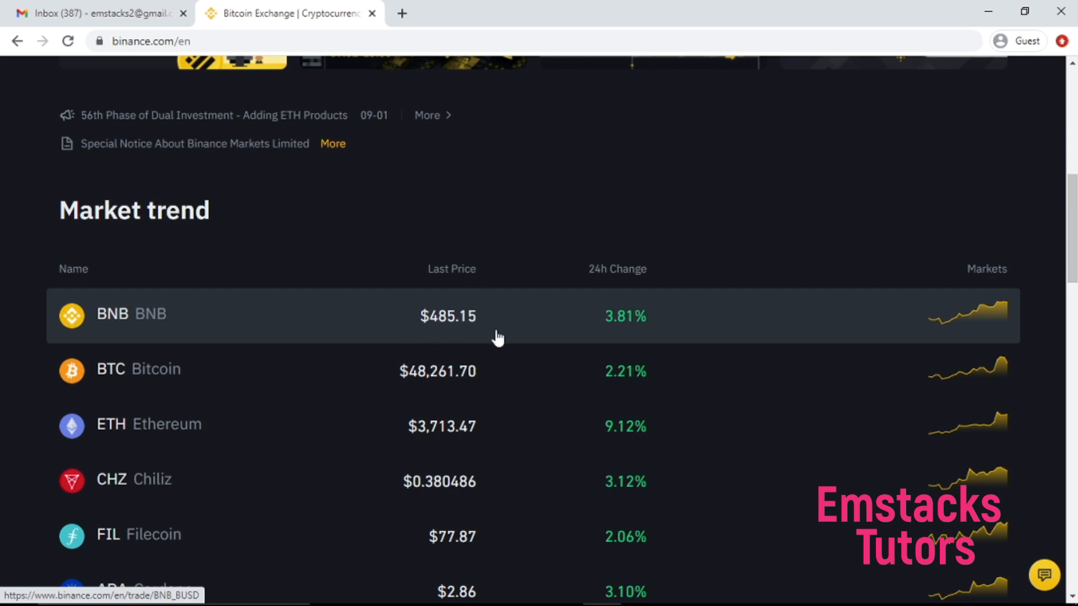
mouse_move(630, 333)
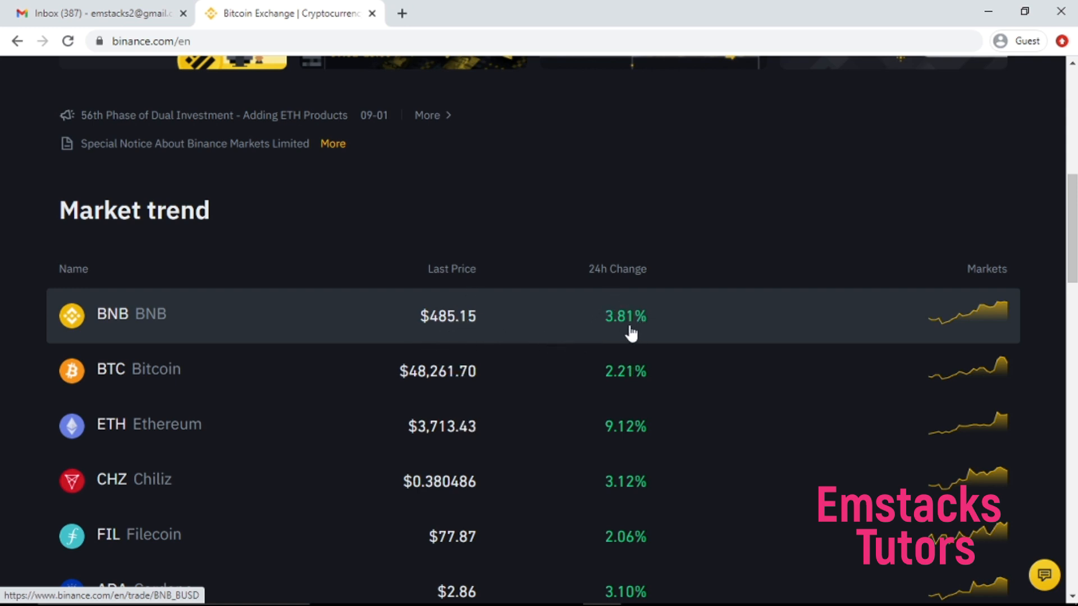
mouse_move(869, 349)
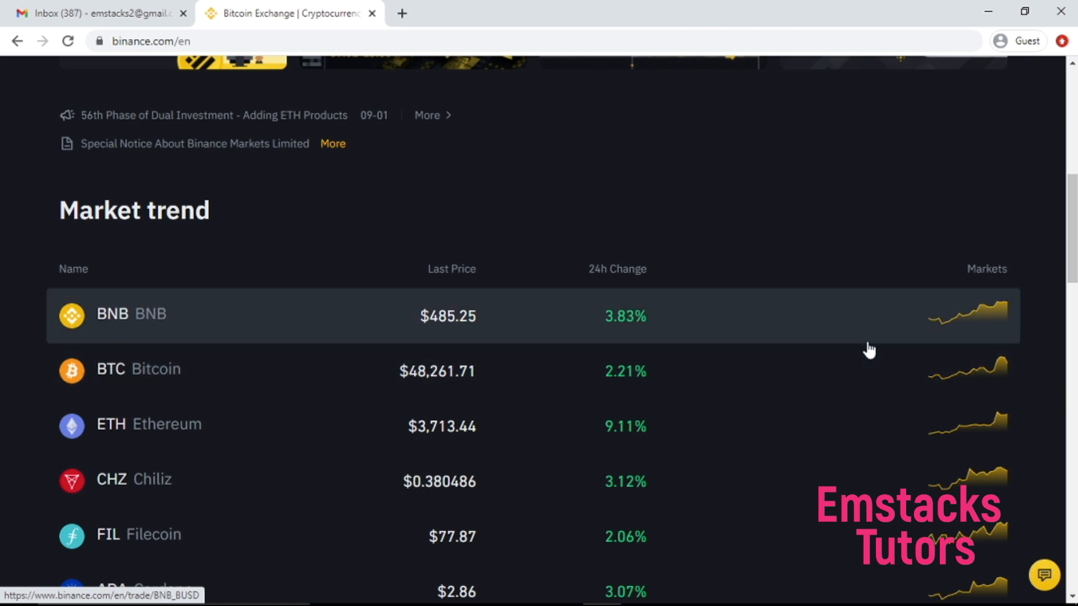
mouse_move(958, 326)
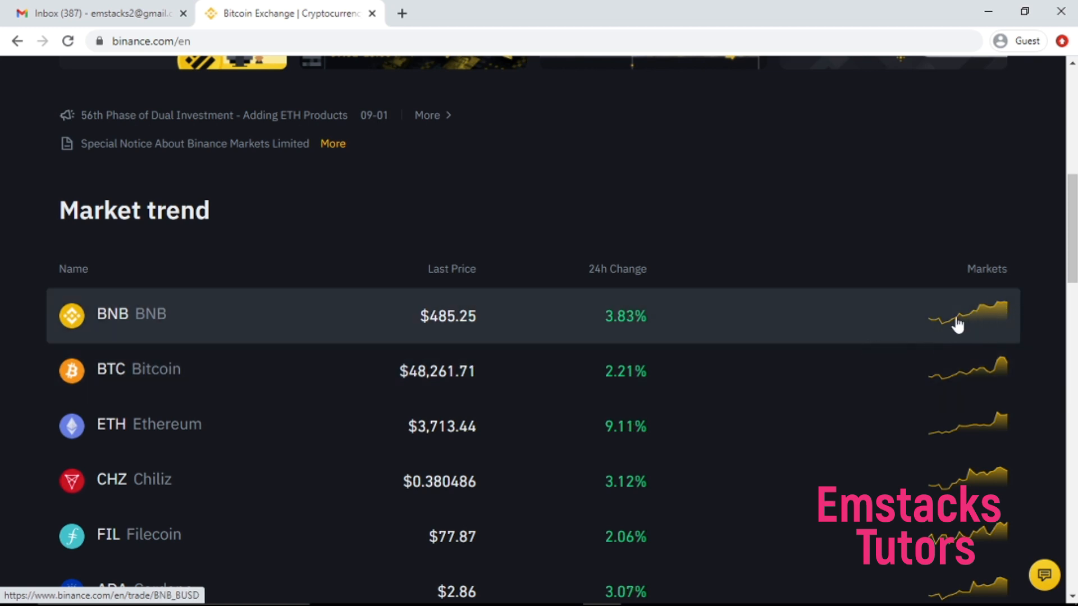
mouse_move(1020, 314)
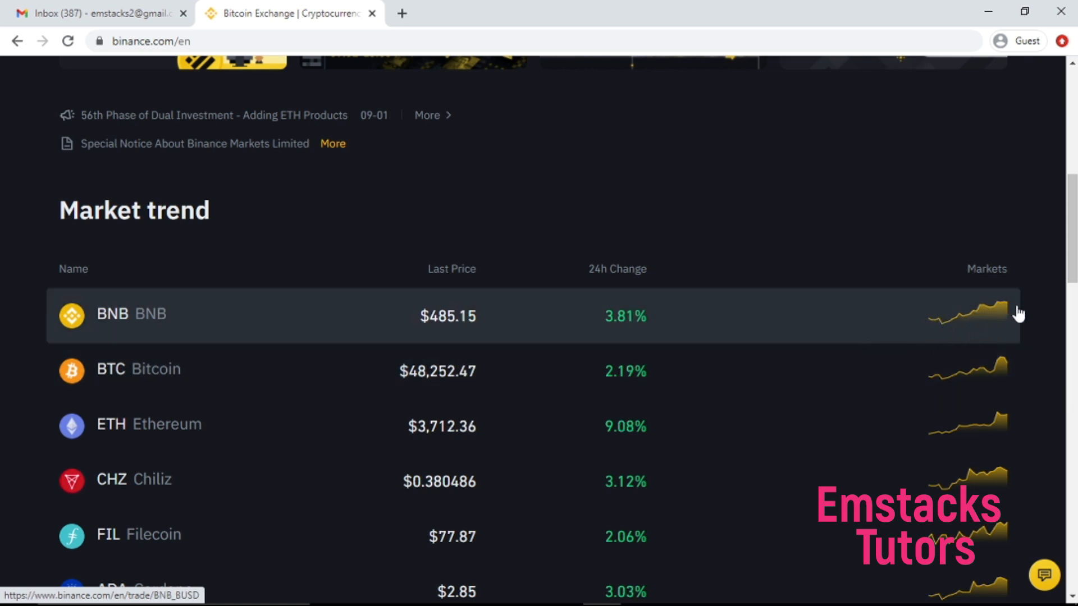
scroll("down", 3)
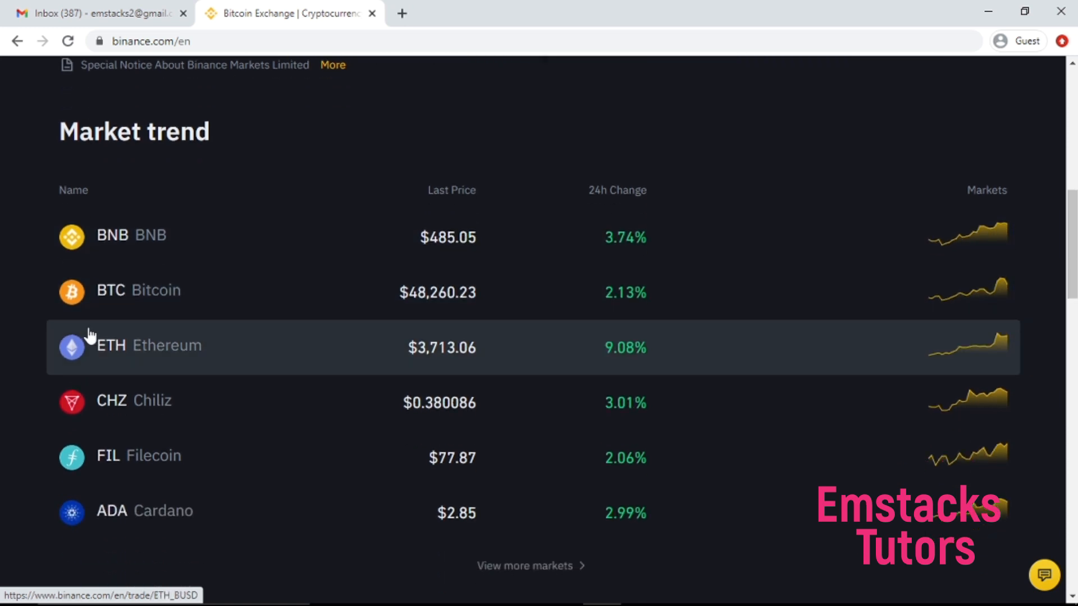
mouse_move(392, 311)
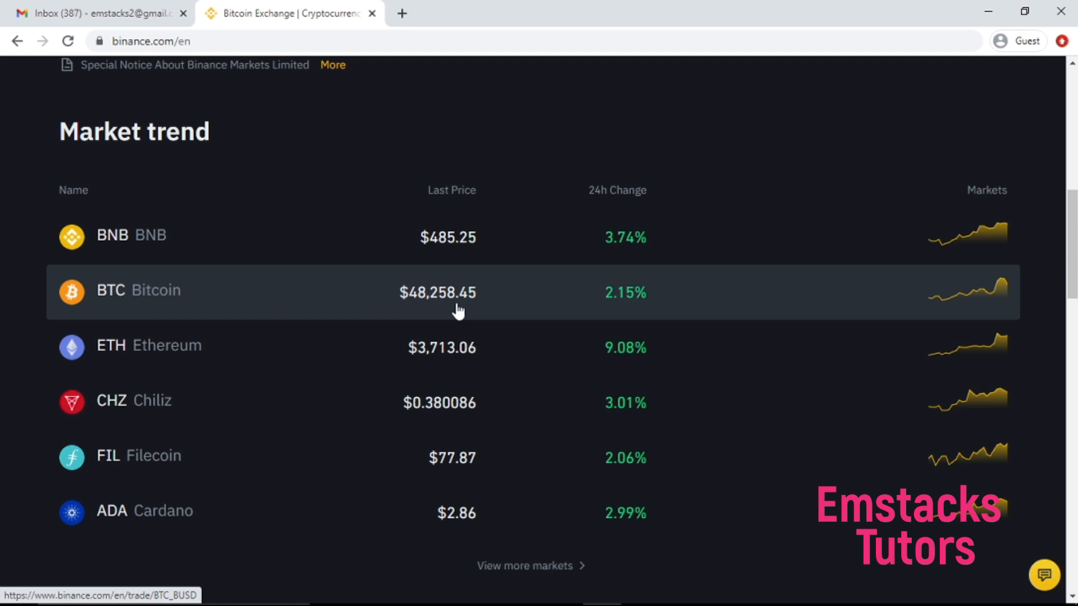
mouse_move(479, 310)
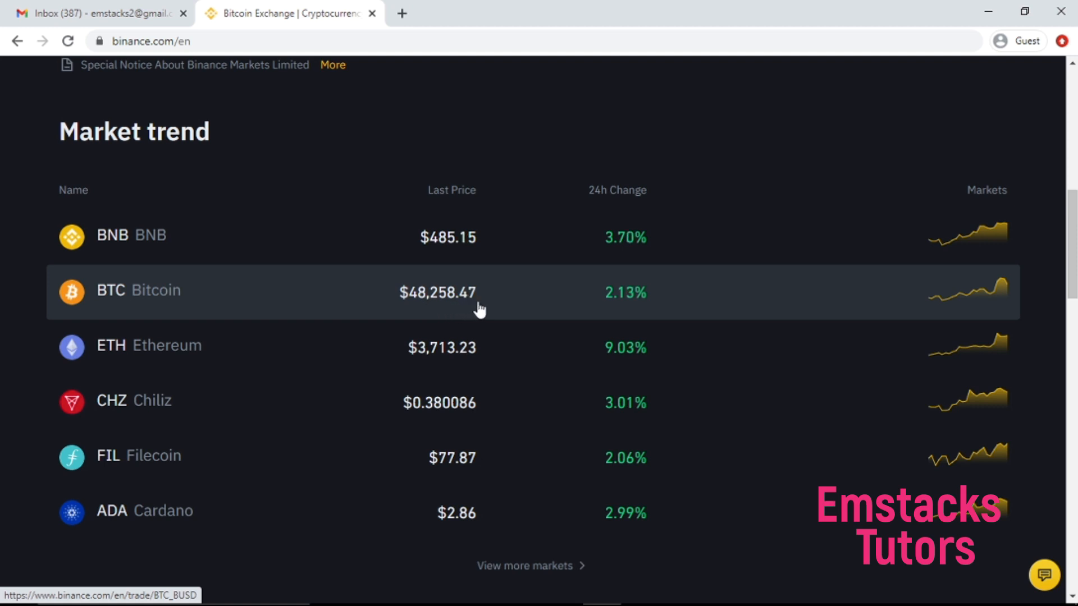
mouse_move(464, 314)
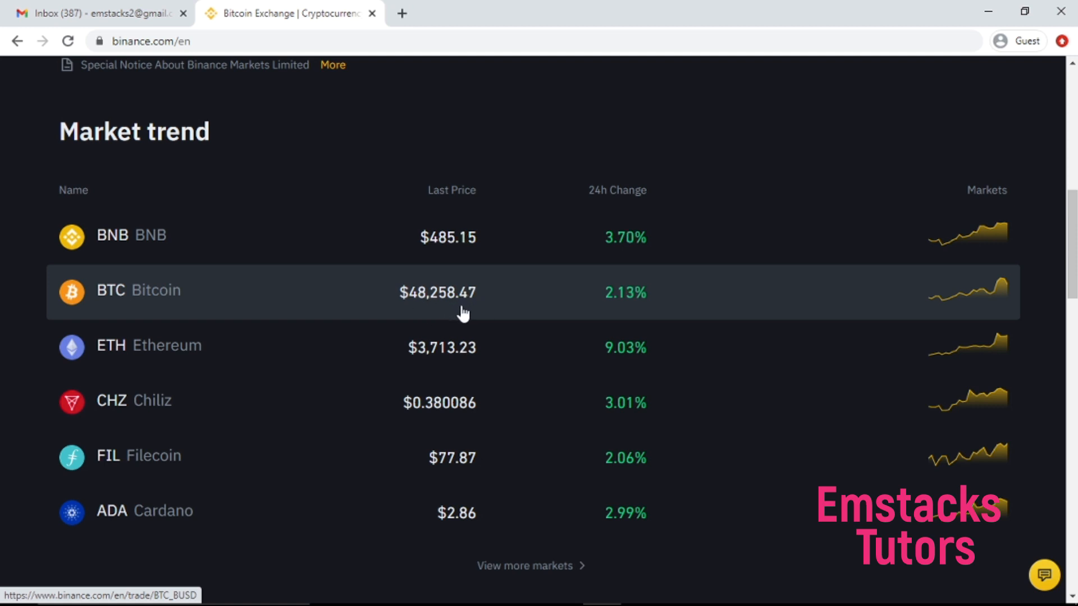
mouse_move(638, 310)
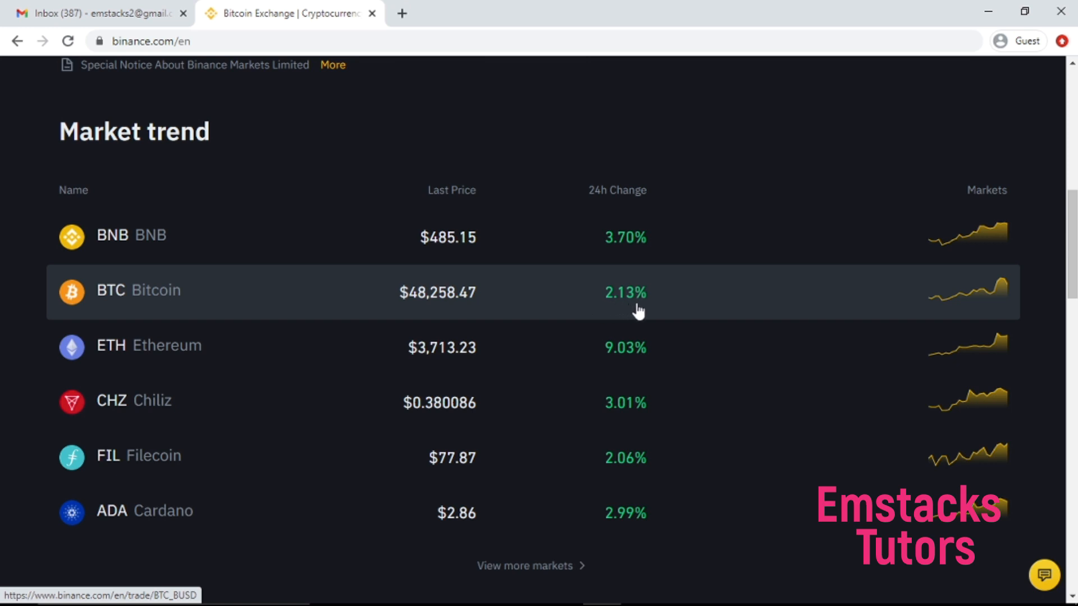
mouse_move(1004, 307)
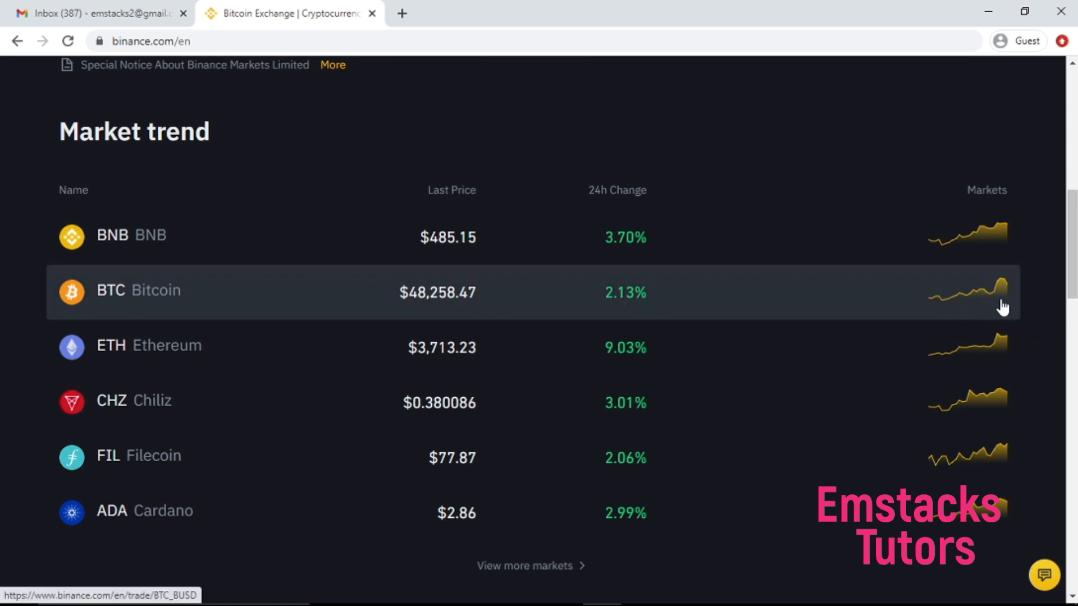
mouse_move(756, 362)
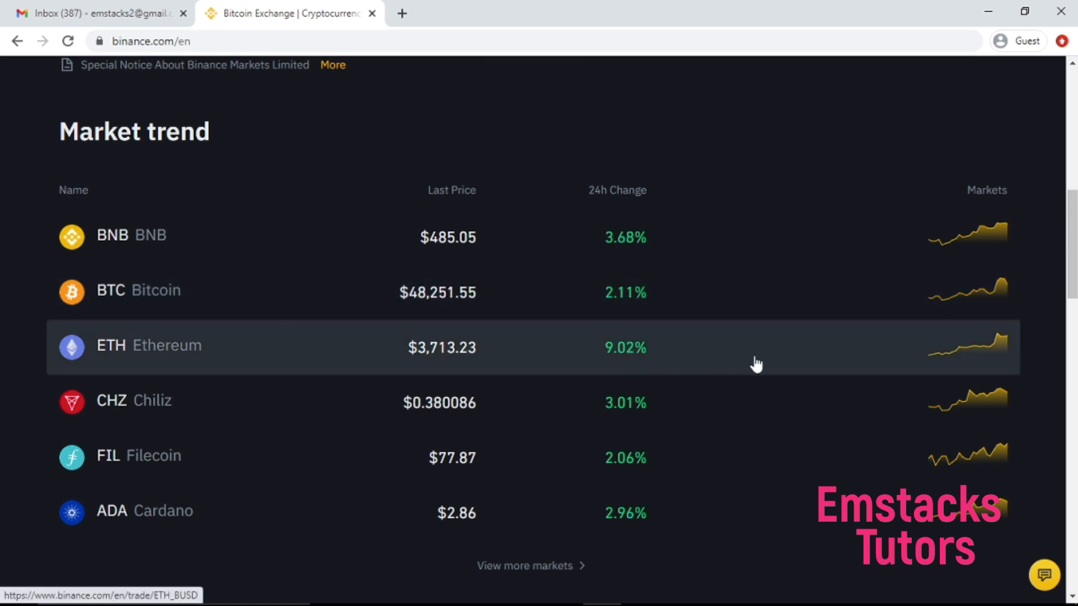
mouse_move(234, 403)
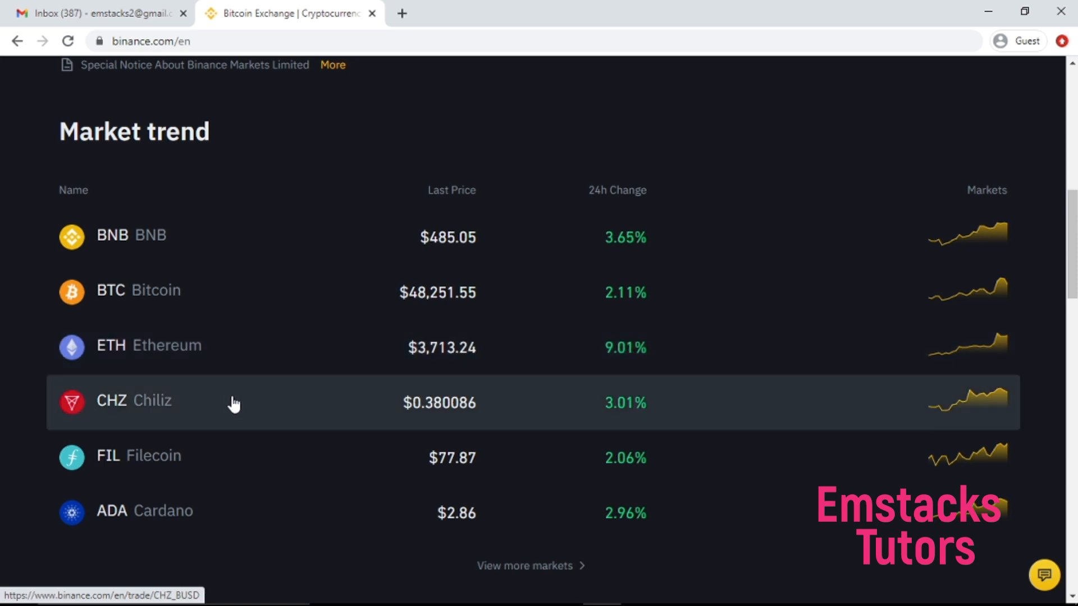
mouse_move(547, 420)
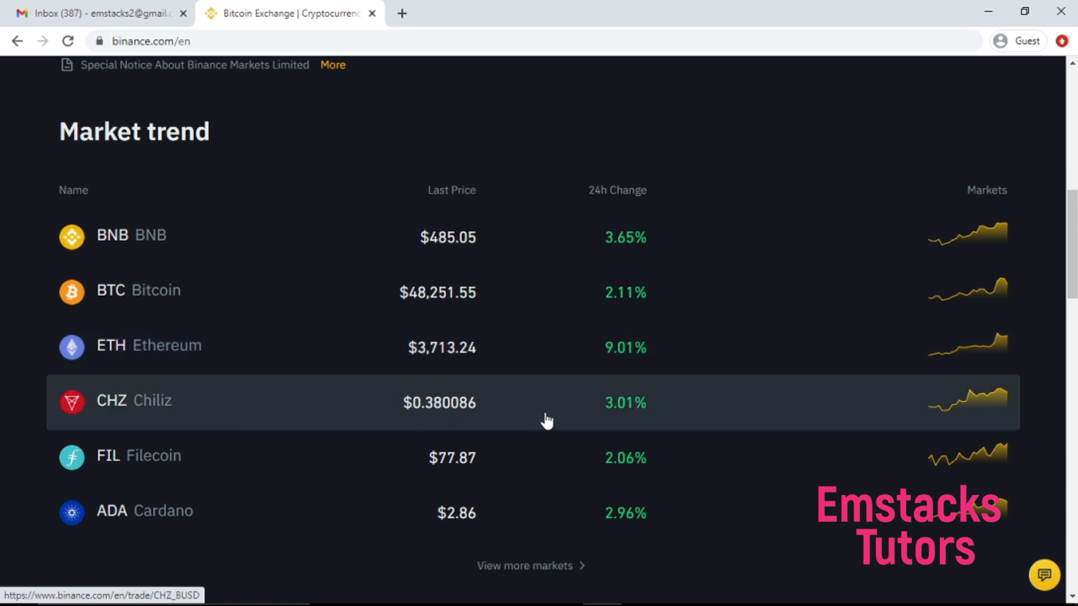
scroll("down", 3)
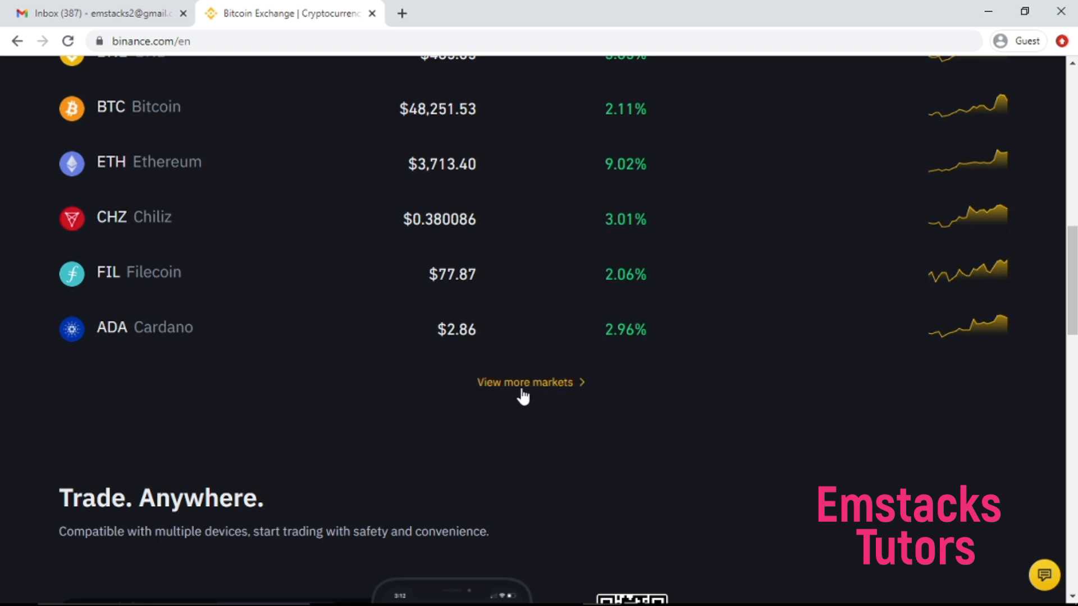
left_click(526, 382)
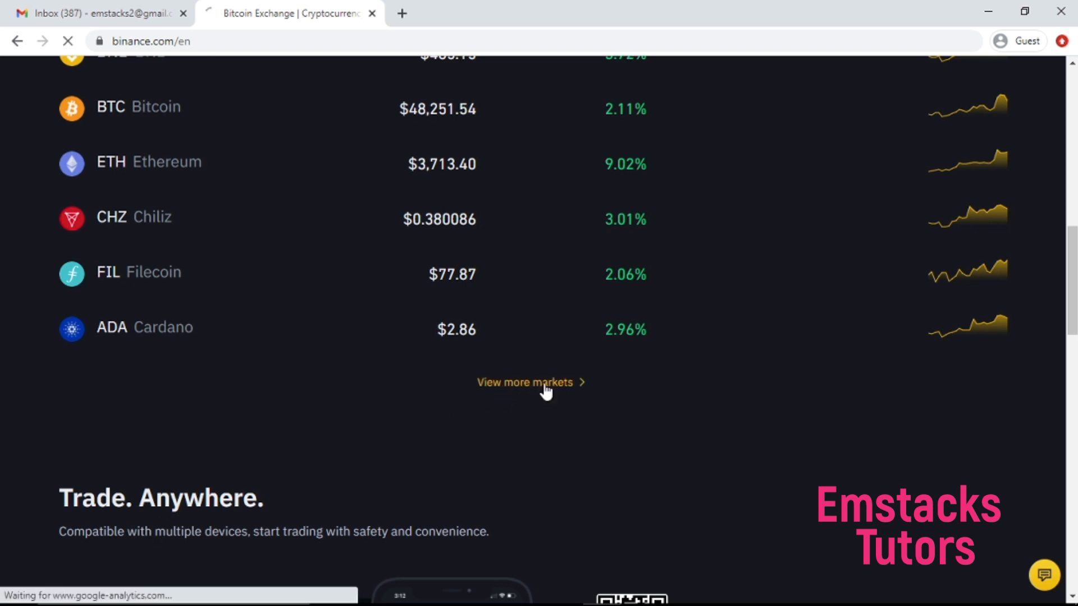
left_click(524, 382)
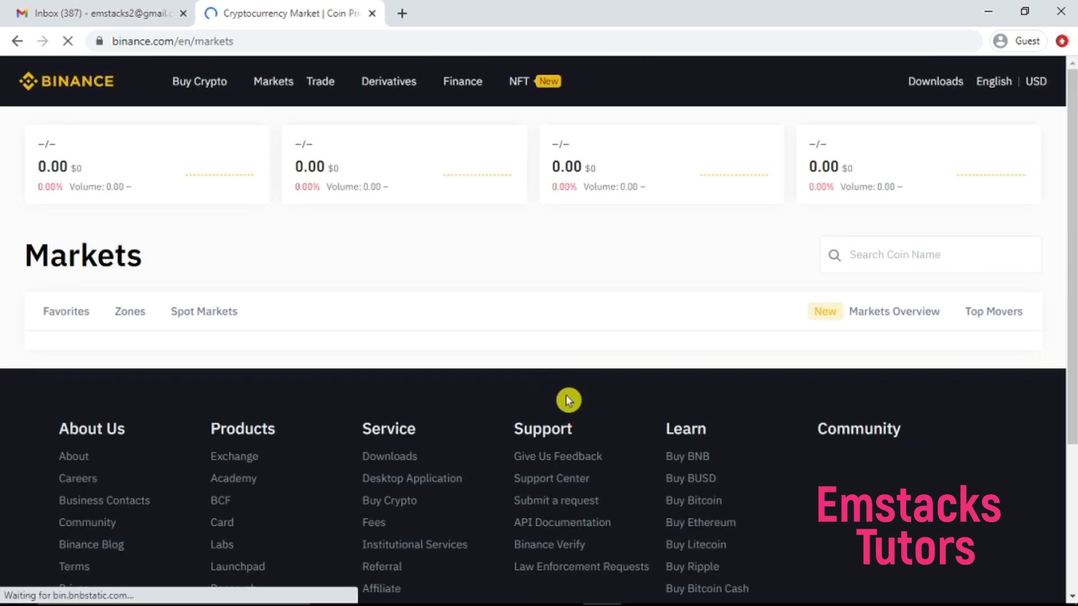
left_click(204, 312)
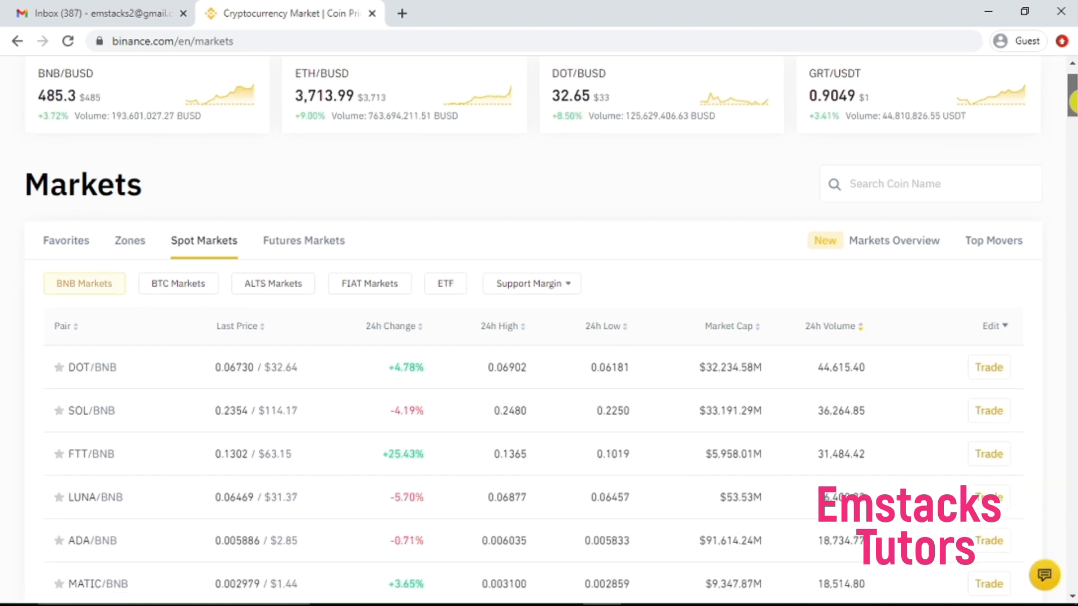
Step: Scroll down through the full markets list
scroll("down", 3)
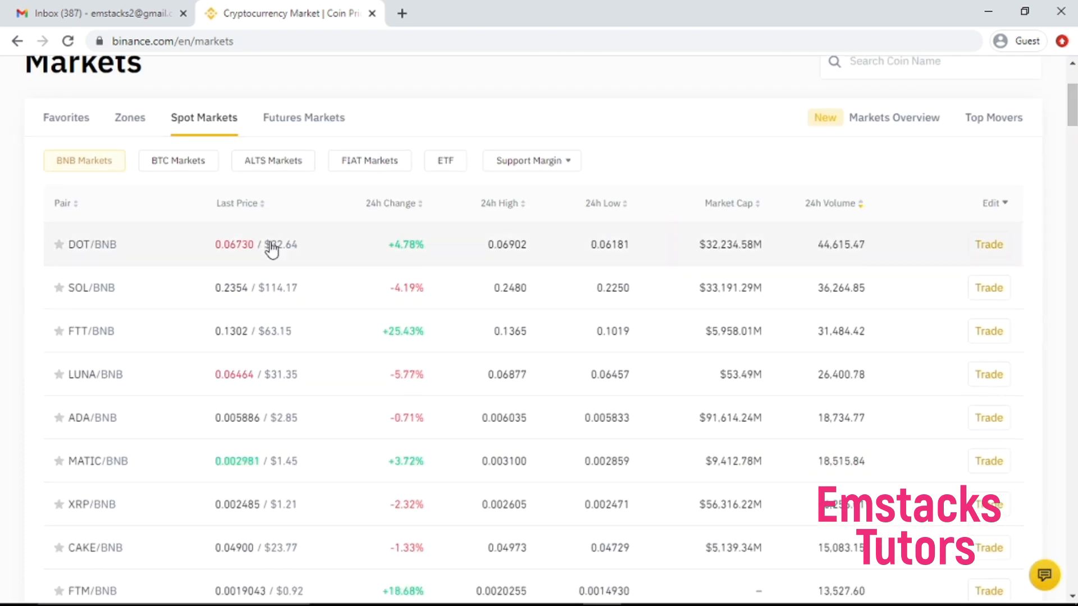
mouse_move(146, 251)
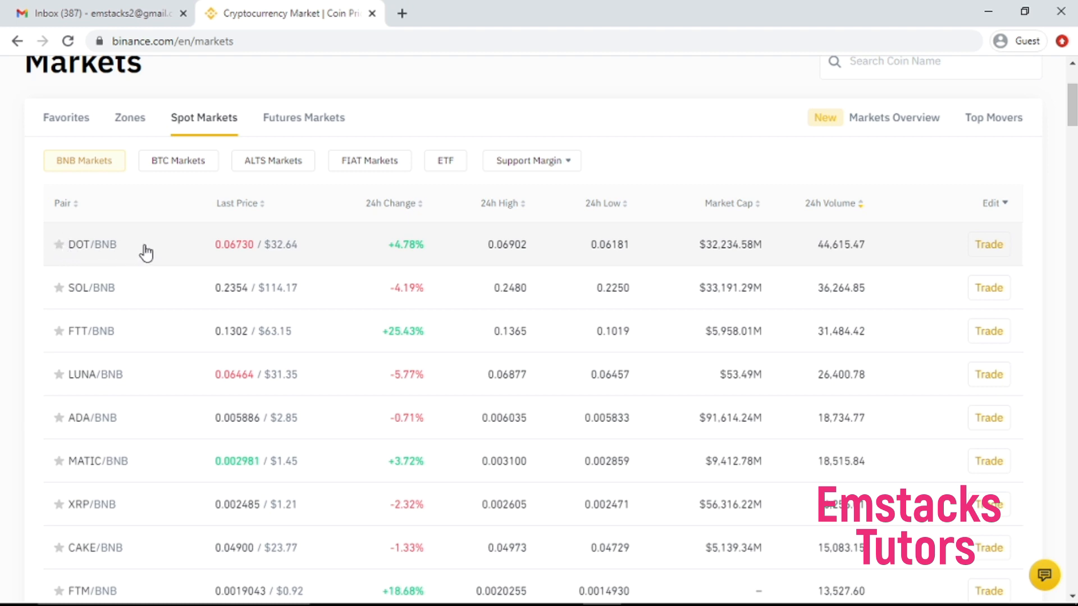
mouse_move(421, 260)
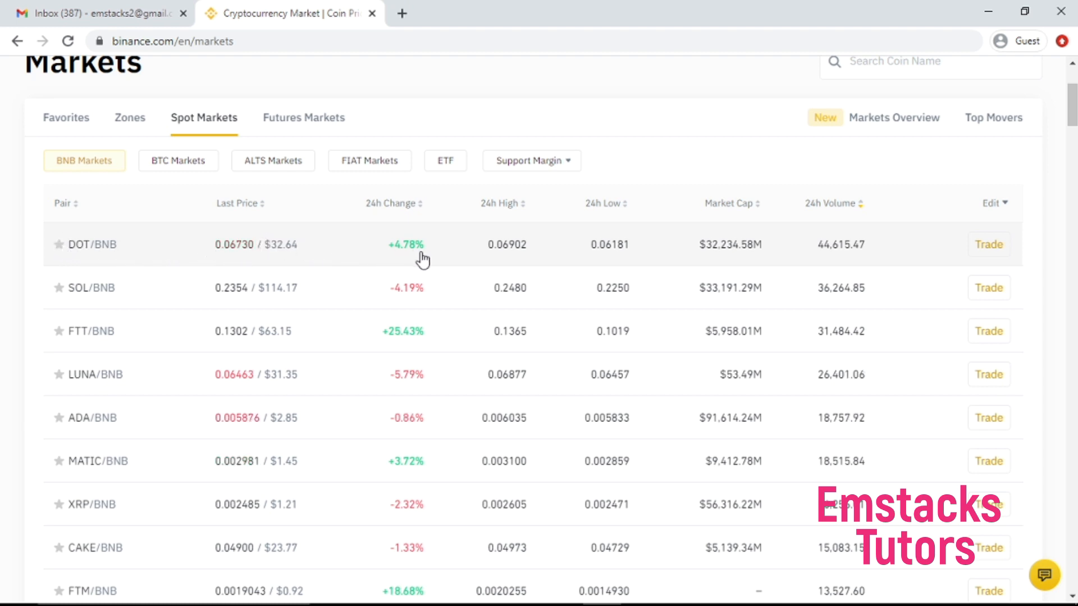
mouse_move(677, 262)
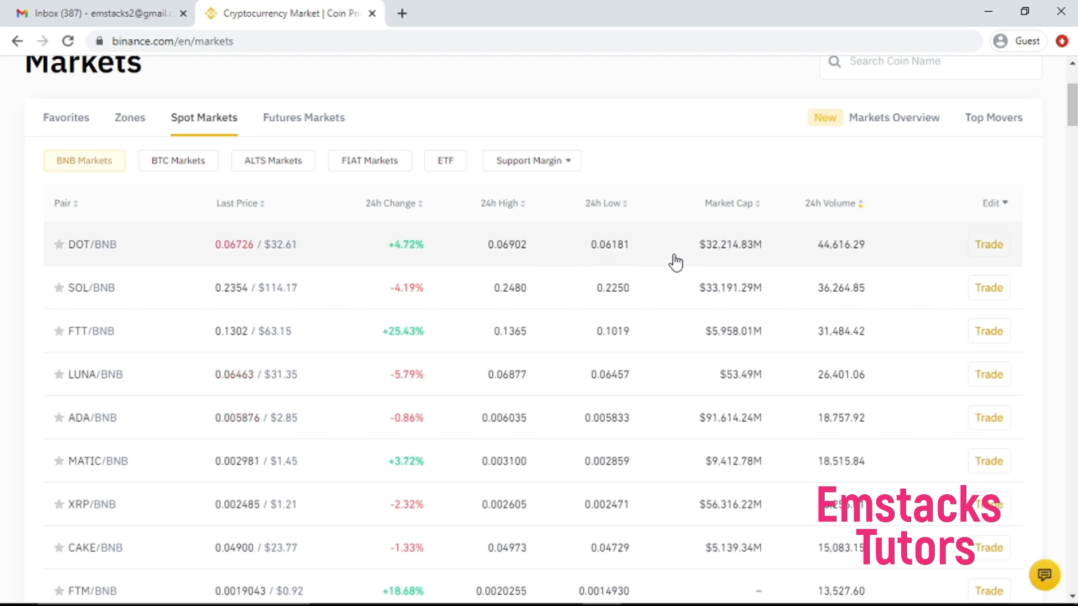
mouse_move(818, 255)
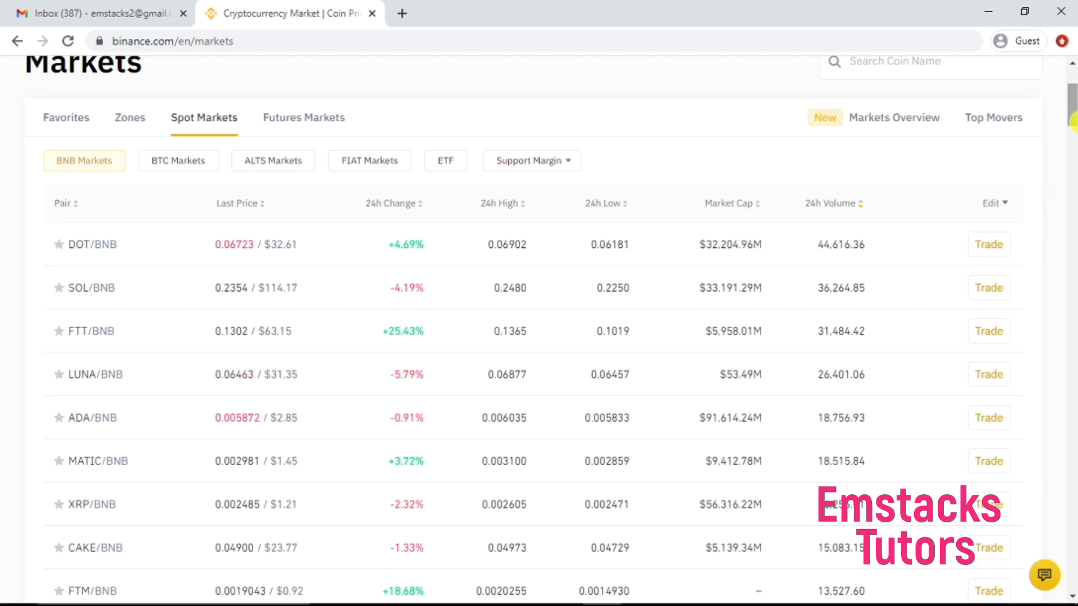
scroll("down", 3)
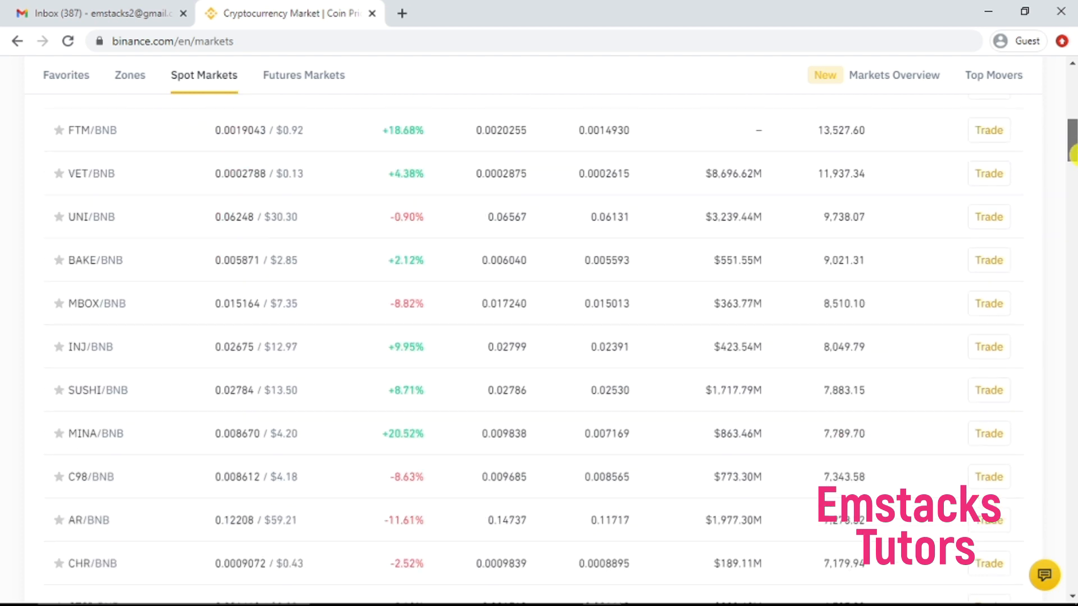
scroll("down", 3)
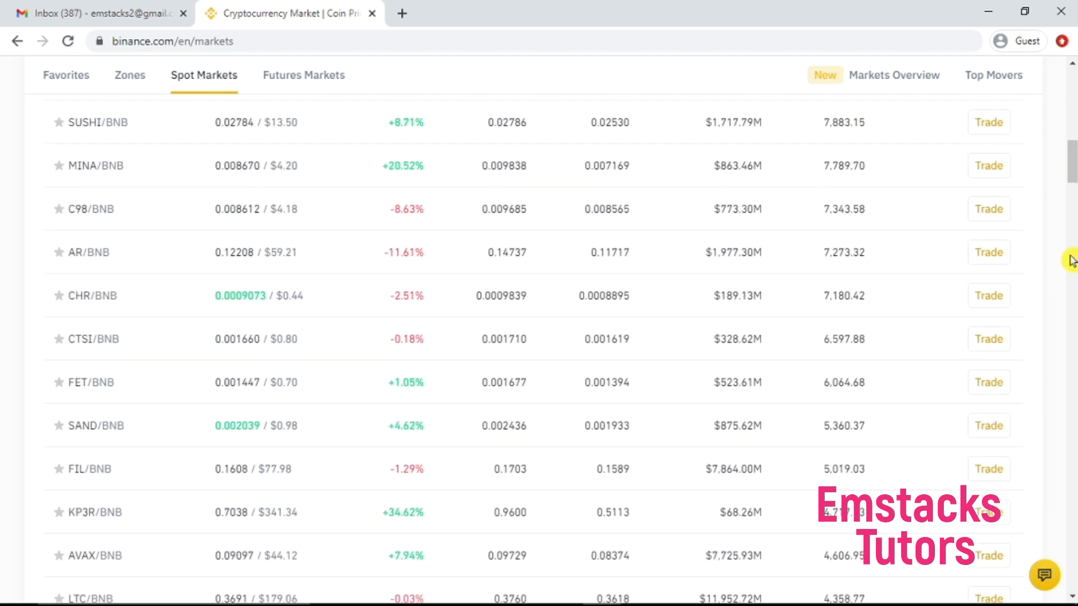
scroll("down", 3)
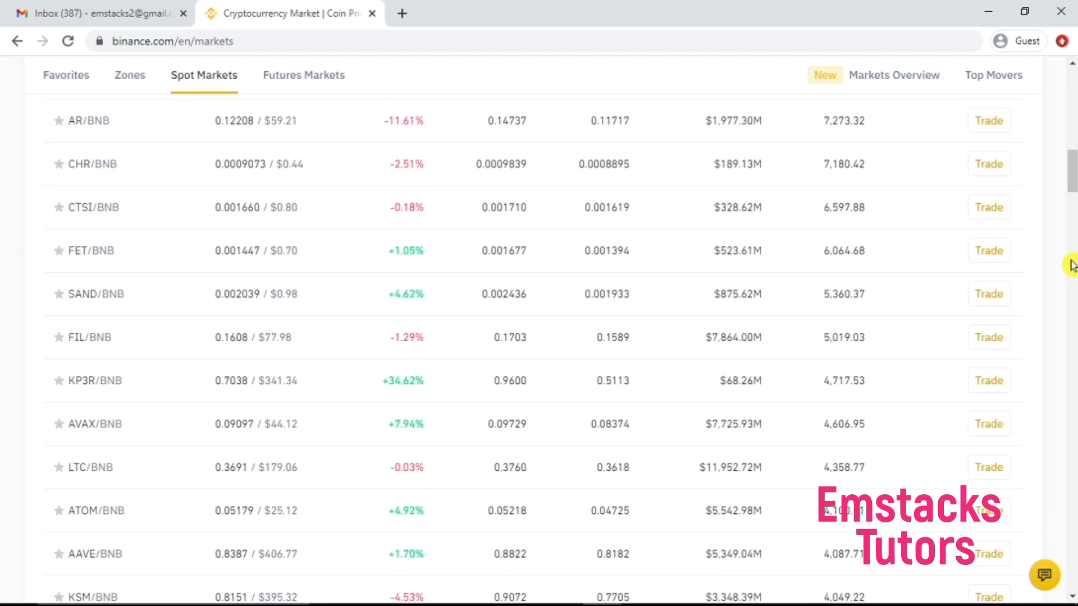
scroll("down", 3)
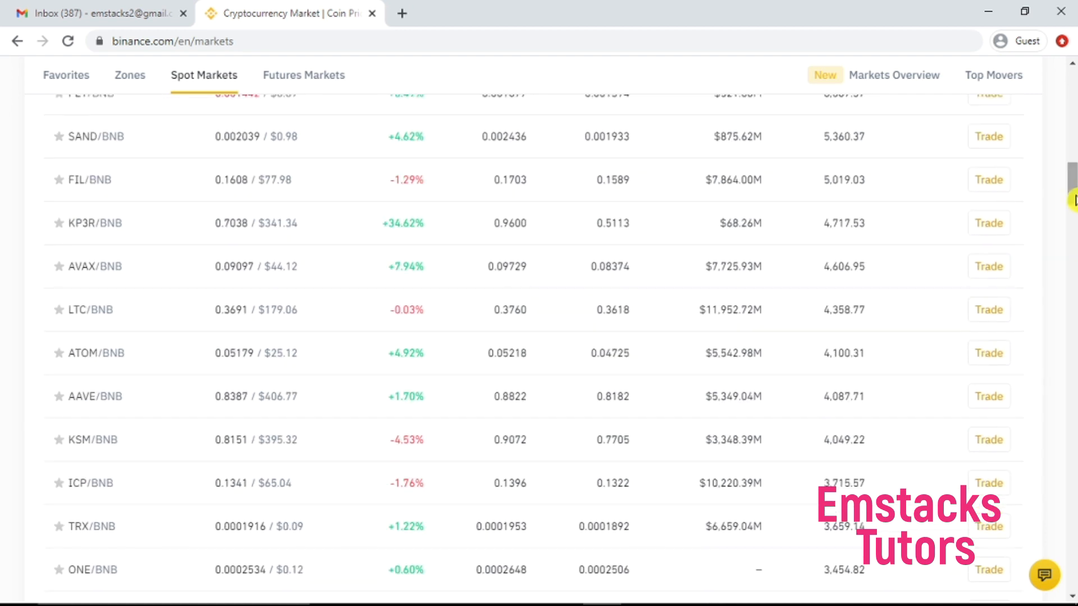
scroll("down", 3)
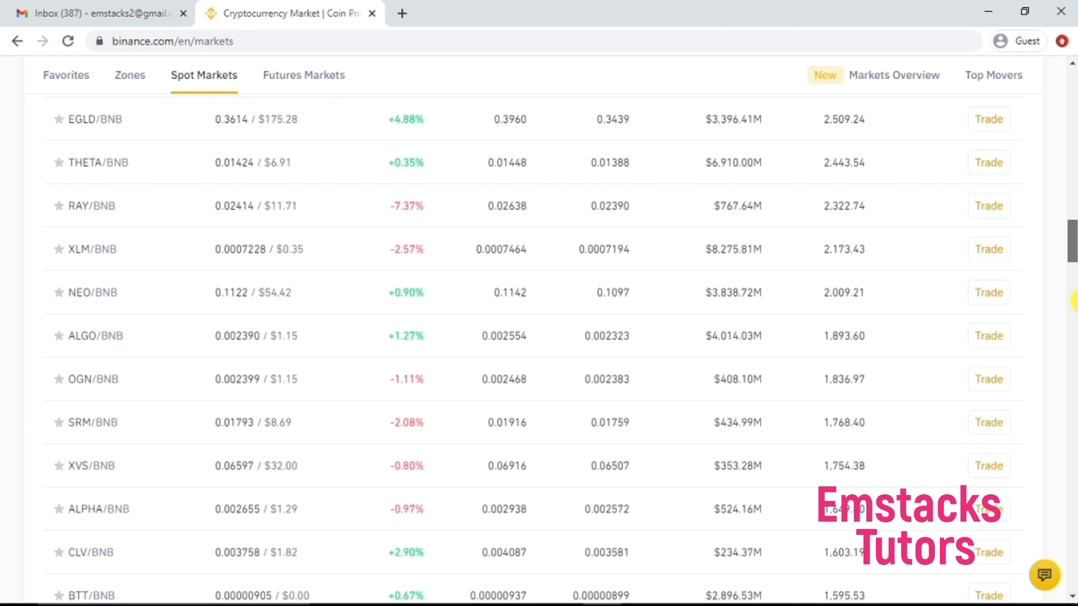
scroll("down", 3)
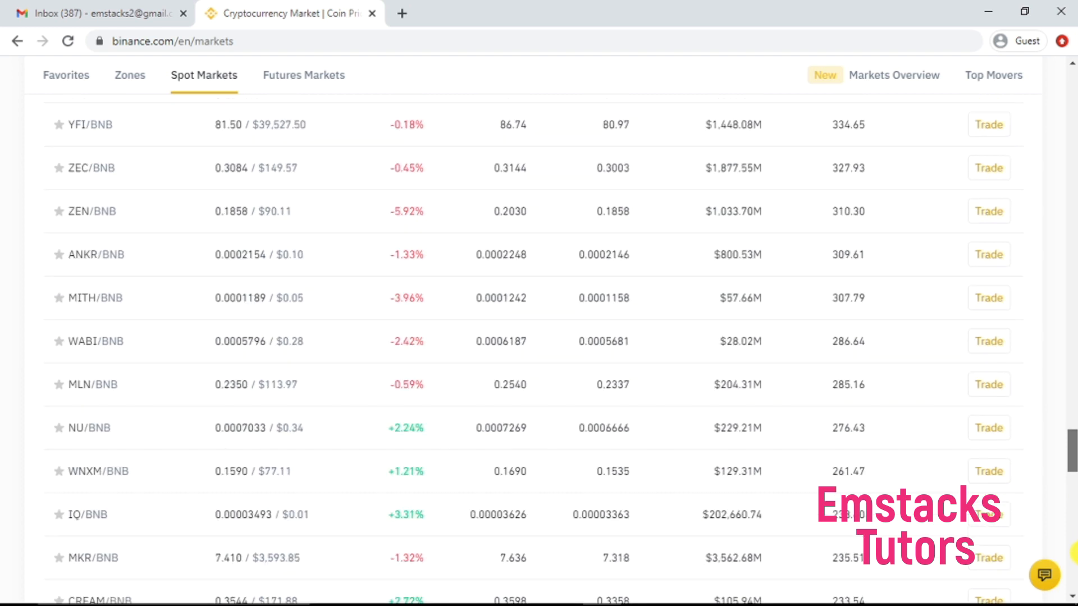
scroll("down", 3)
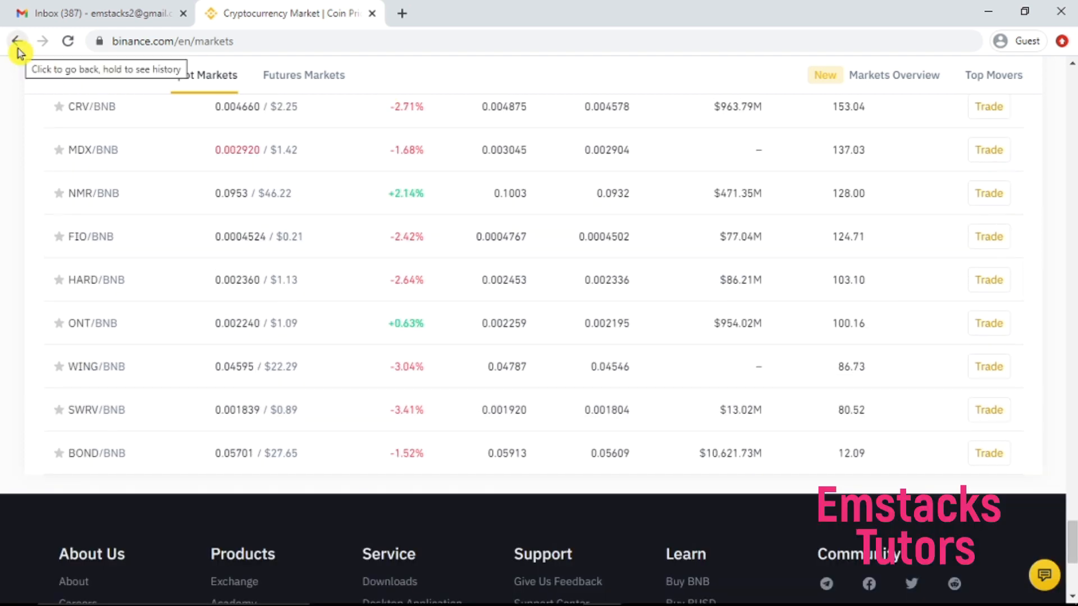
Step: Go back to the home page and reach its Trade. Anywhere. download section
left_click(17, 42)
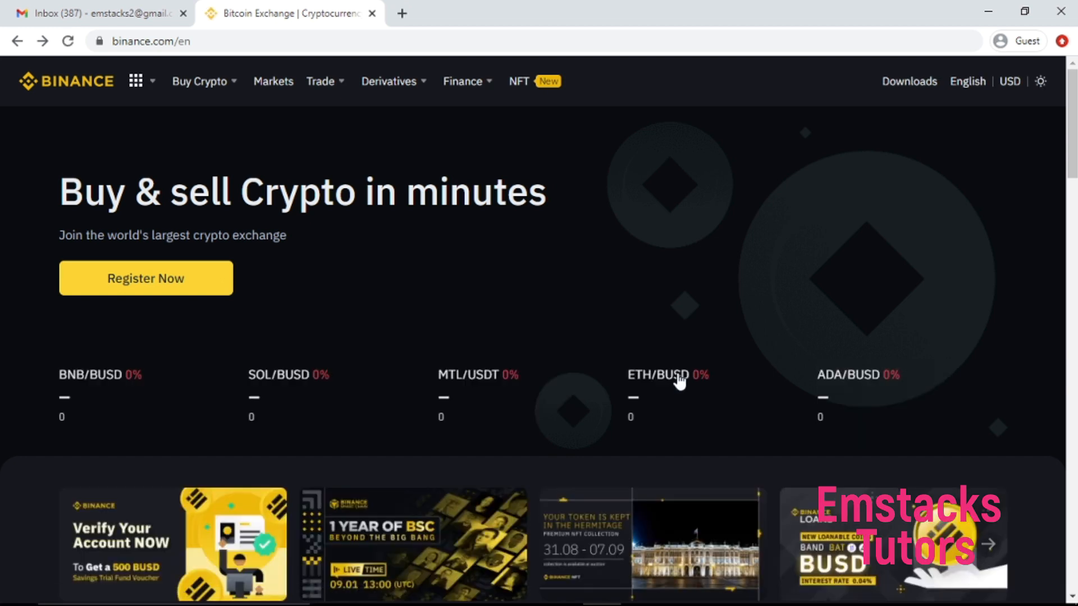
scroll("down", 3)
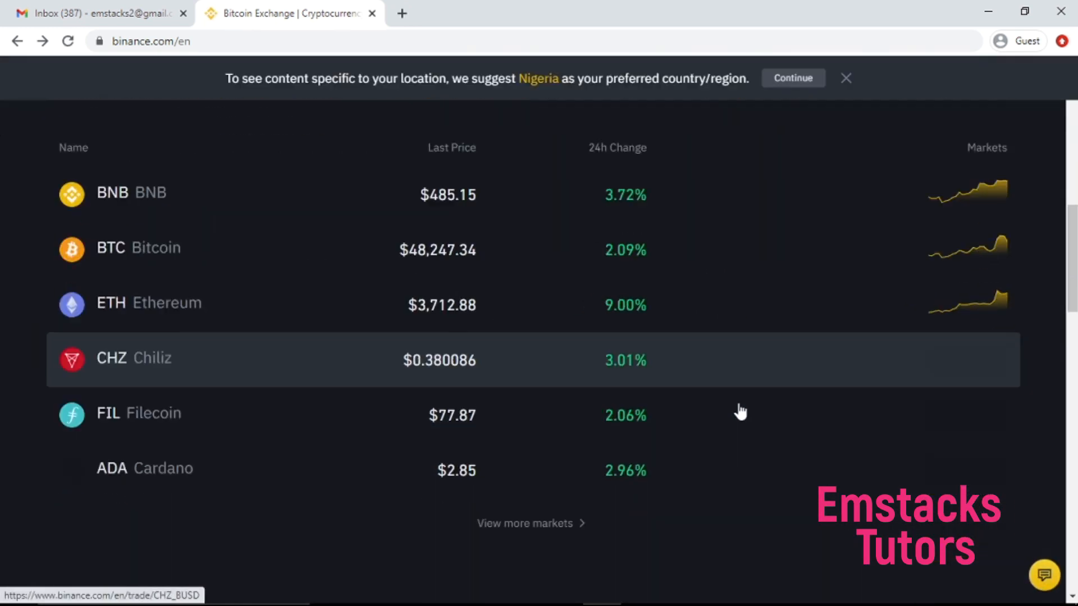
scroll("down", 3)
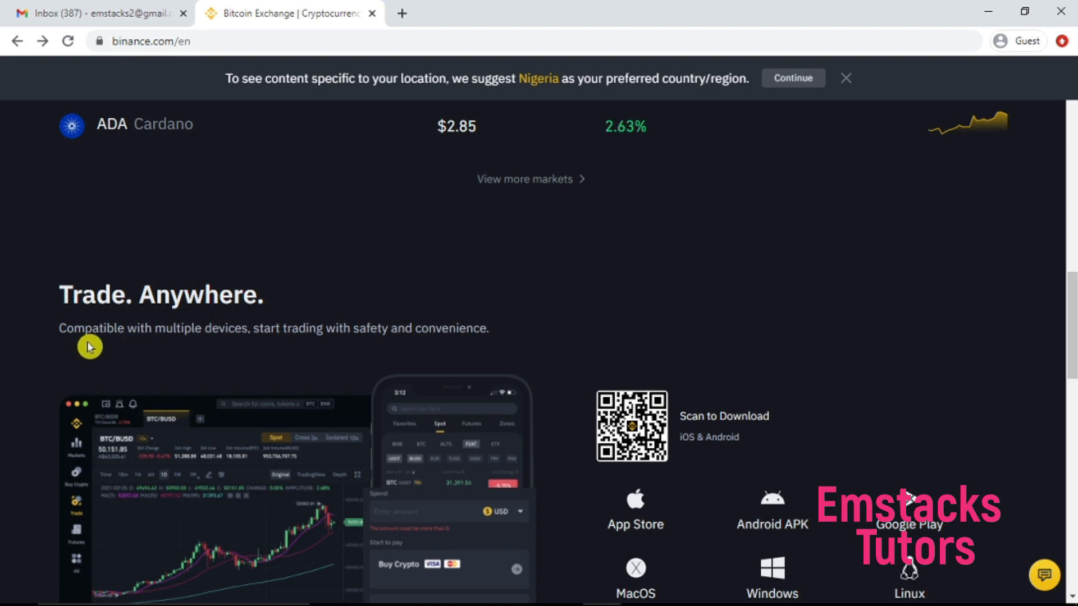
mouse_move(325, 344)
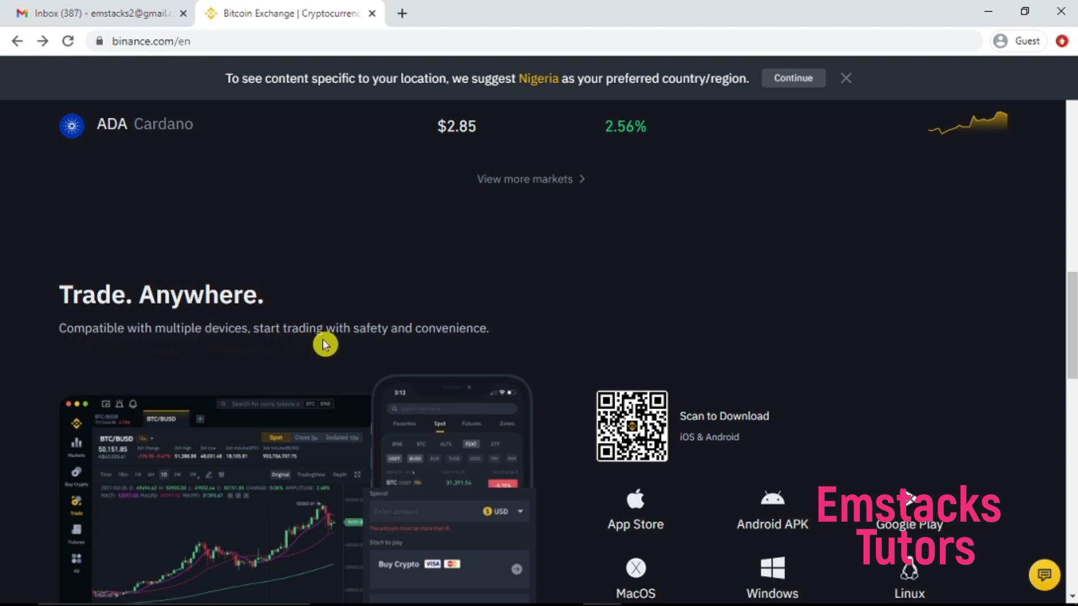
mouse_move(501, 345)
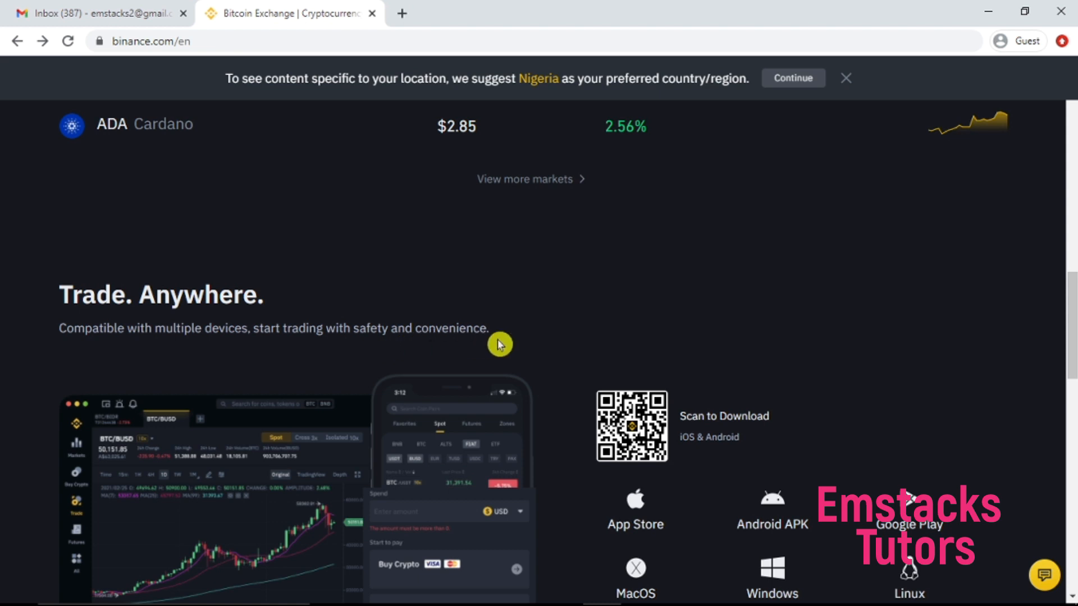
scroll("down", 3)
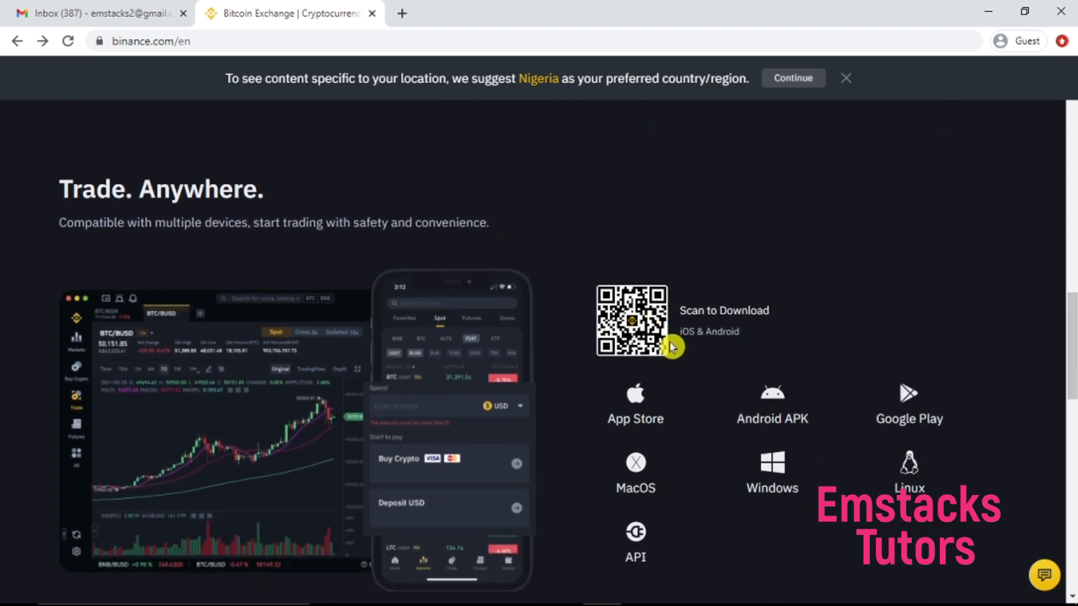
mouse_move(665, 381)
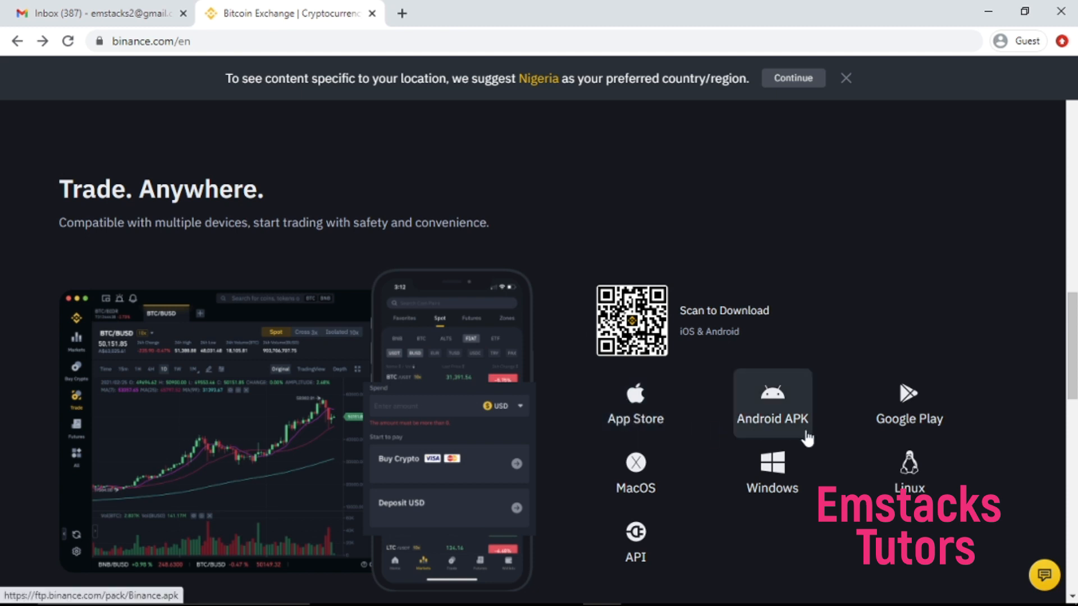
mouse_move(771, 474)
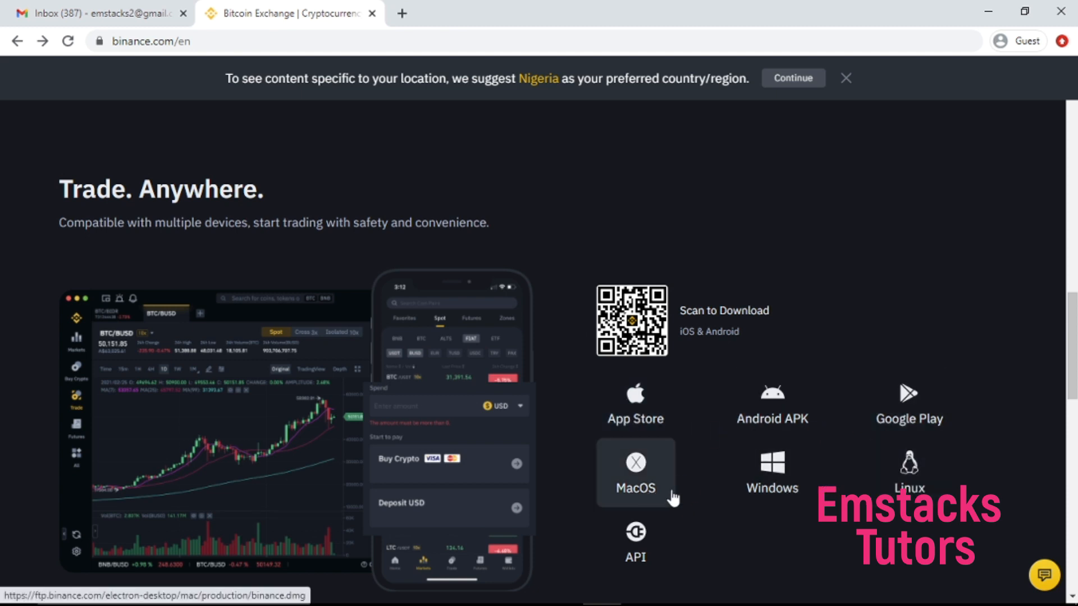
scroll("down", 3)
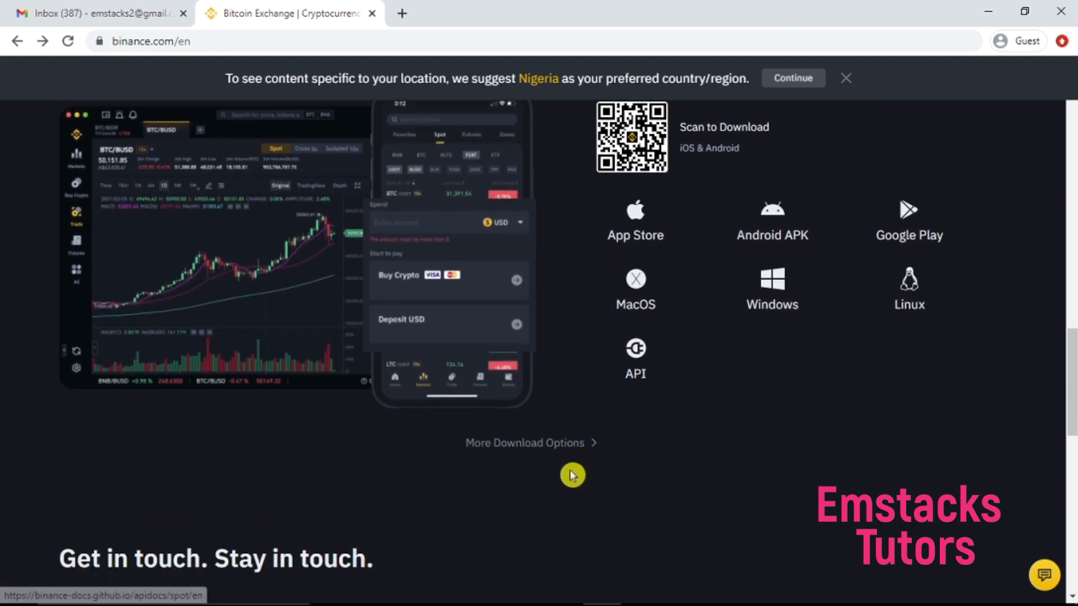
mouse_move(528, 443)
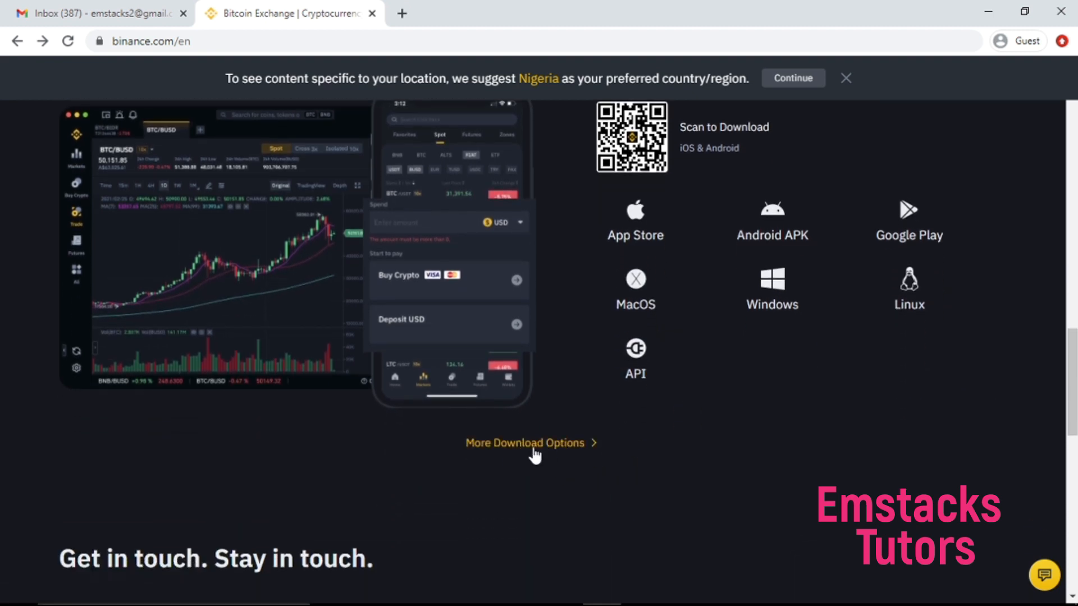
Step: Open More Download Options and reach the Binance Authenticator section with iPhone and Android apps
left_click(524, 443)
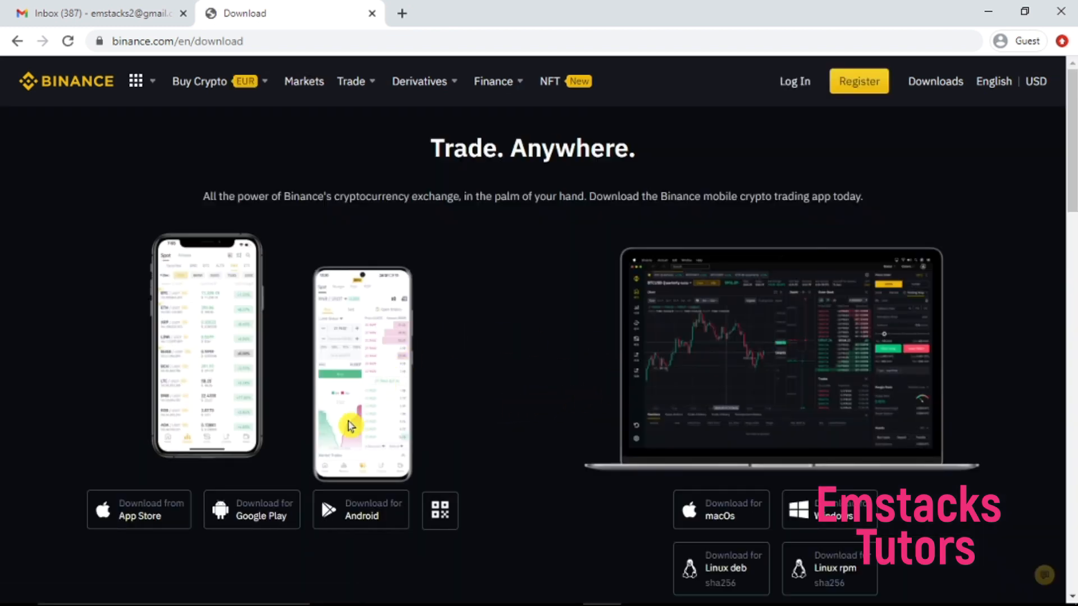
scroll("down", 3)
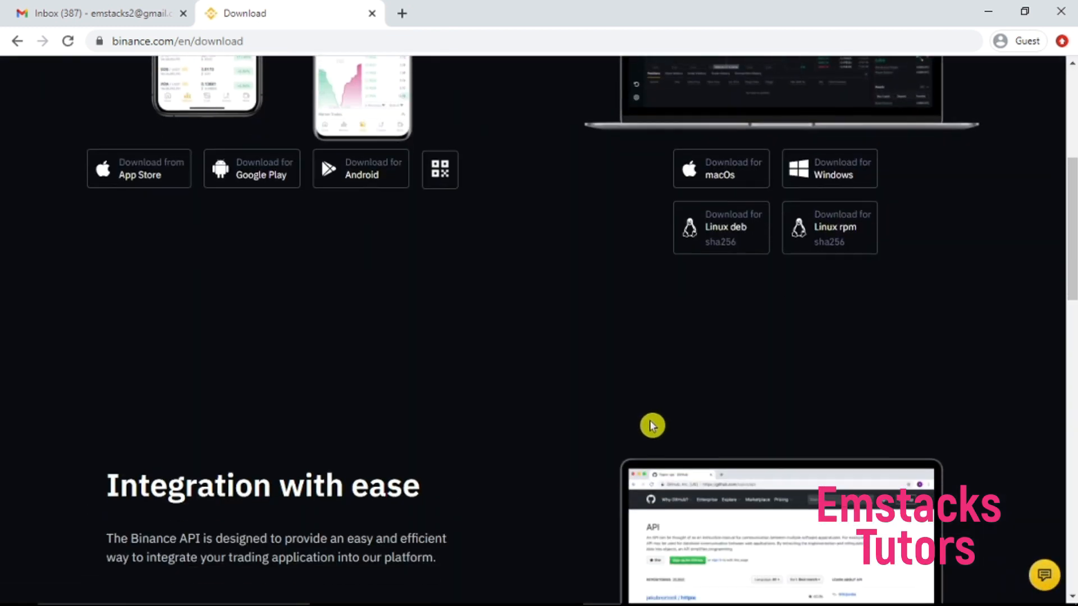
scroll("down", 3)
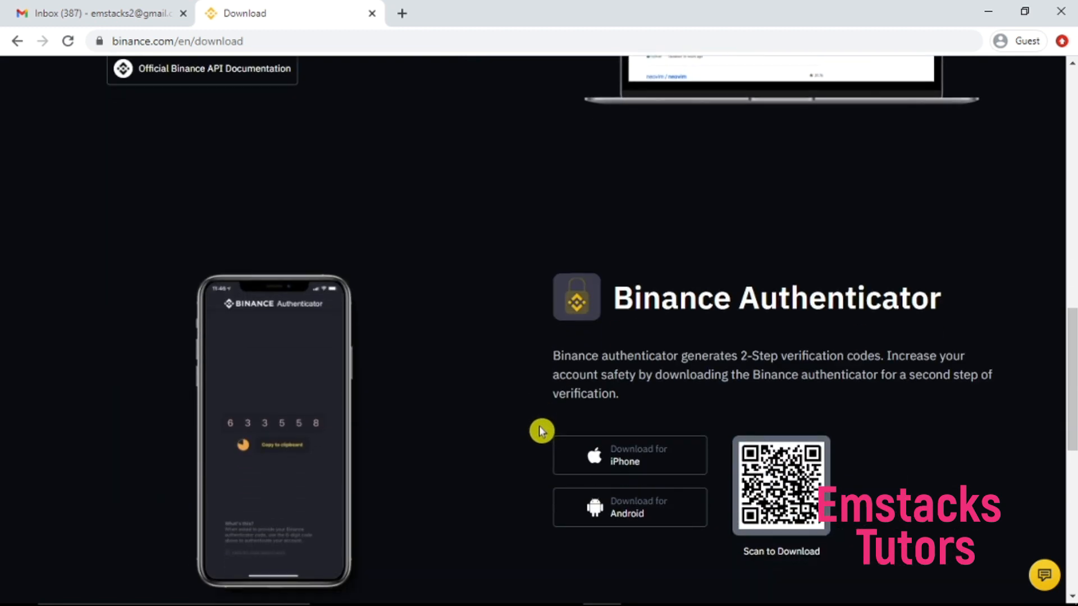
Step: Return to the home page and continue with Nigeria on the location banner to load the Nigerian site
left_click(17, 41)
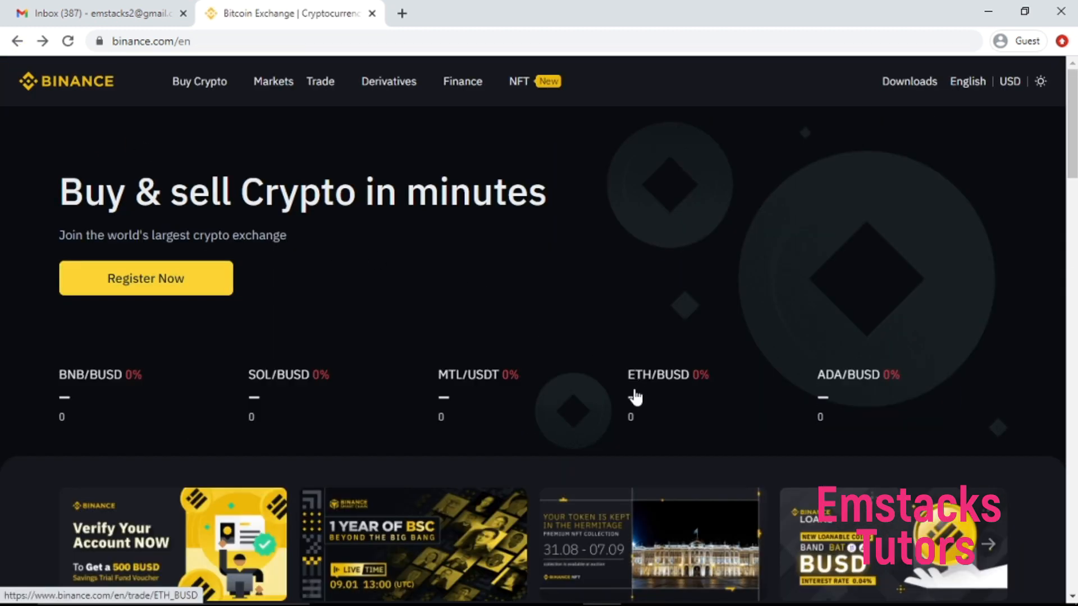
scroll("down", 3)
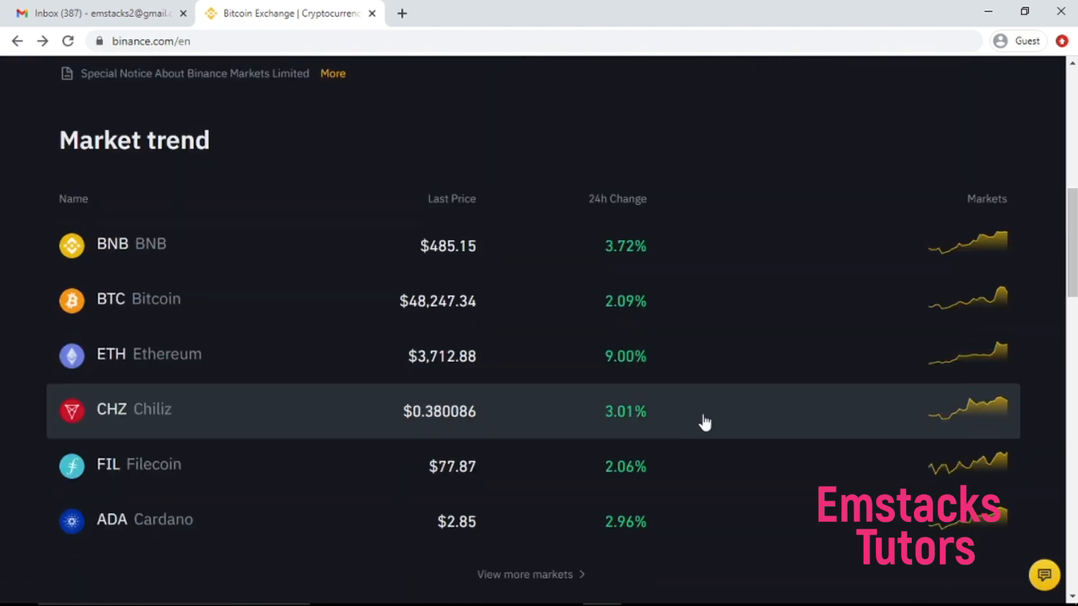
scroll("down", 3)
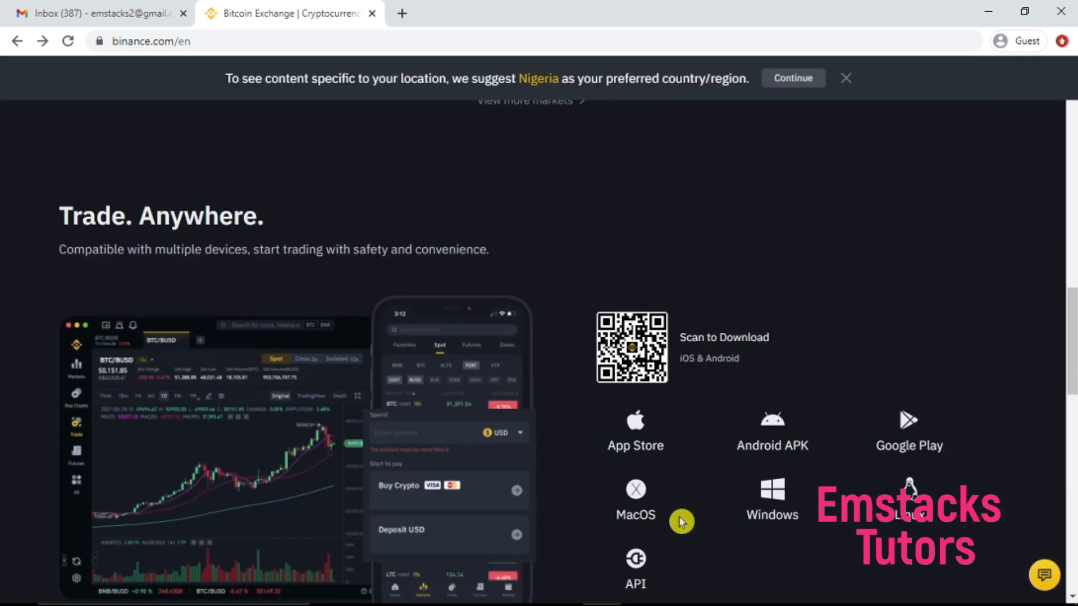
scroll("down", 3)
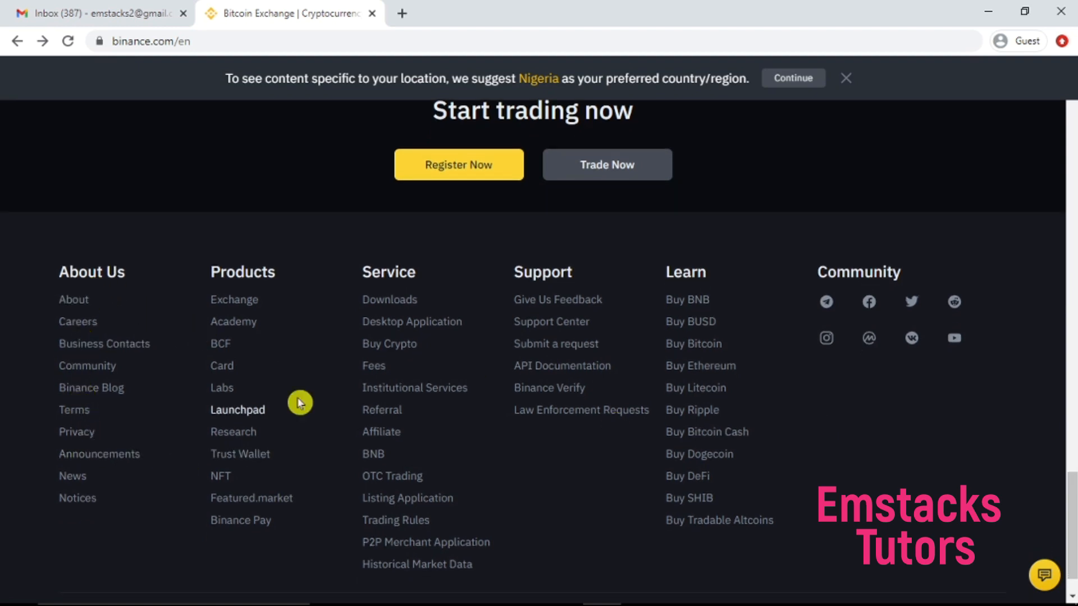
mouse_move(443, 369)
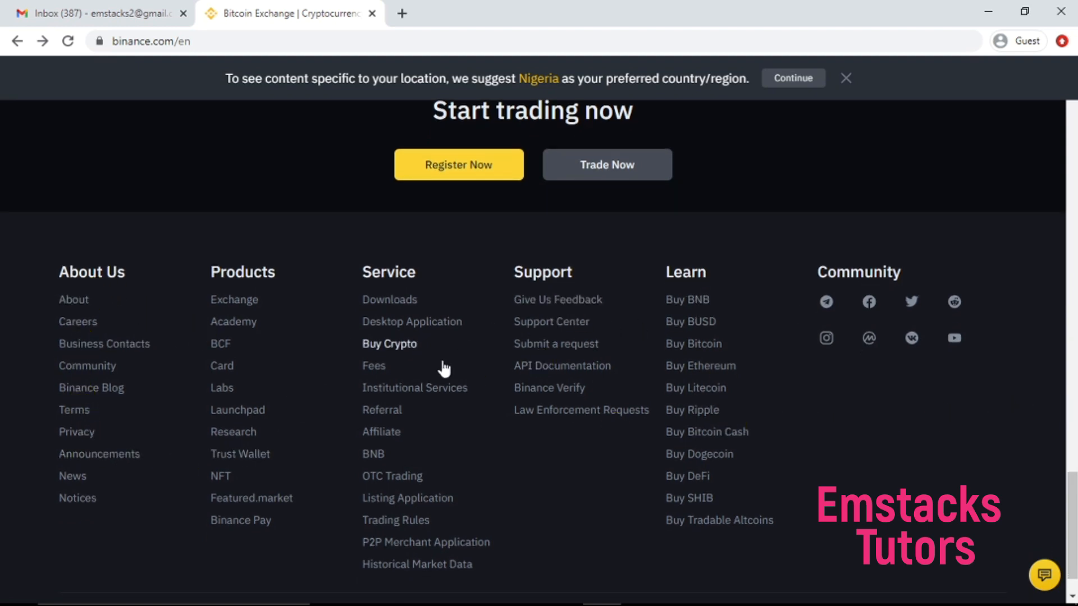
scroll("up", 3)
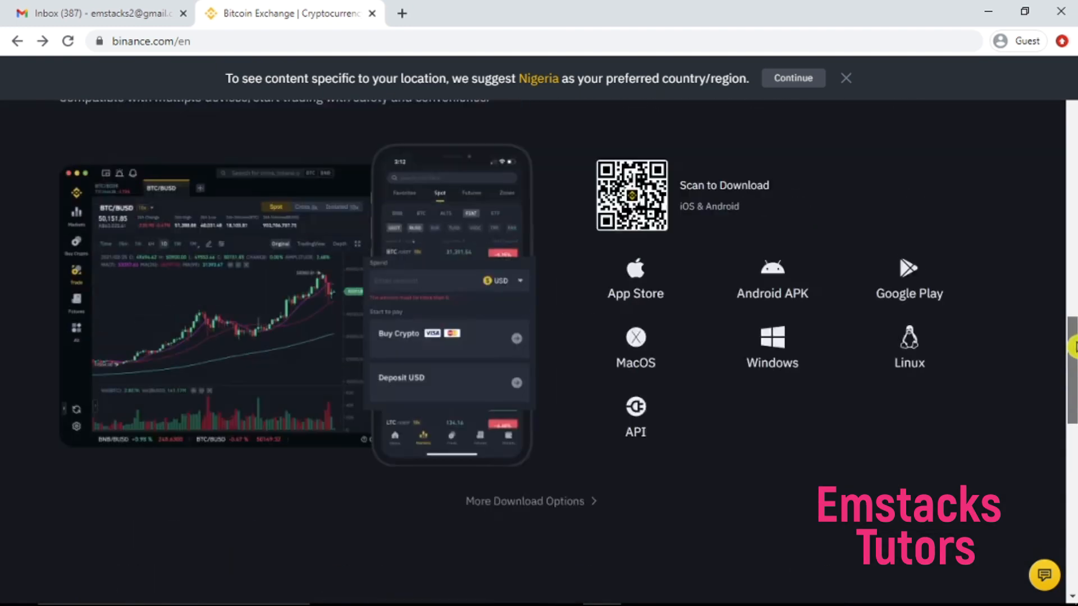
scroll("up", 3)
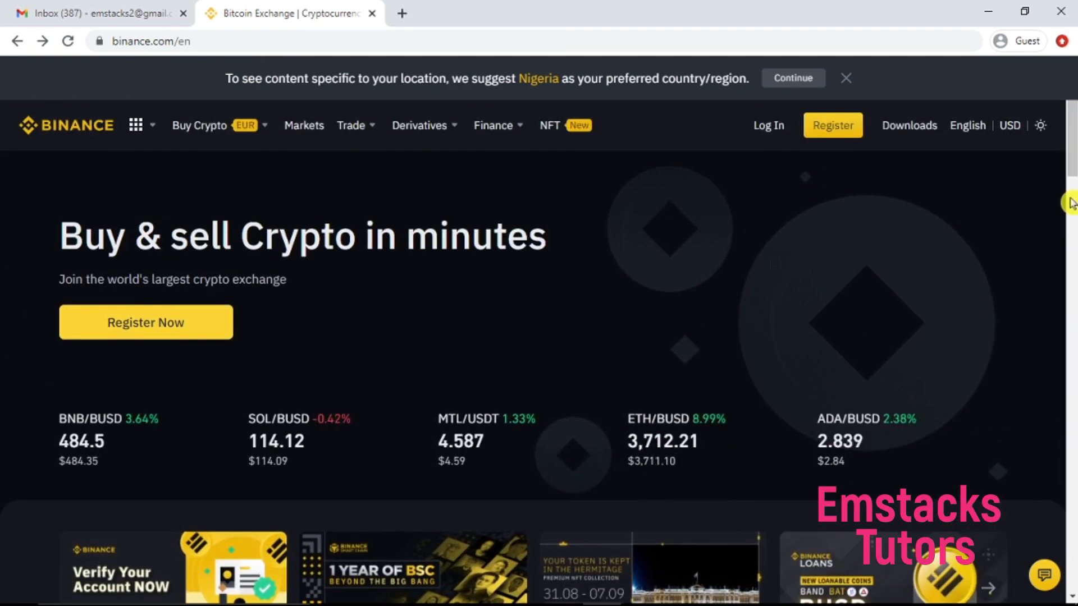
mouse_move(971, 192)
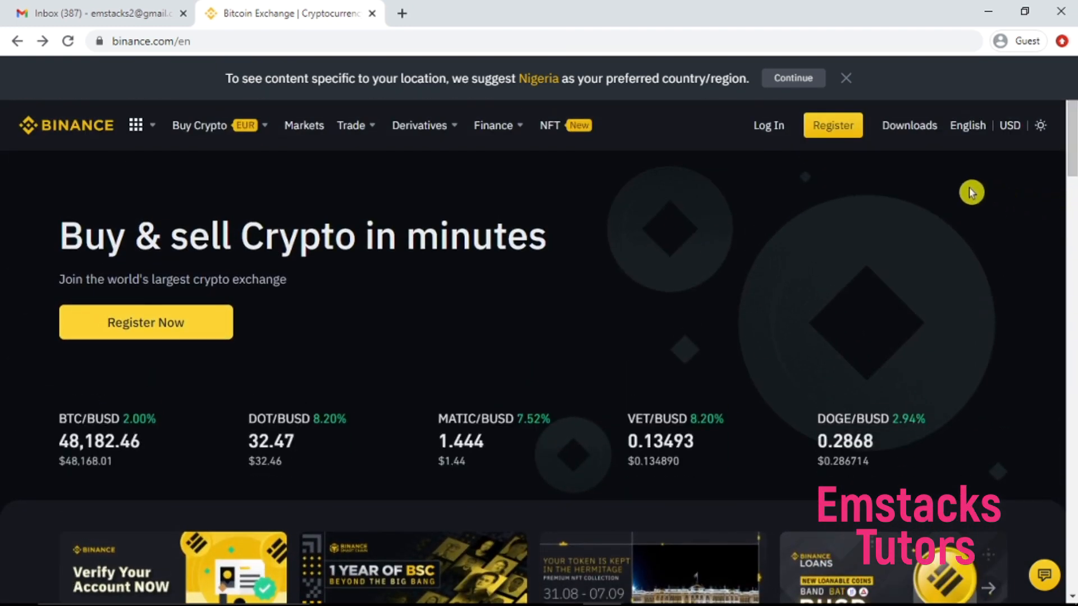
mouse_move(303, 124)
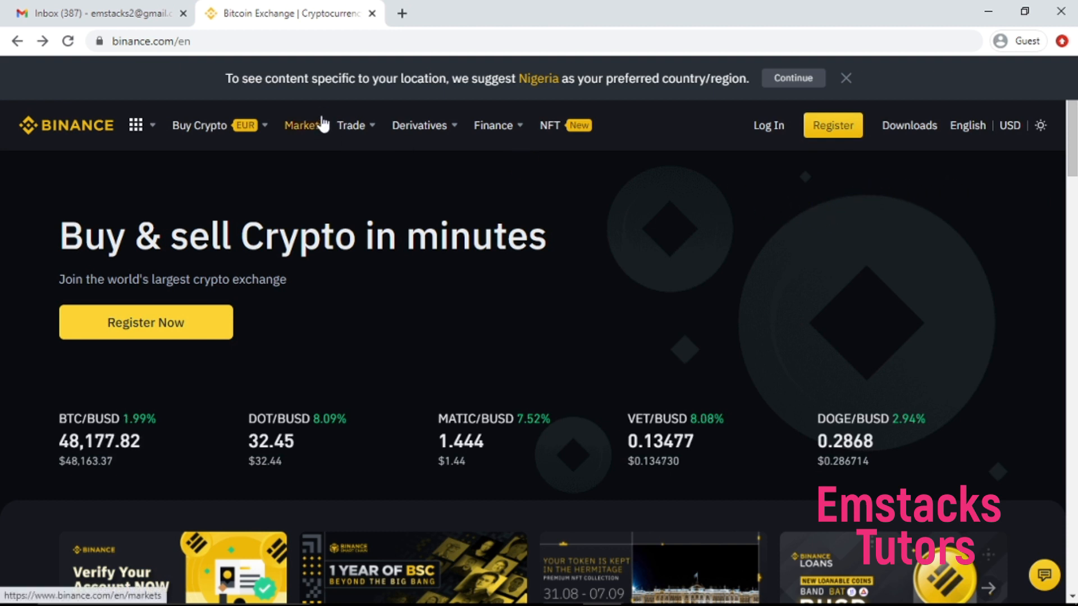
mouse_move(298, 97)
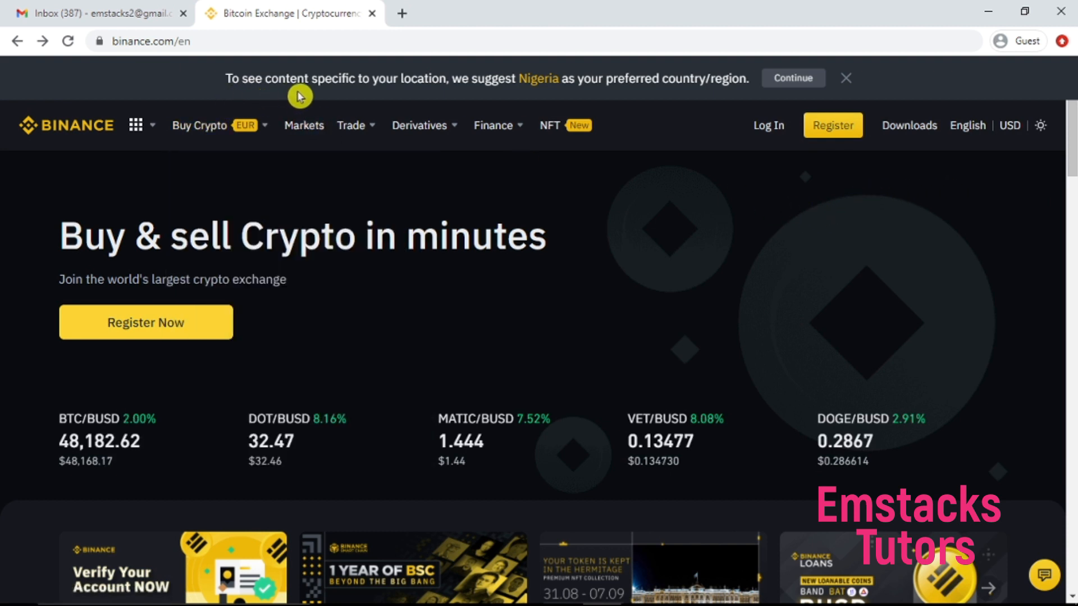
mouse_move(557, 91)
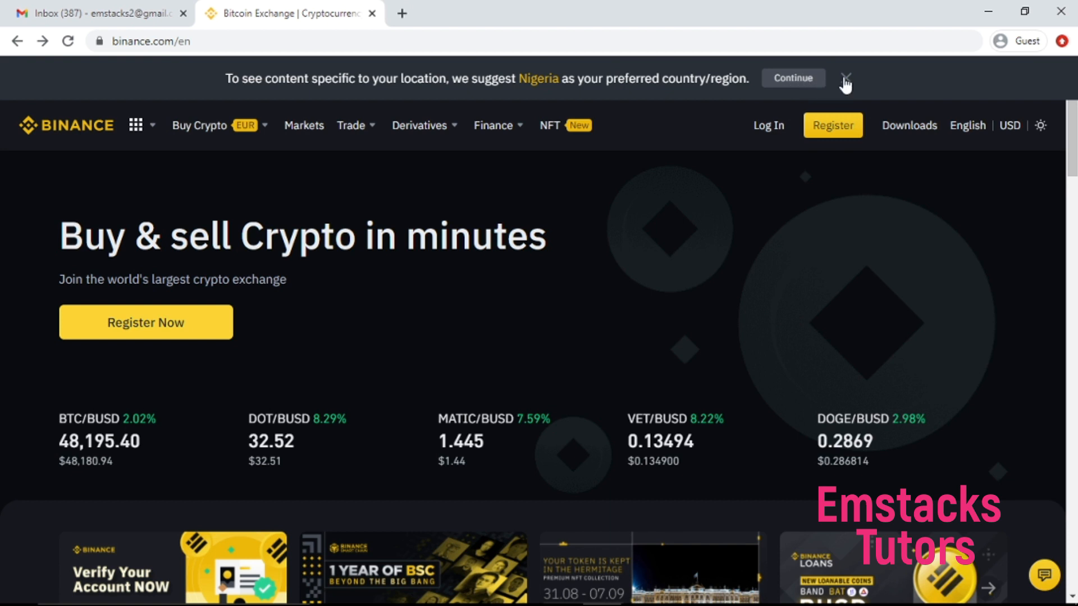
mouse_move(778, 111)
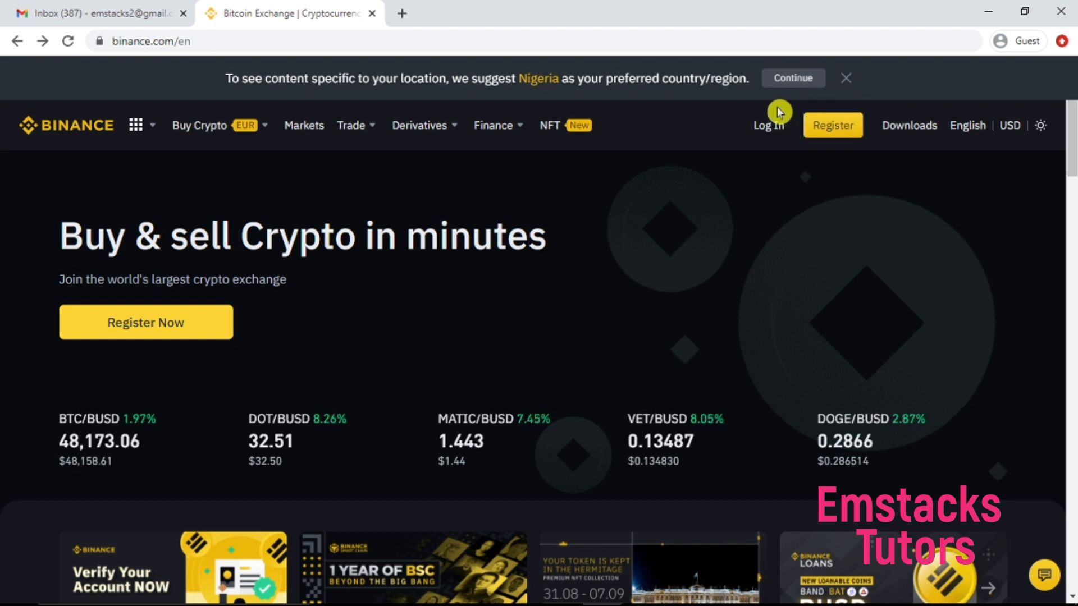
left_click(793, 78)
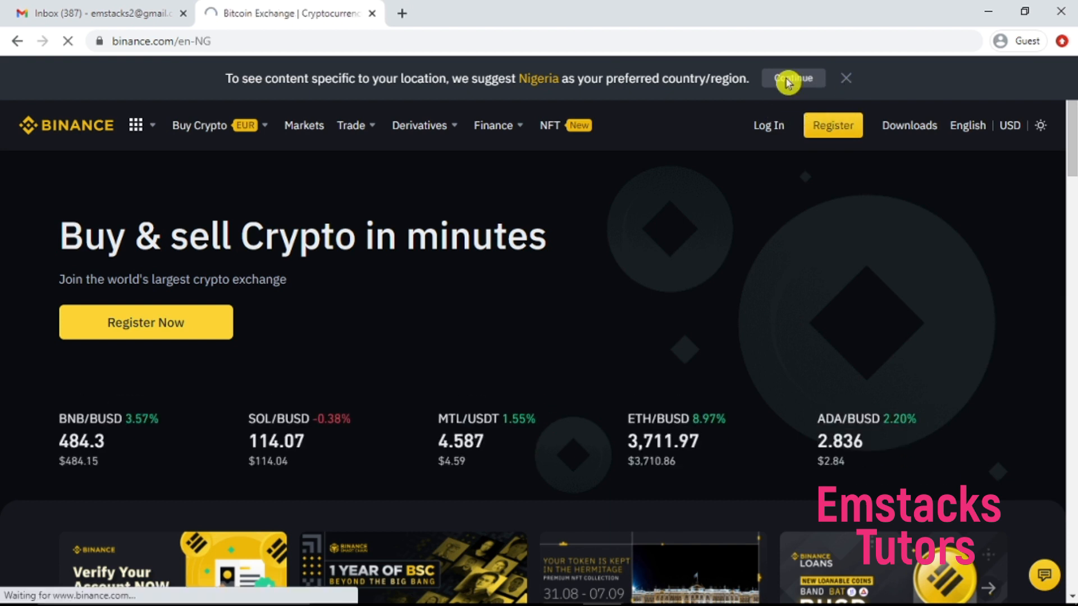
left_click(791, 79)
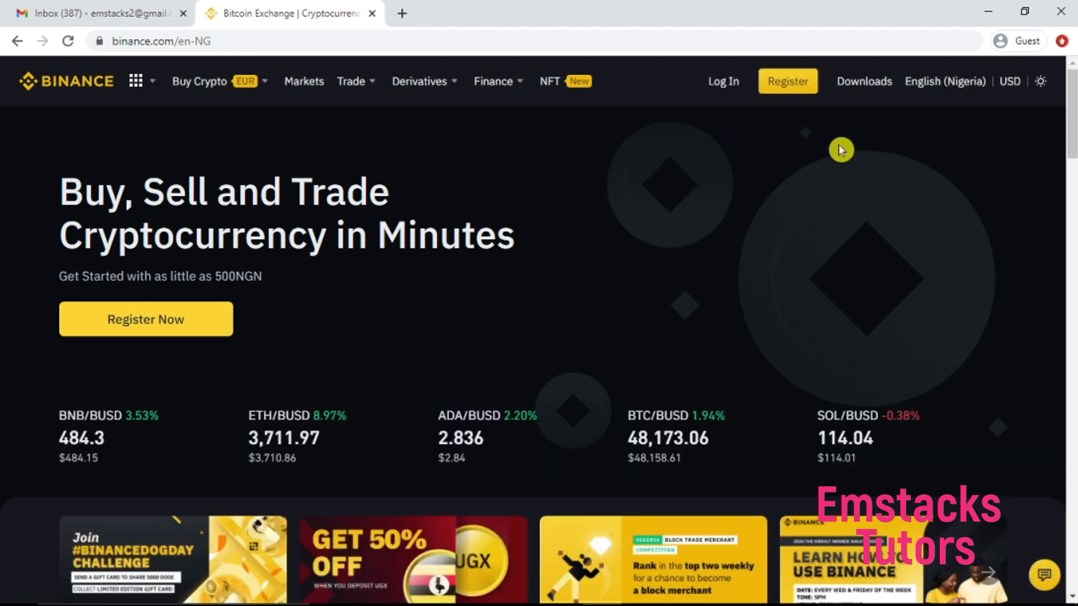
mouse_move(146, 319)
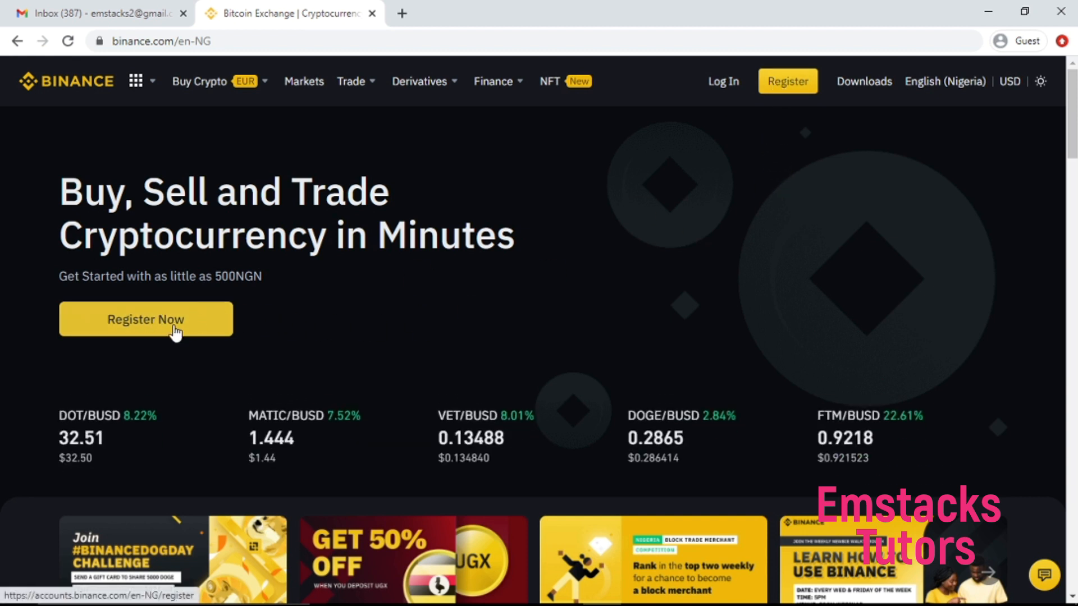
left_click(146, 320)
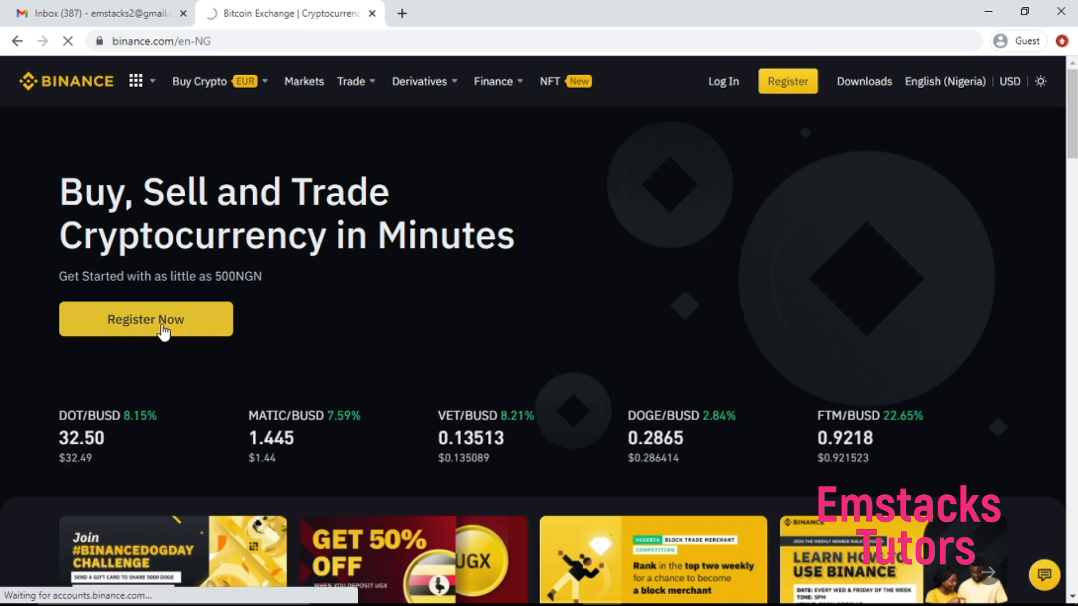
left_click(145, 319)
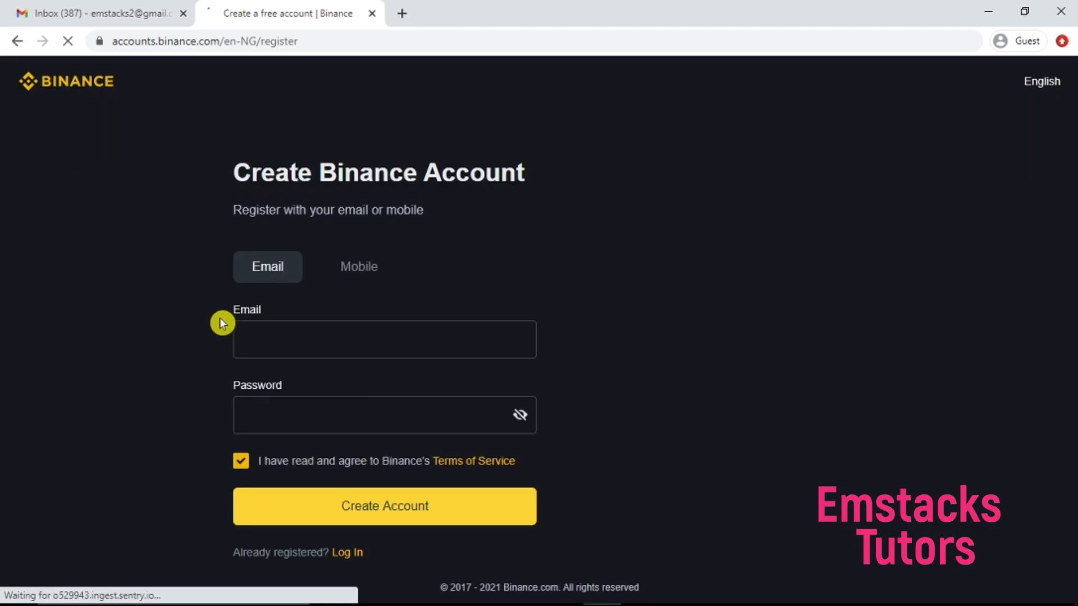
left_click(382, 339)
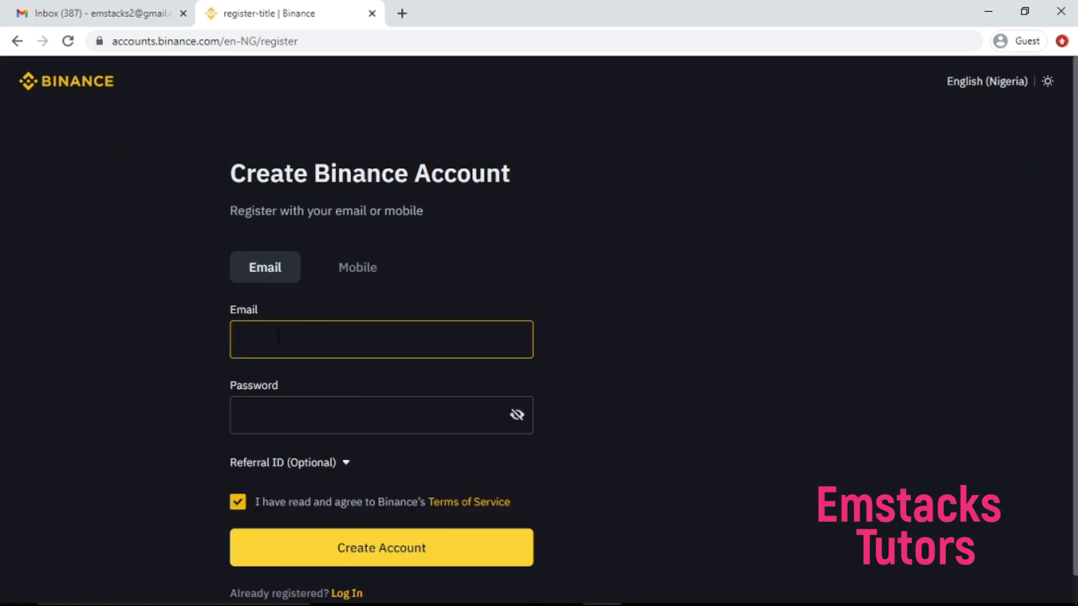
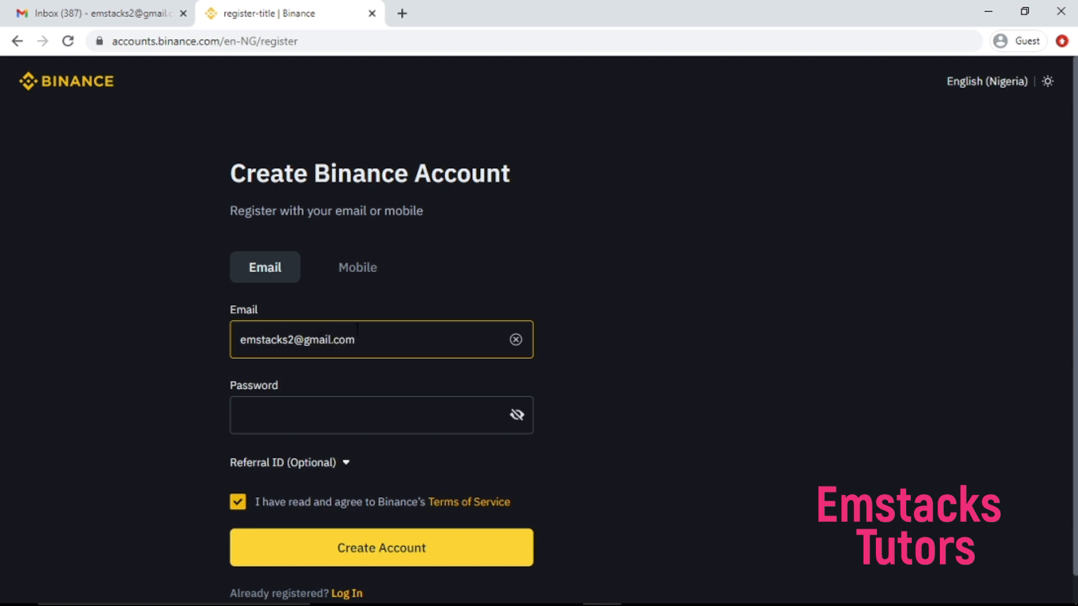
Step: Enter a password meeting the 8-character, number and uppercase rules
left_click(381, 415)
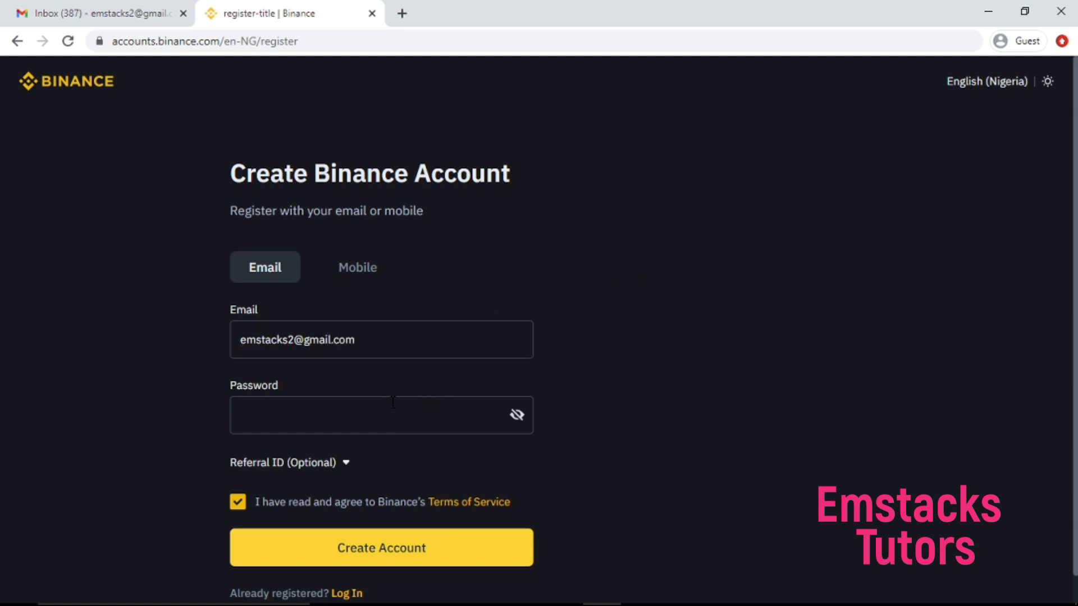
left_click(371, 415)
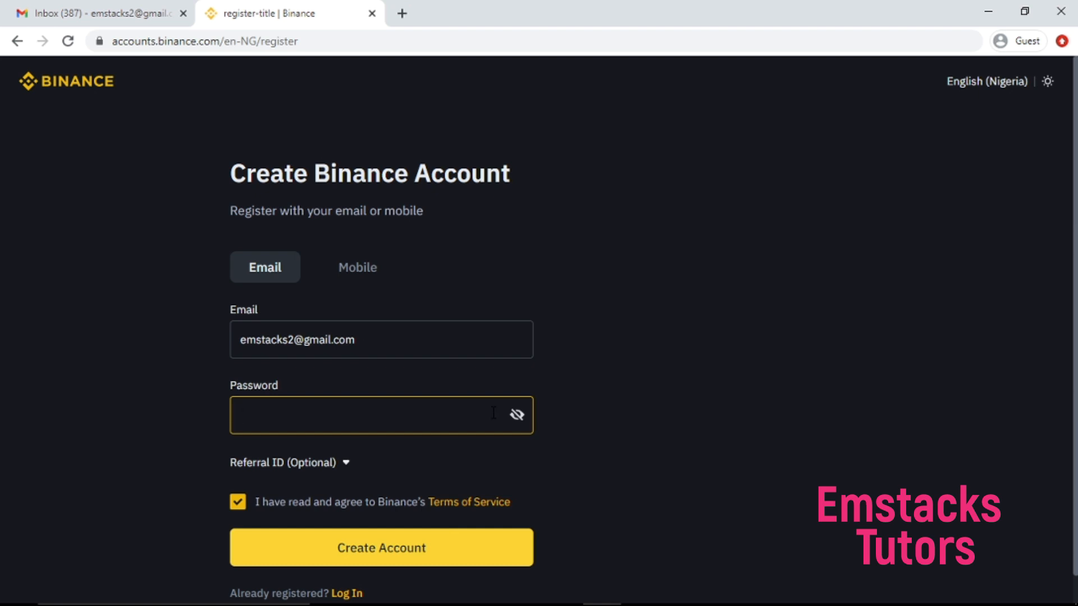
type("•")
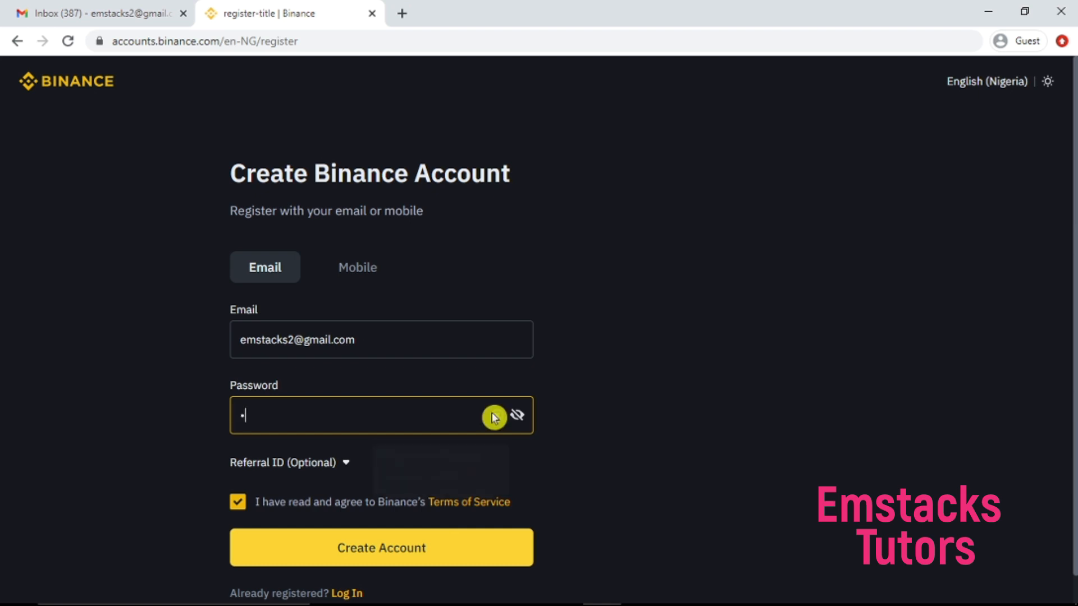
type("A")
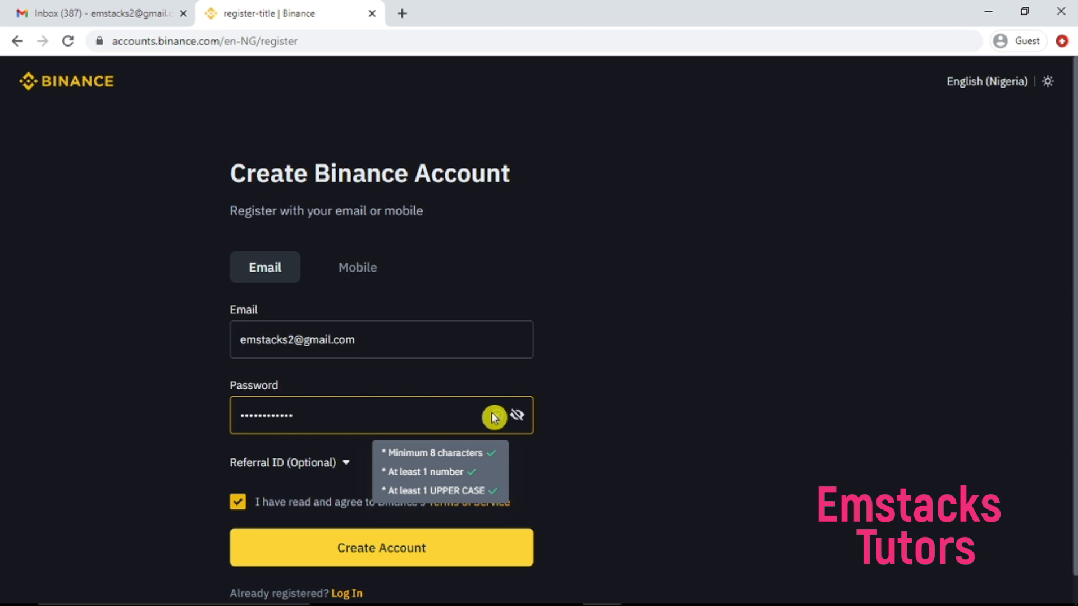
type("•")
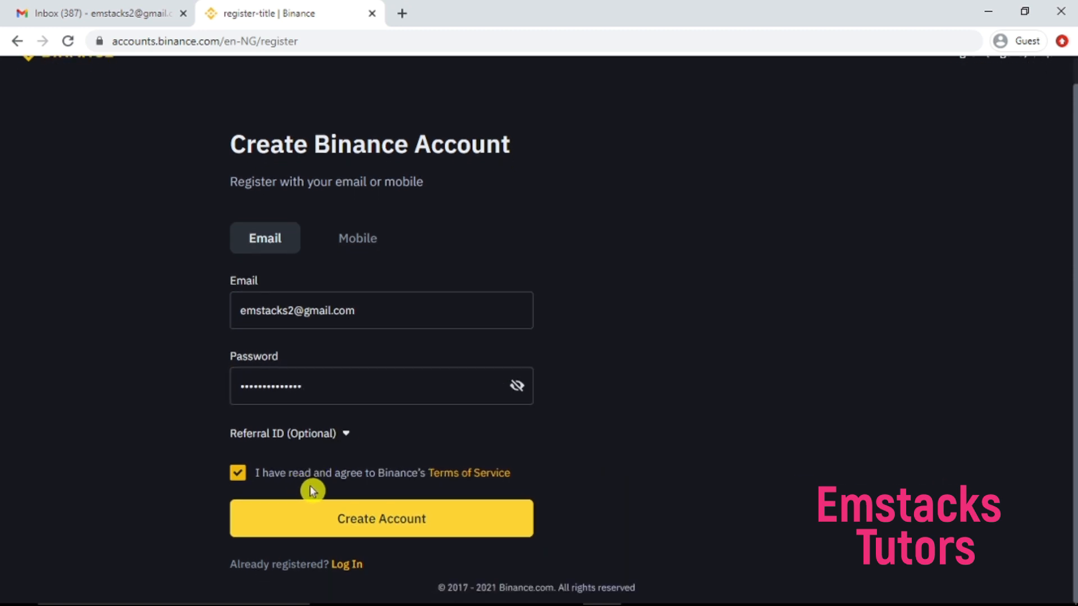
mouse_move(223, 503)
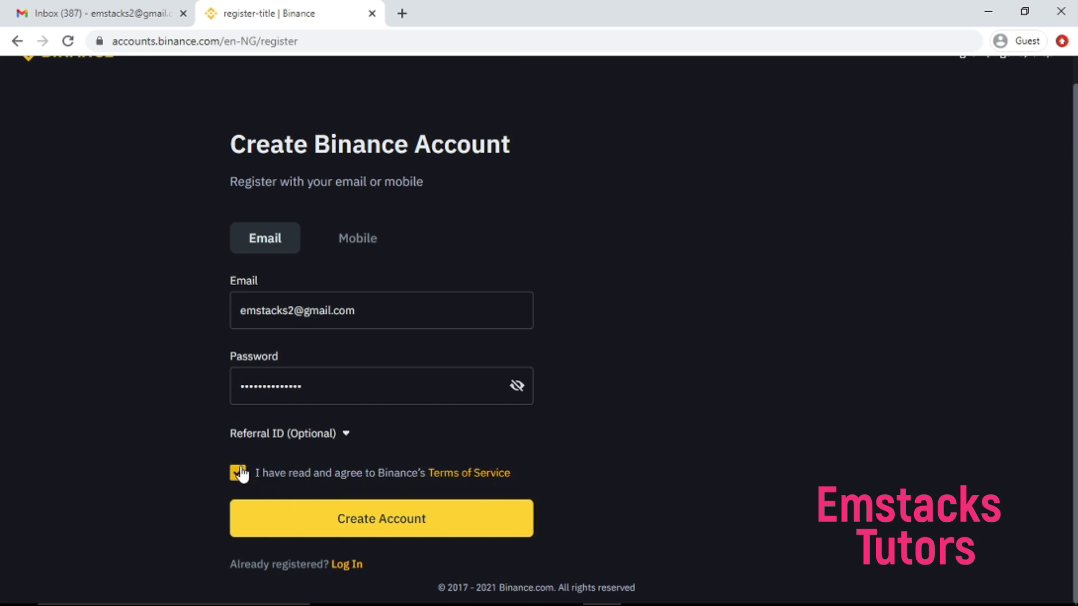
Step: Create the account, pass the slider security check and have the email verification code sent
left_click(381, 519)
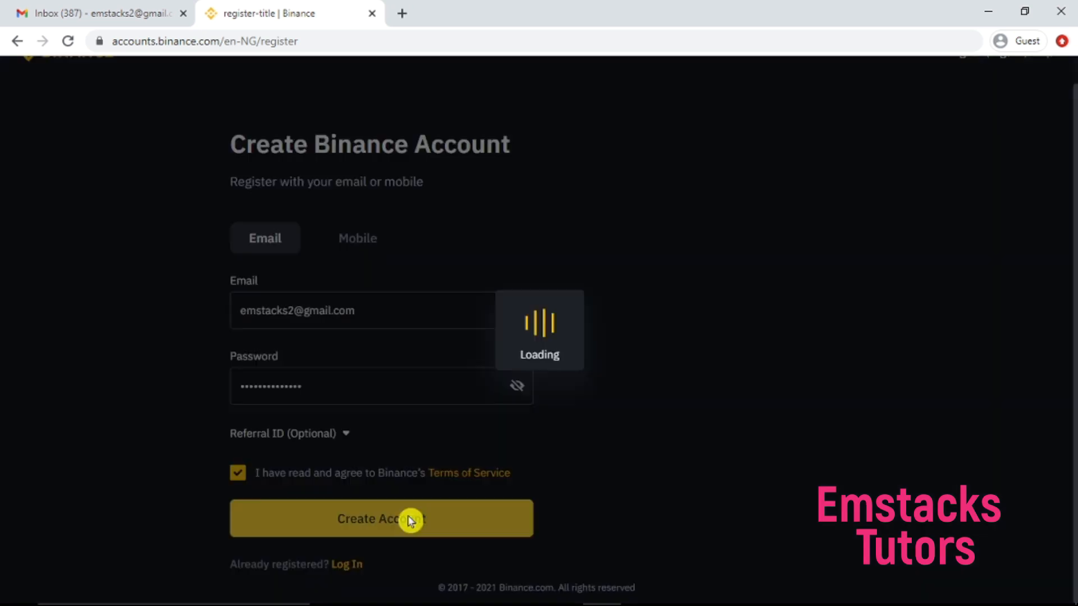
left_click(380, 519)
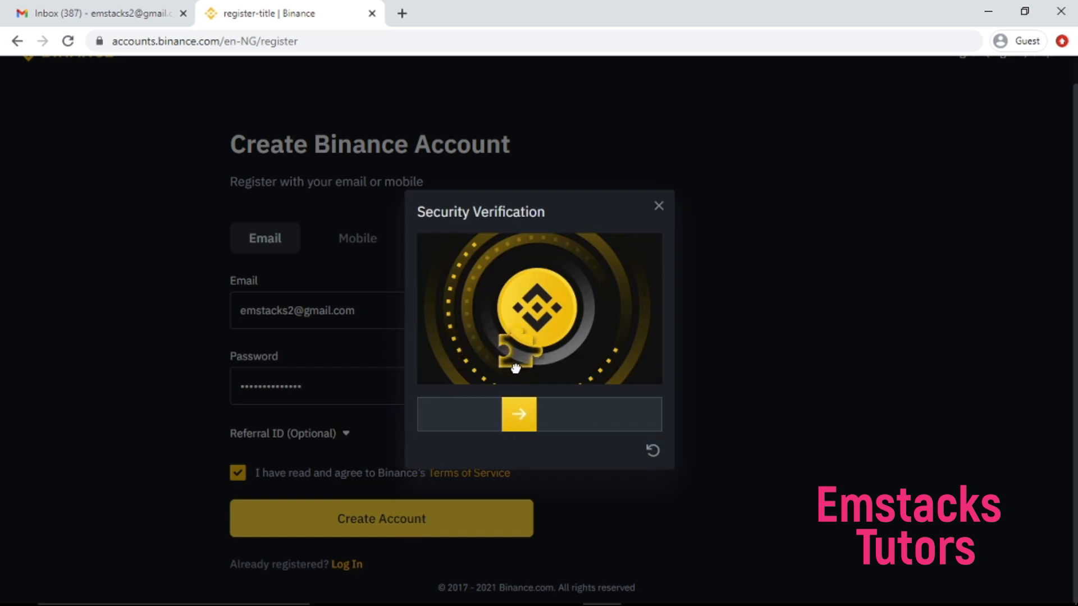
left_click(519, 415)
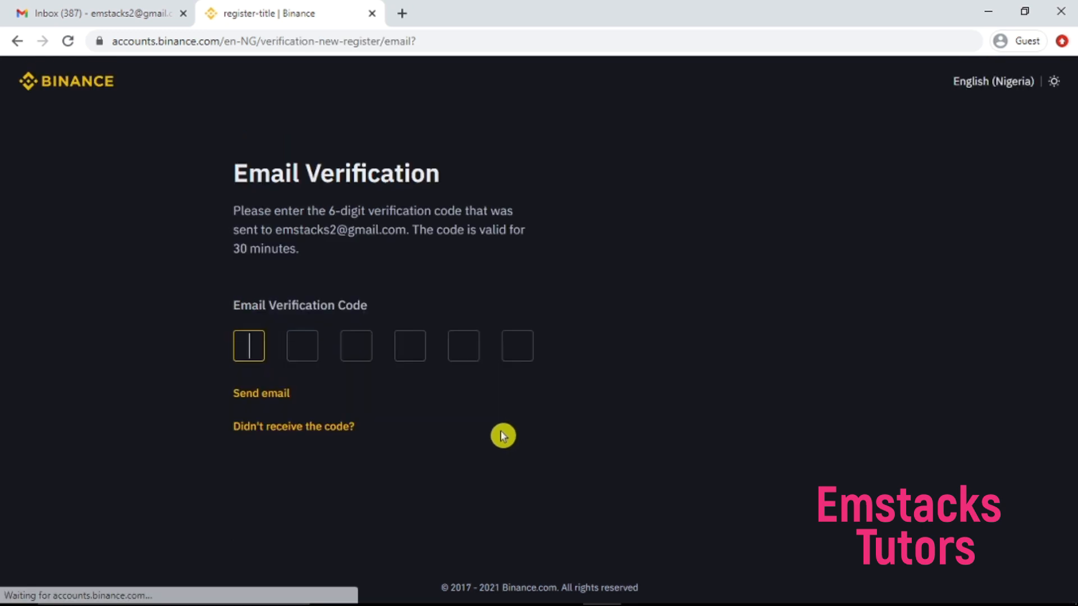
left_click(261, 393)
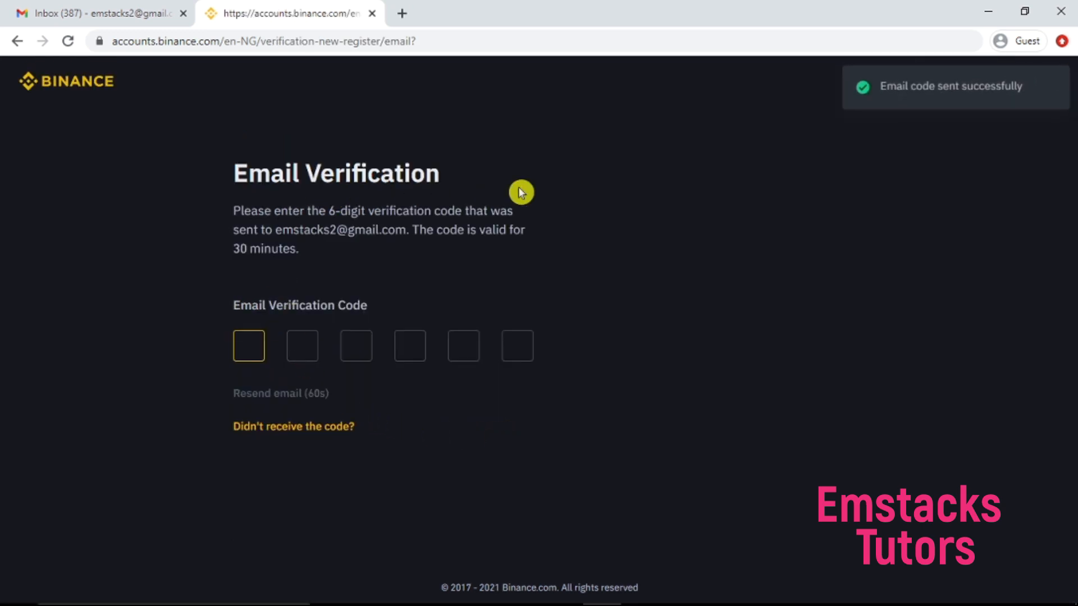
mouse_move(401, 312)
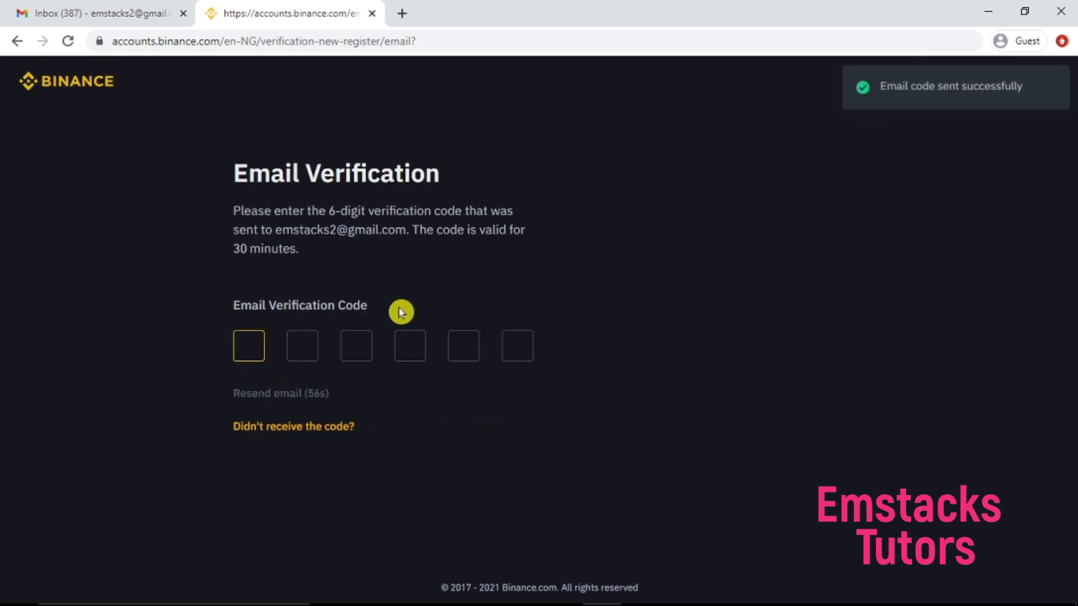
Step: In Gmail, open the Binance Confirm Your Registration email and select its six-digit code to copy
left_click(96, 13)
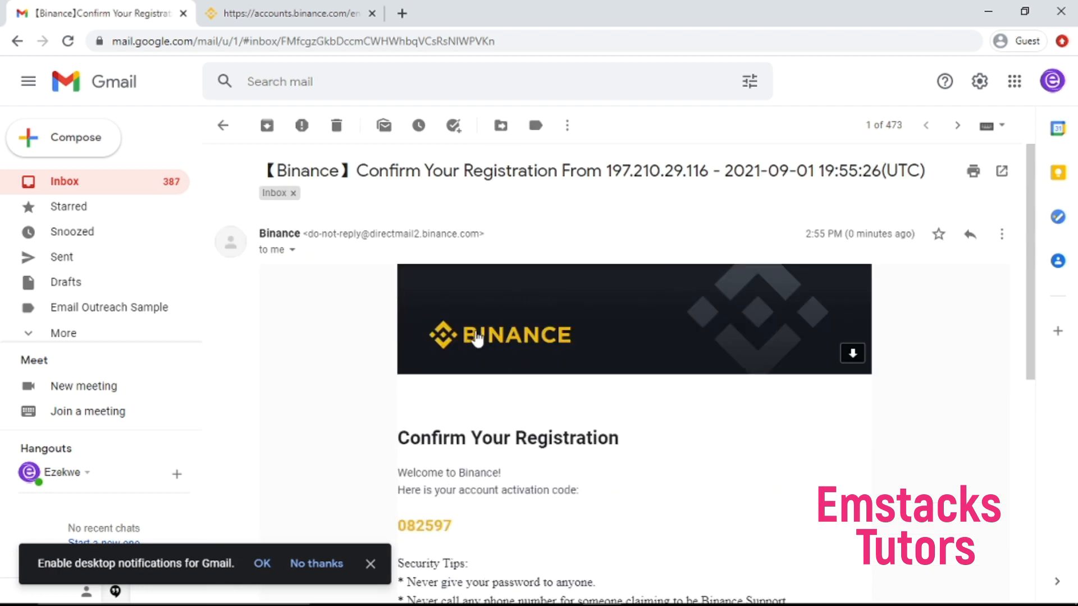
scroll("down", 3)
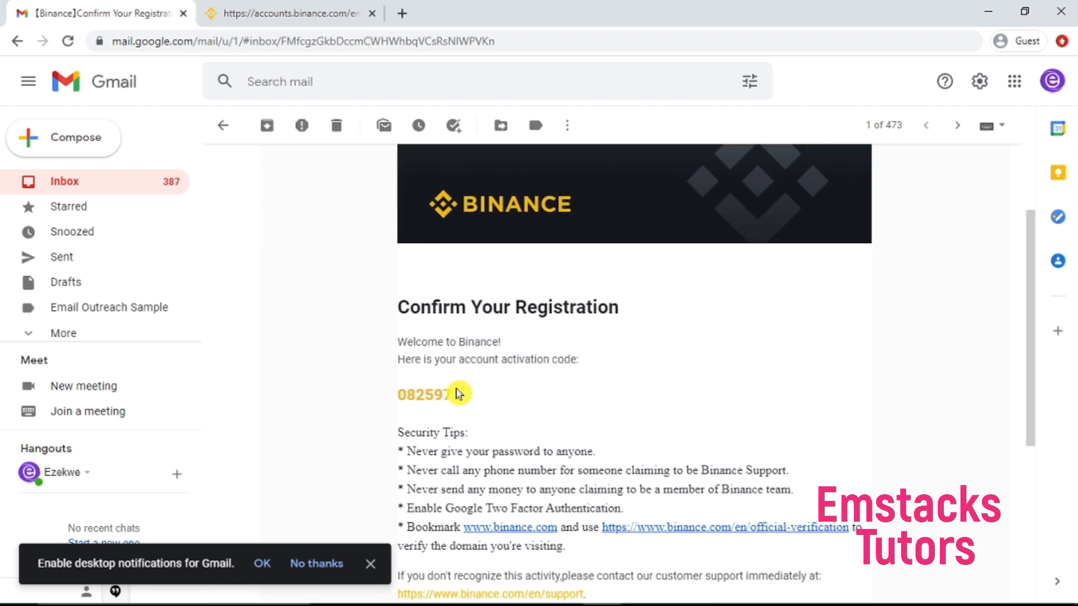
double_click(424, 394)
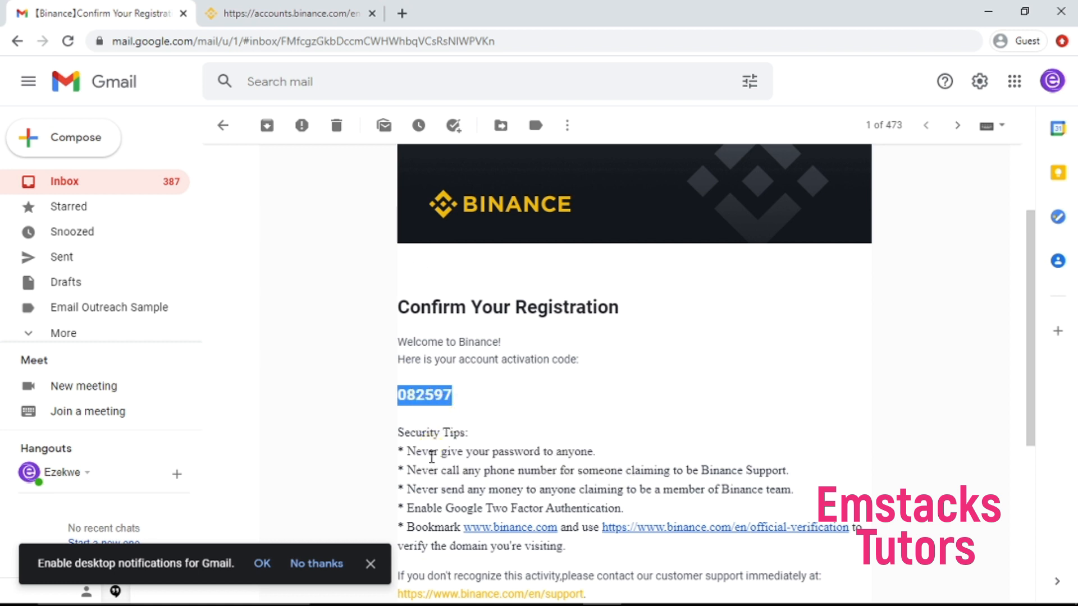
Step: Back in Binance, paste the copied code into the verification boxes to reach the Welcome page
left_click(289, 14)
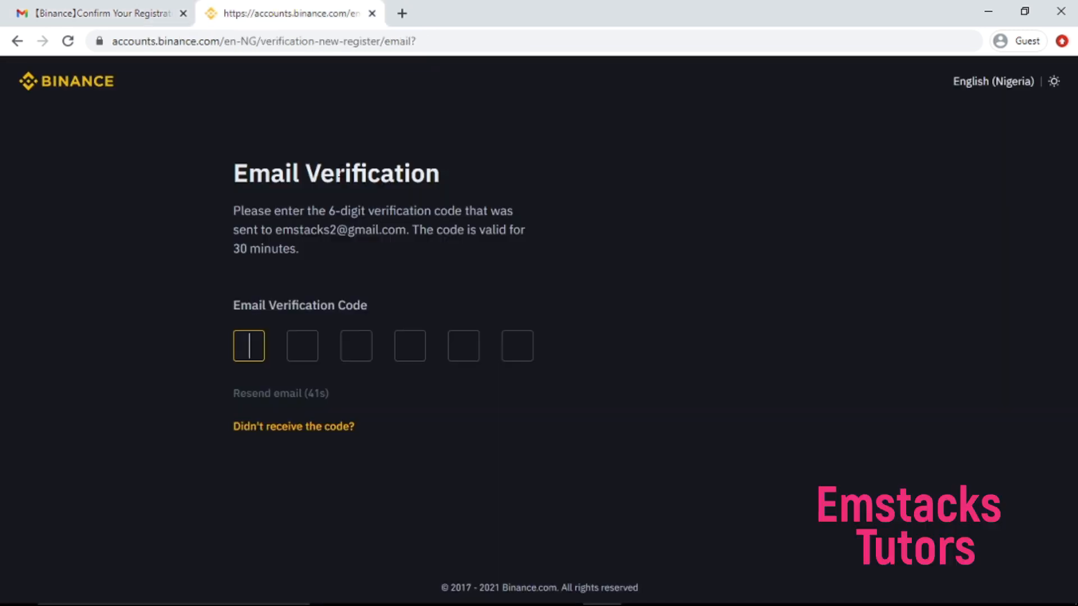
right_click(248, 346)
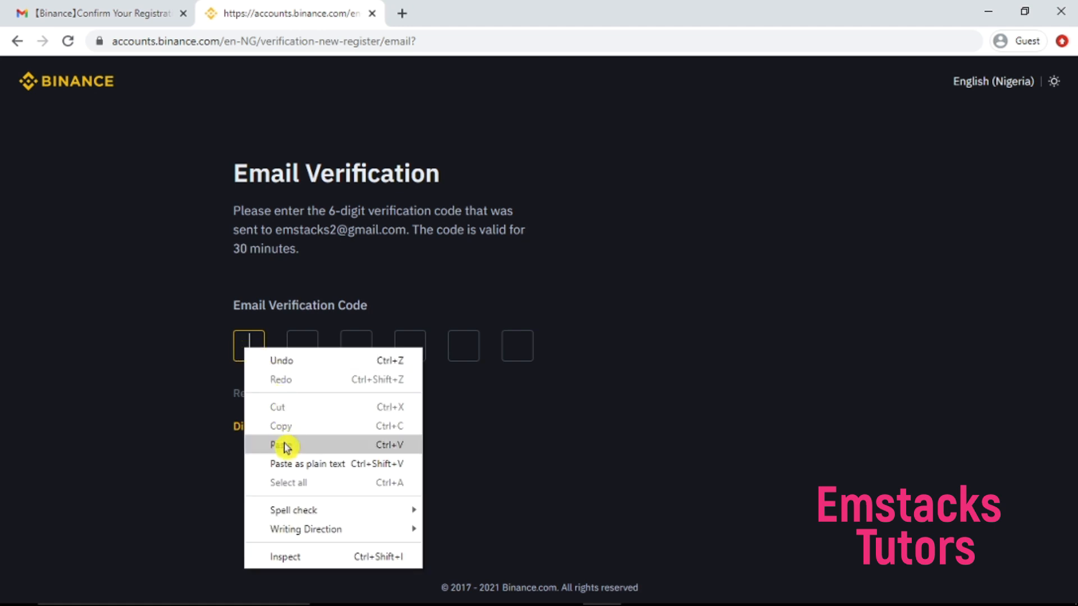
left_click(282, 445)
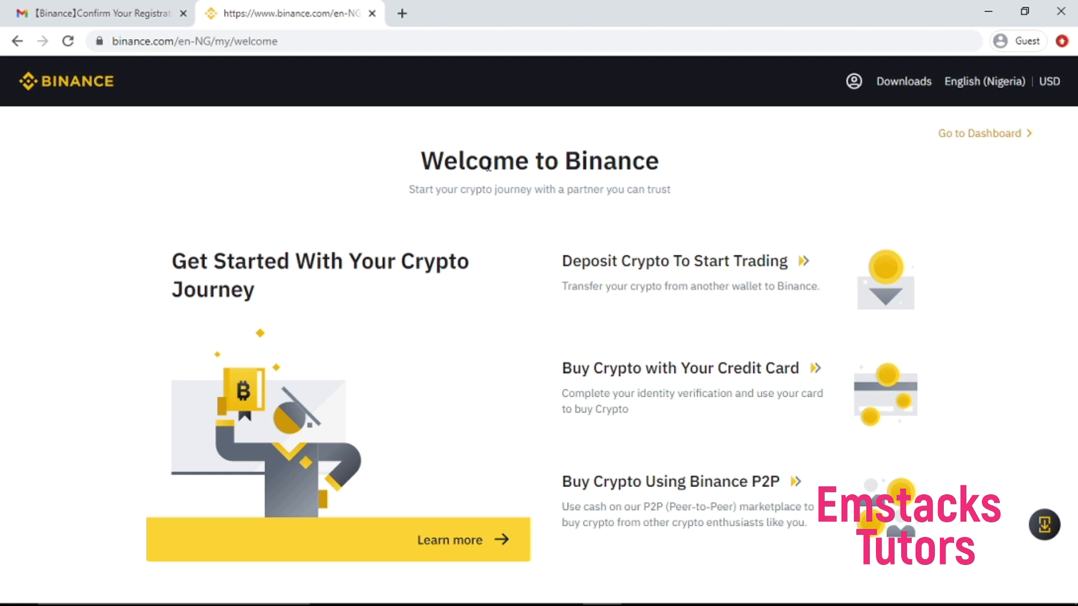
mouse_move(599, 201)
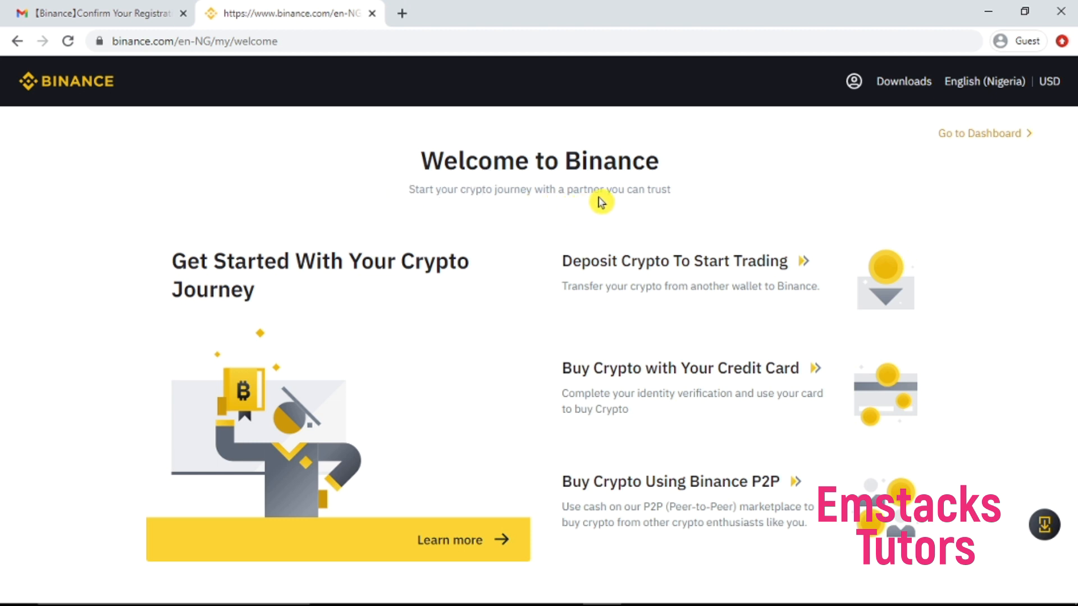
mouse_move(256, 259)
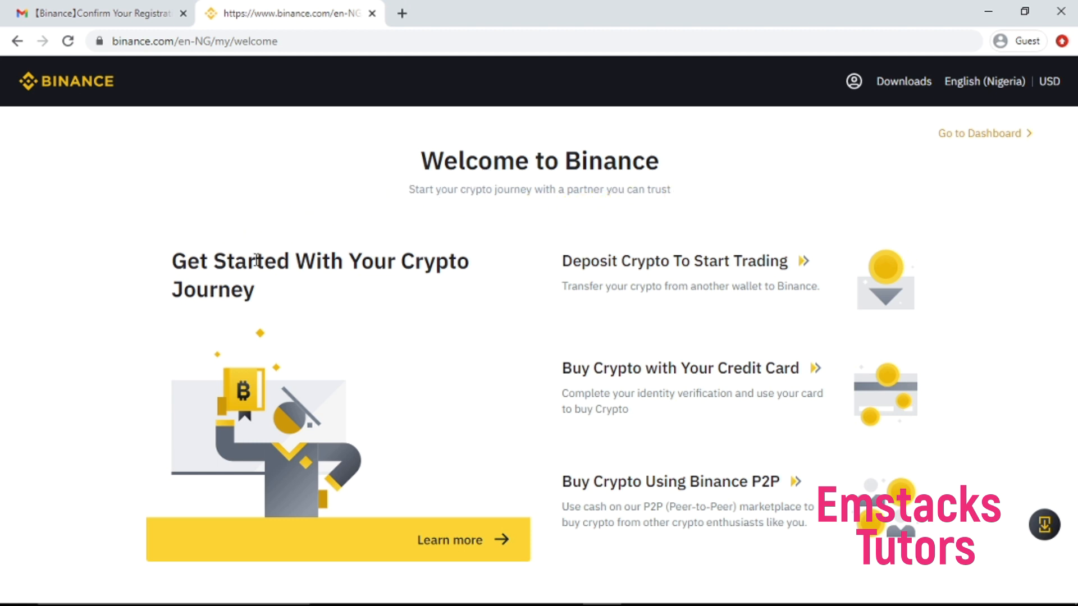
mouse_move(443, 516)
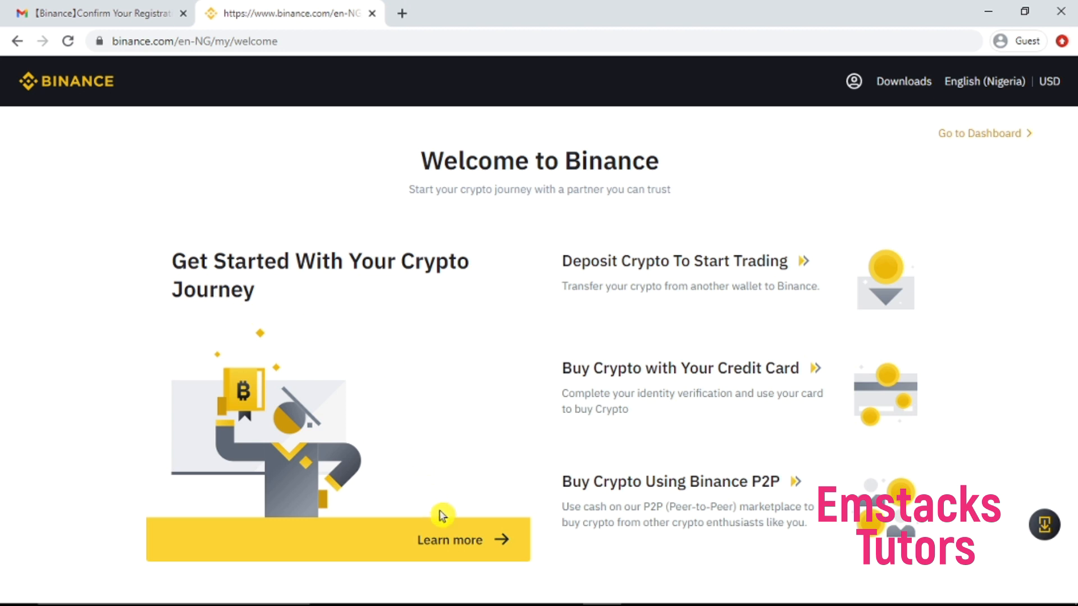
mouse_move(709, 274)
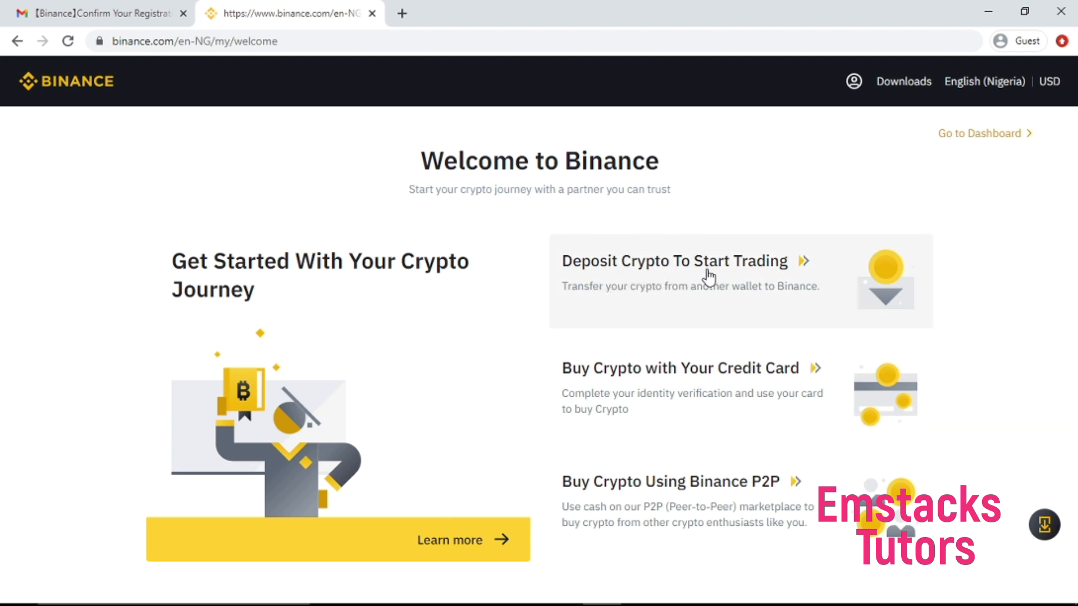
mouse_move(701, 304)
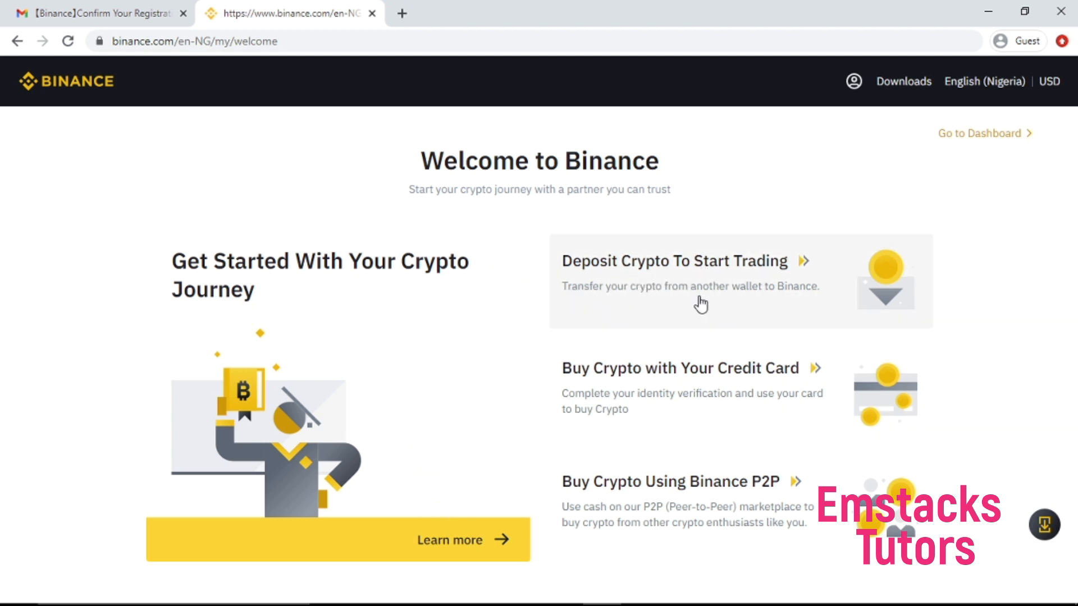
mouse_move(729, 294)
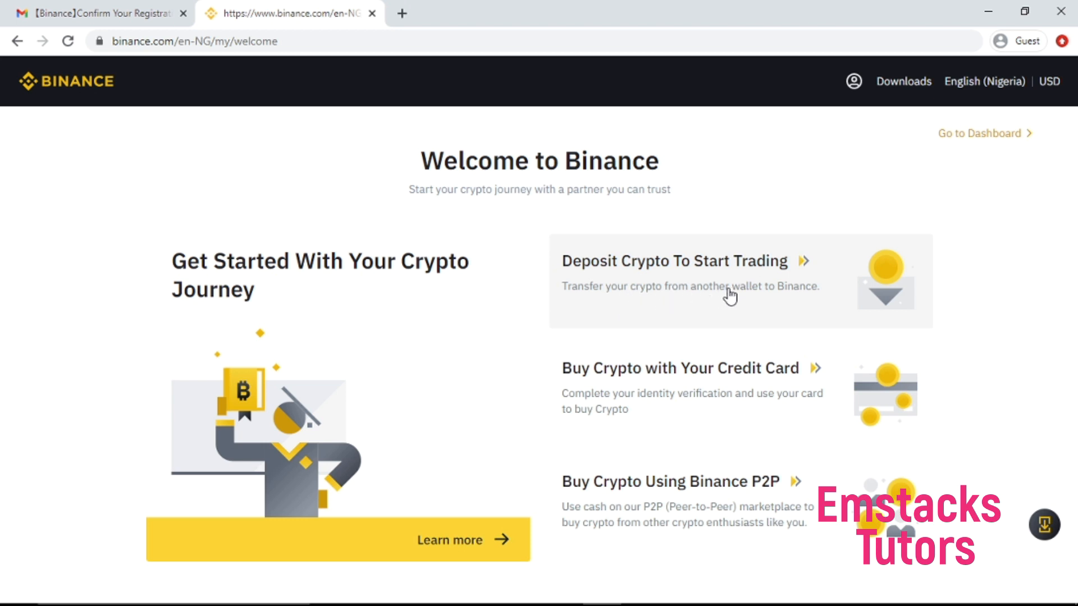
mouse_move(619, 372)
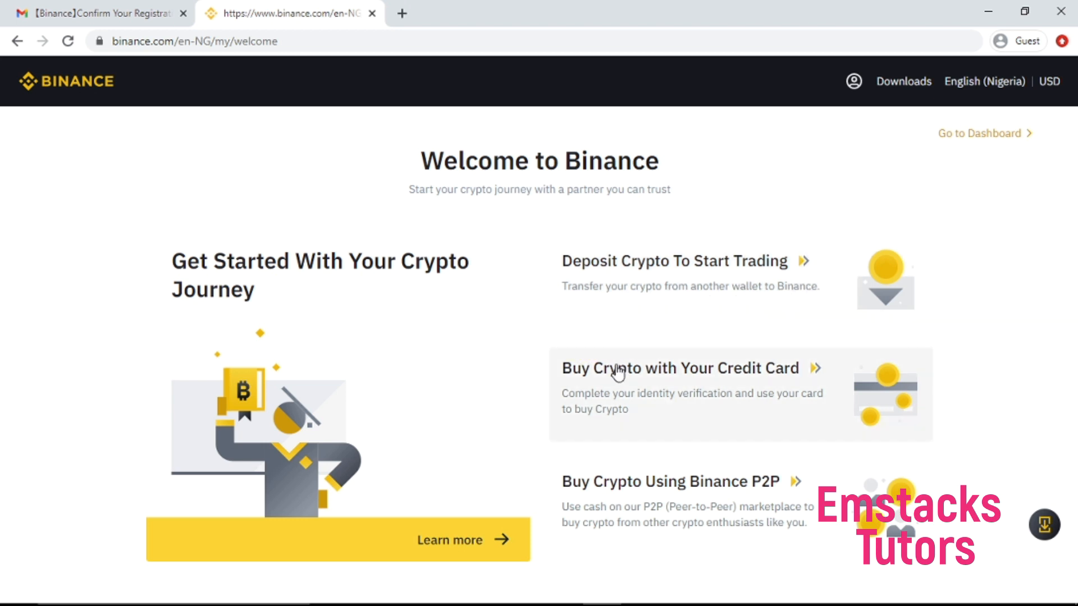
mouse_move(639, 403)
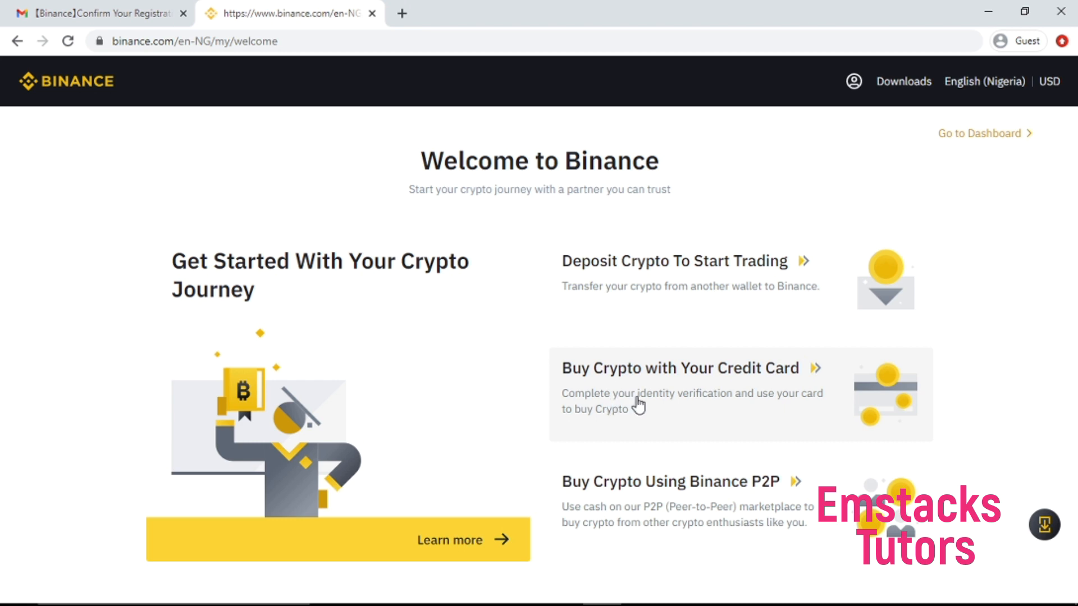
mouse_move(800, 403)
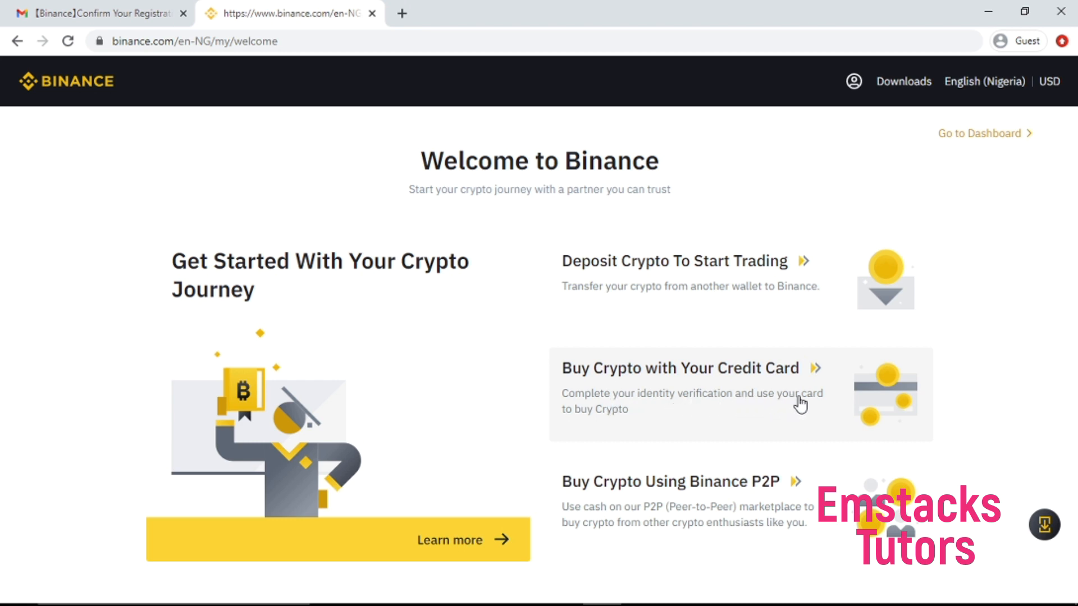
mouse_move(654, 439)
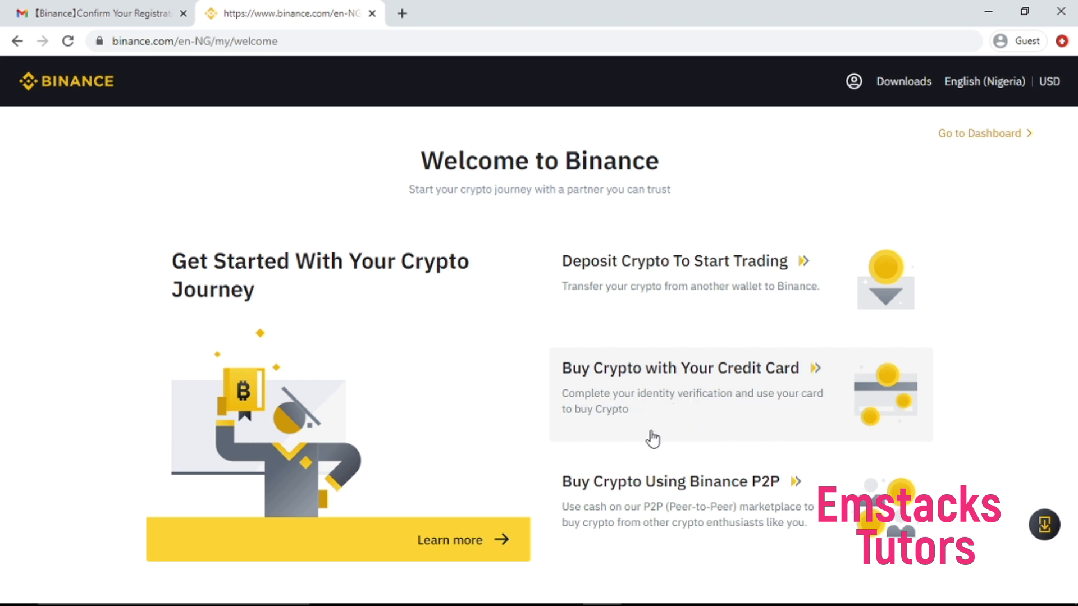
mouse_move(748, 485)
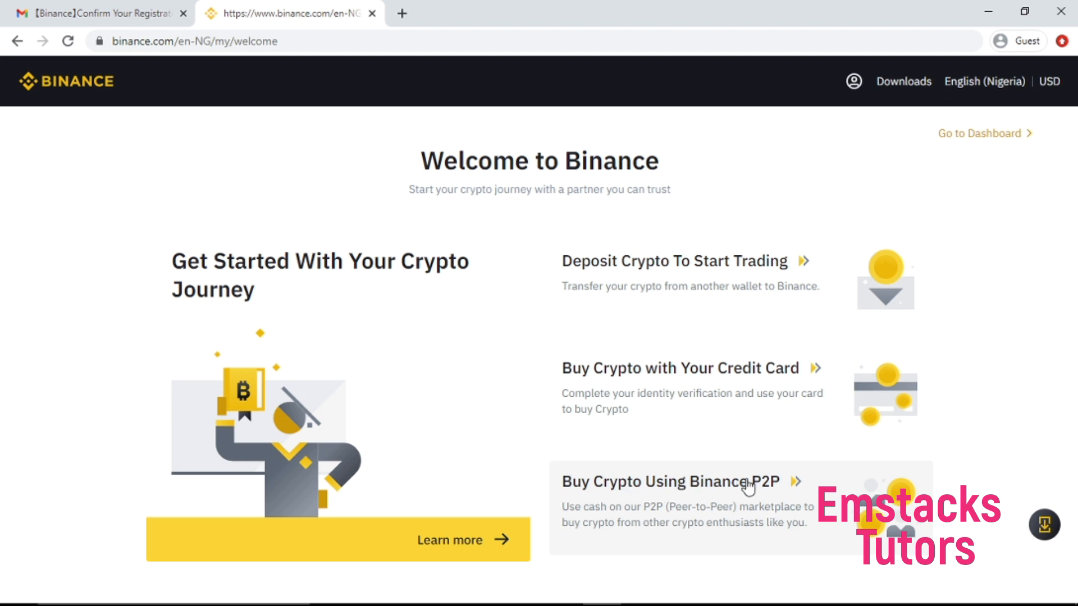
mouse_move(587, 521)
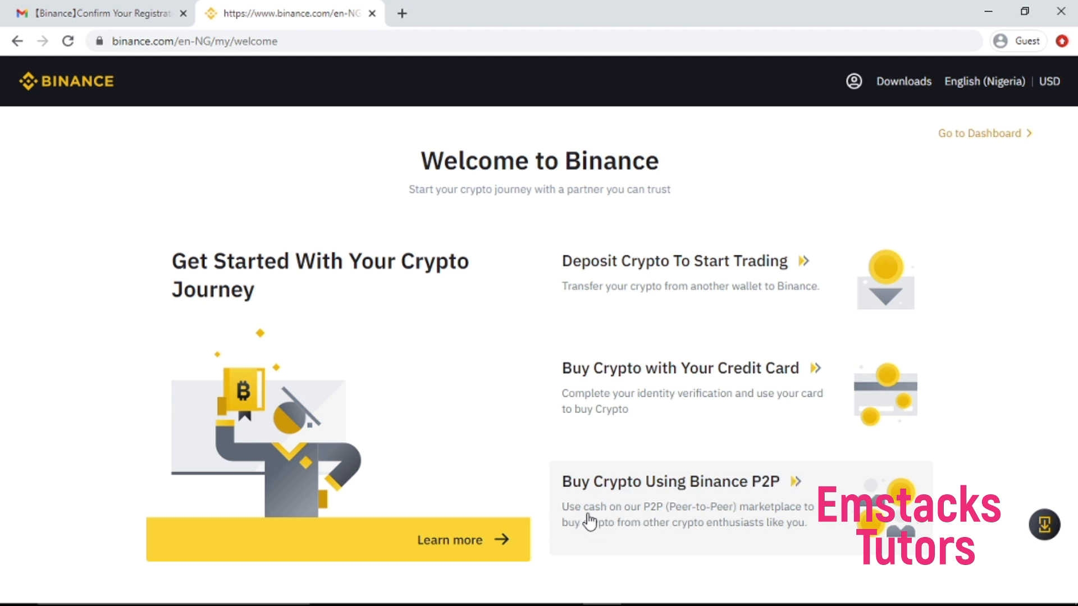
mouse_move(795, 516)
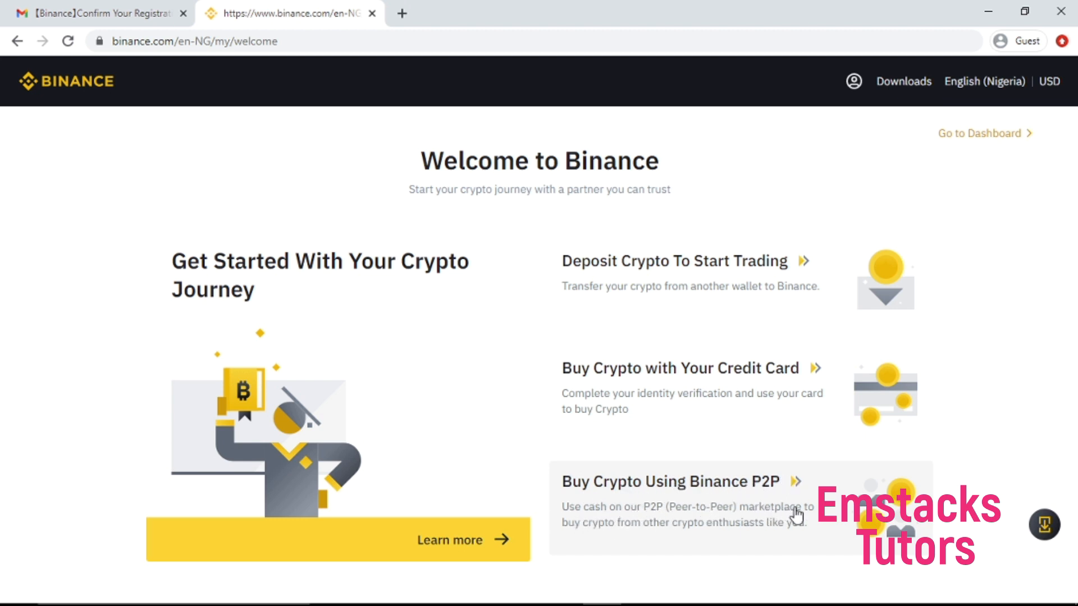
mouse_move(672, 449)
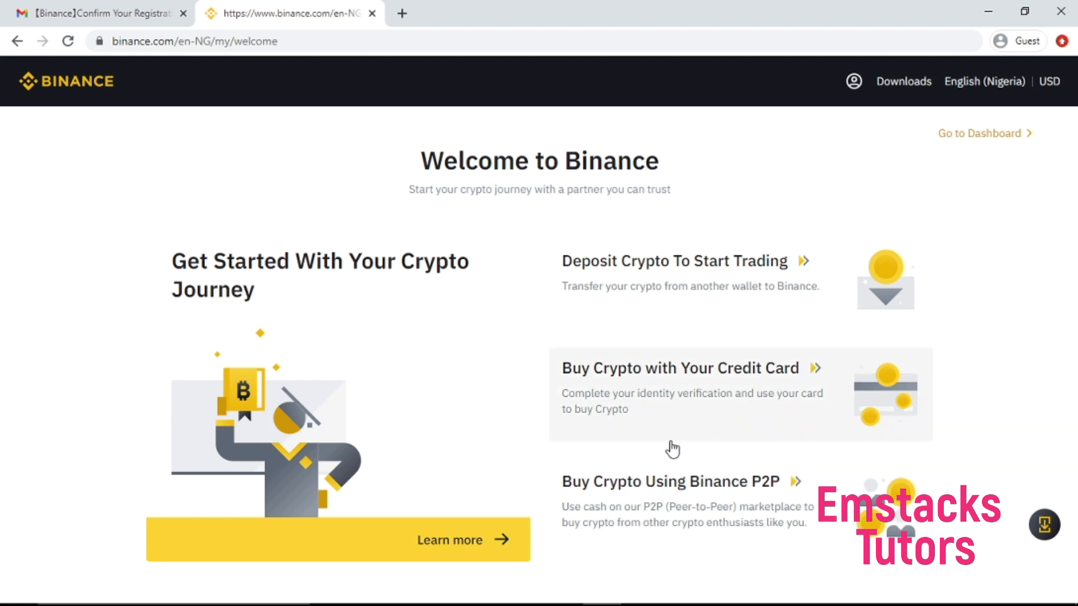
mouse_move(412, 543)
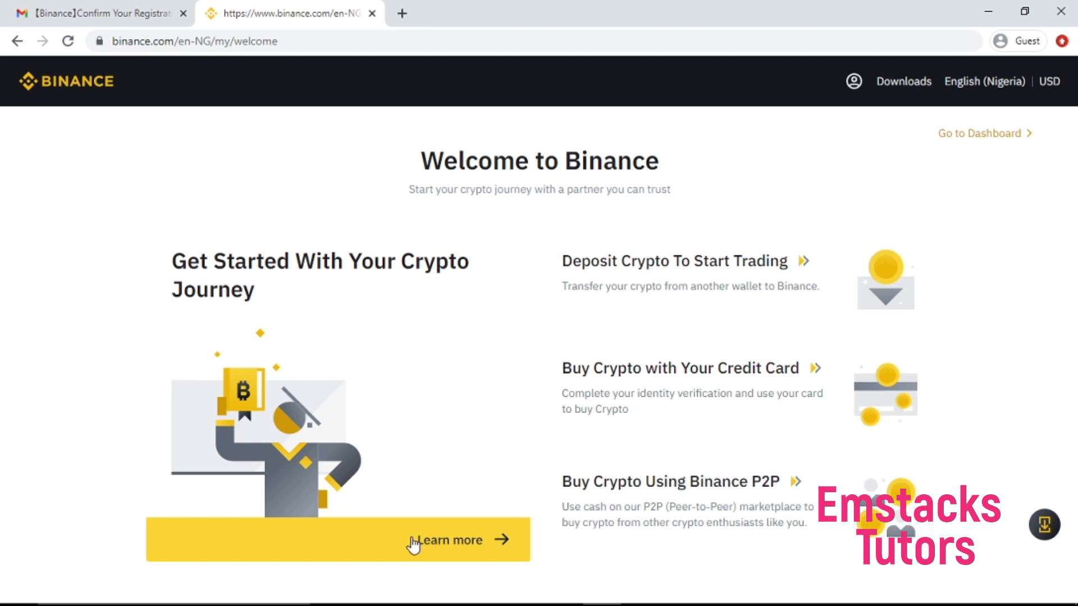
mouse_move(981, 134)
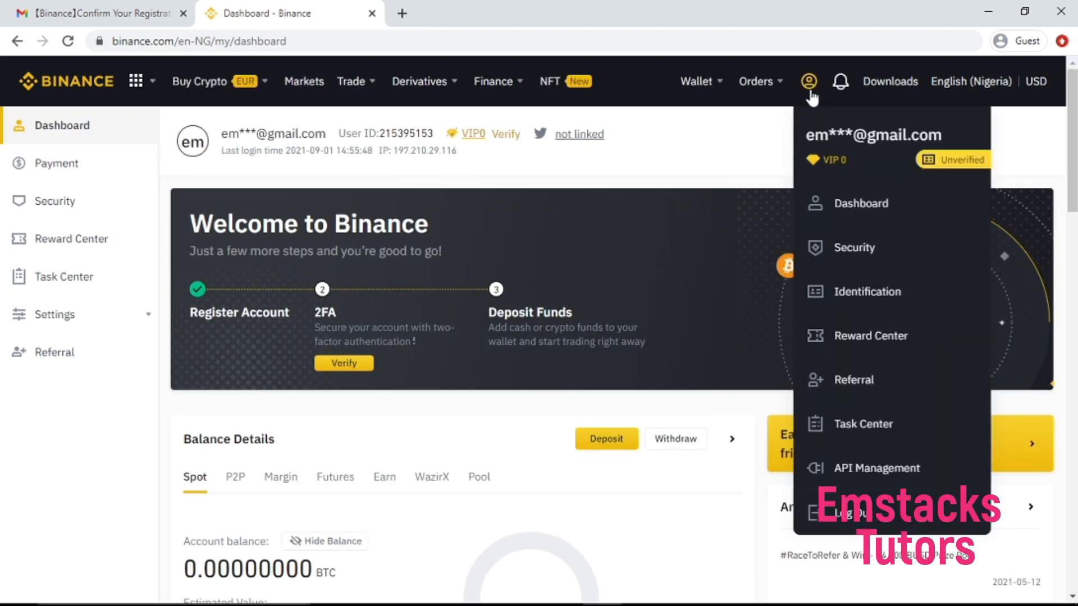
mouse_move(808, 97)
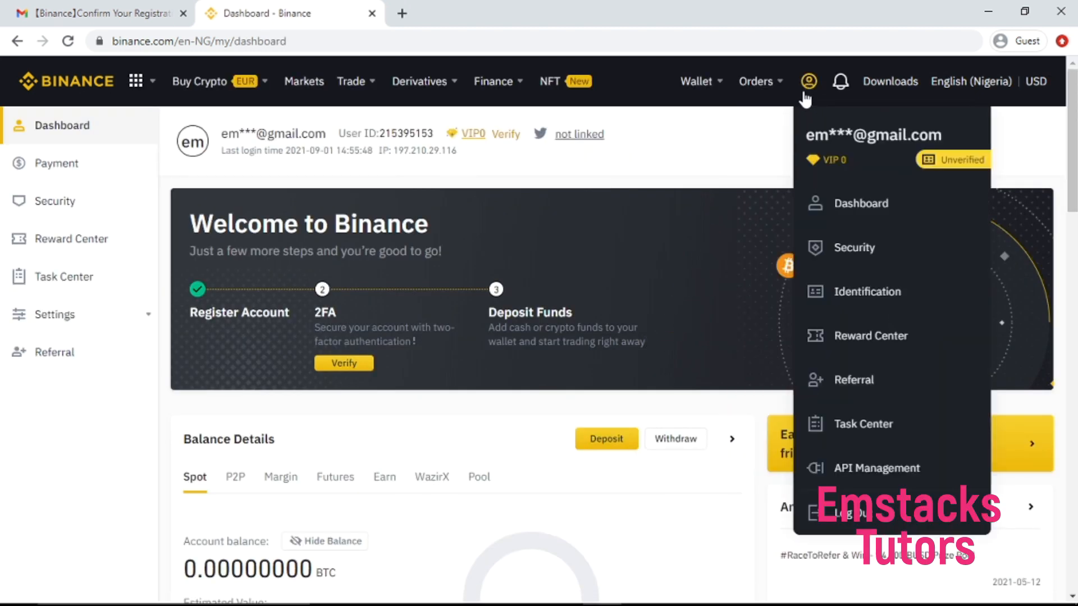
mouse_move(959, 159)
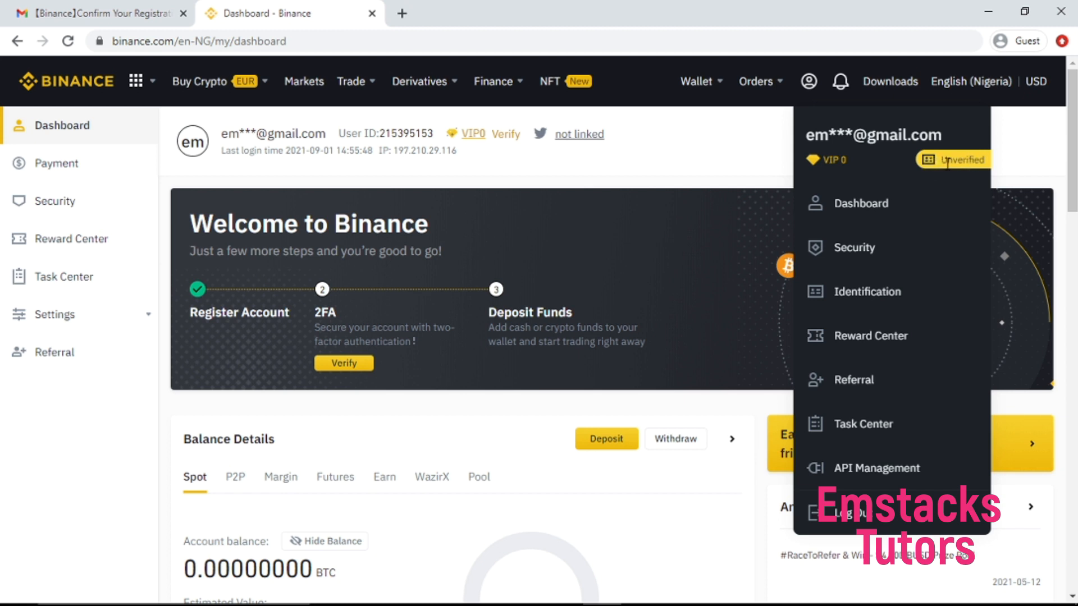
mouse_move(945, 160)
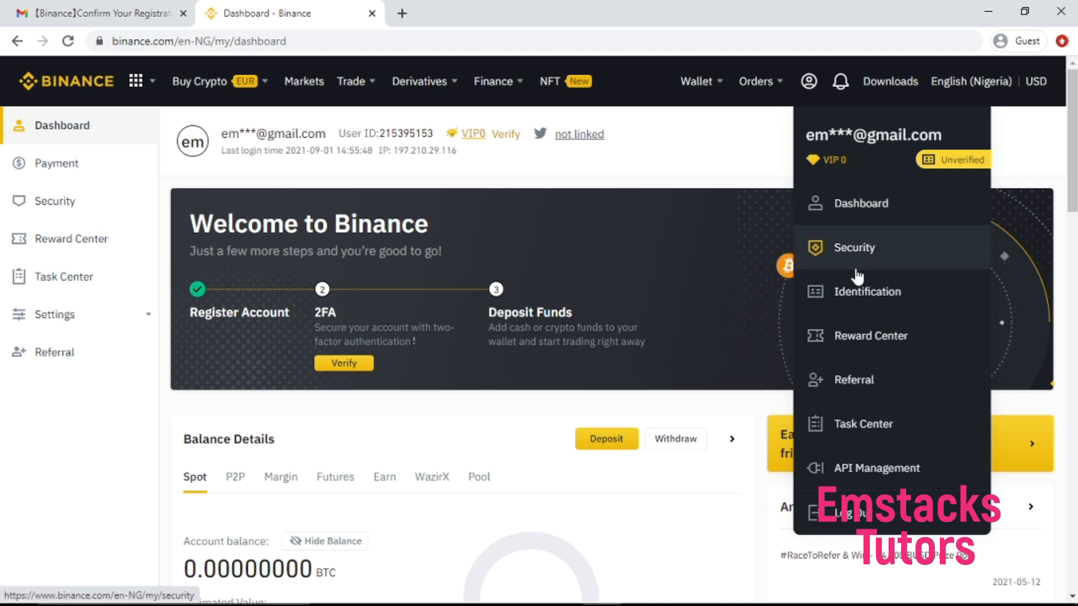
mouse_move(868, 292)
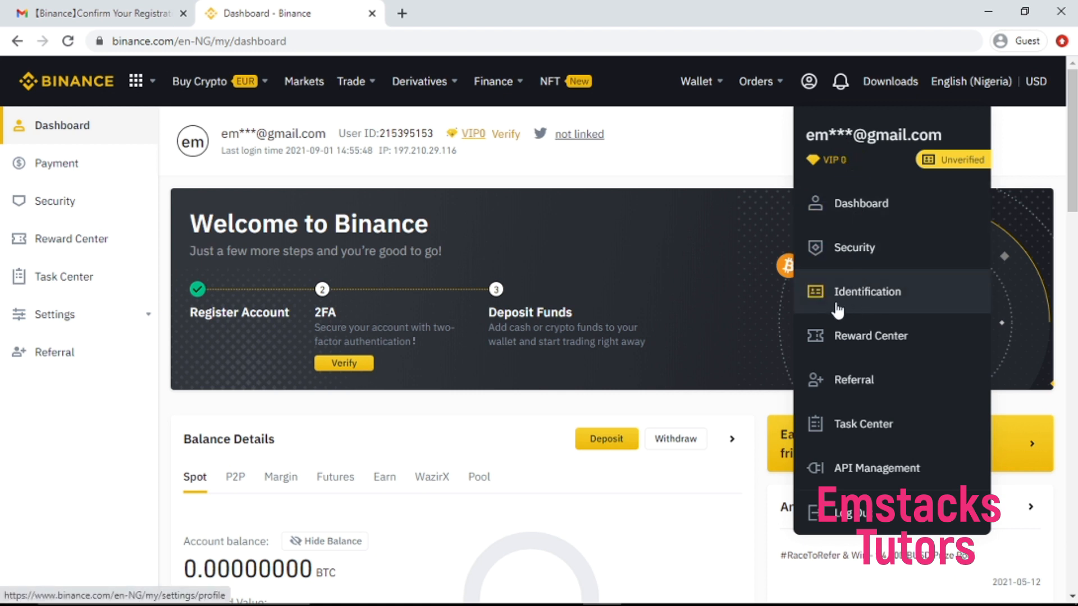
mouse_move(863, 295)
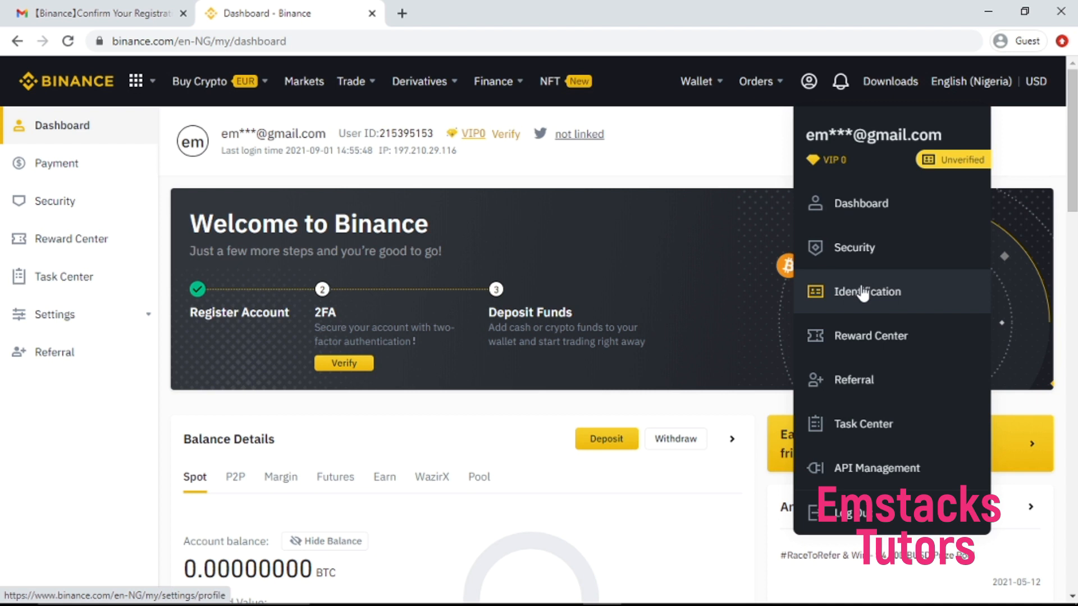
Step: Choose Identification from the account menu to reach the Personal Verification page
left_click(868, 292)
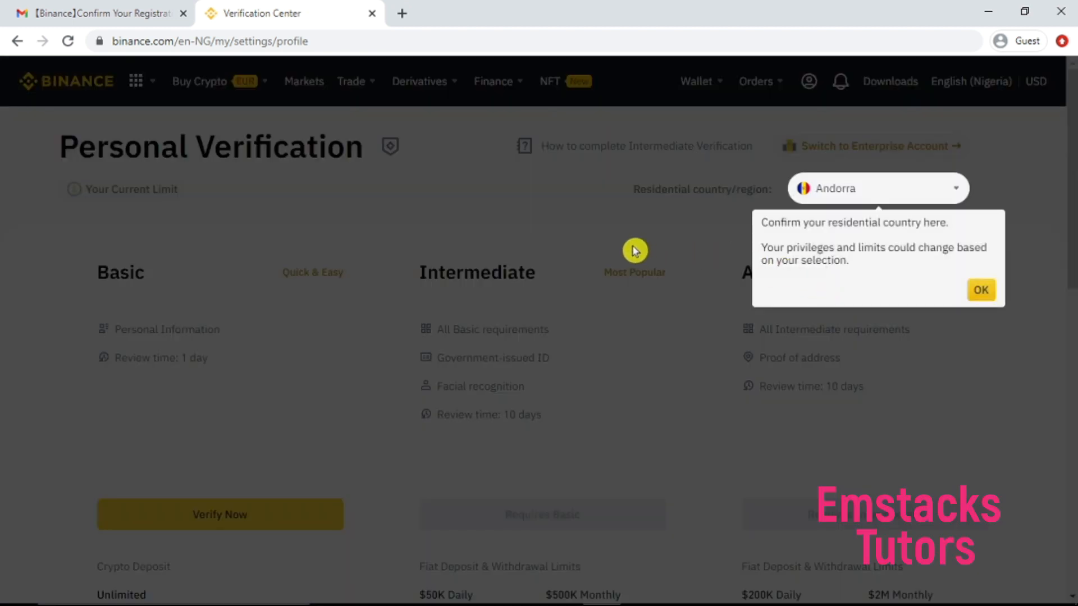
Step: Dismiss the tip, set the residential country to Nigeria and start Basic verification with Verify Now
left_click(981, 290)
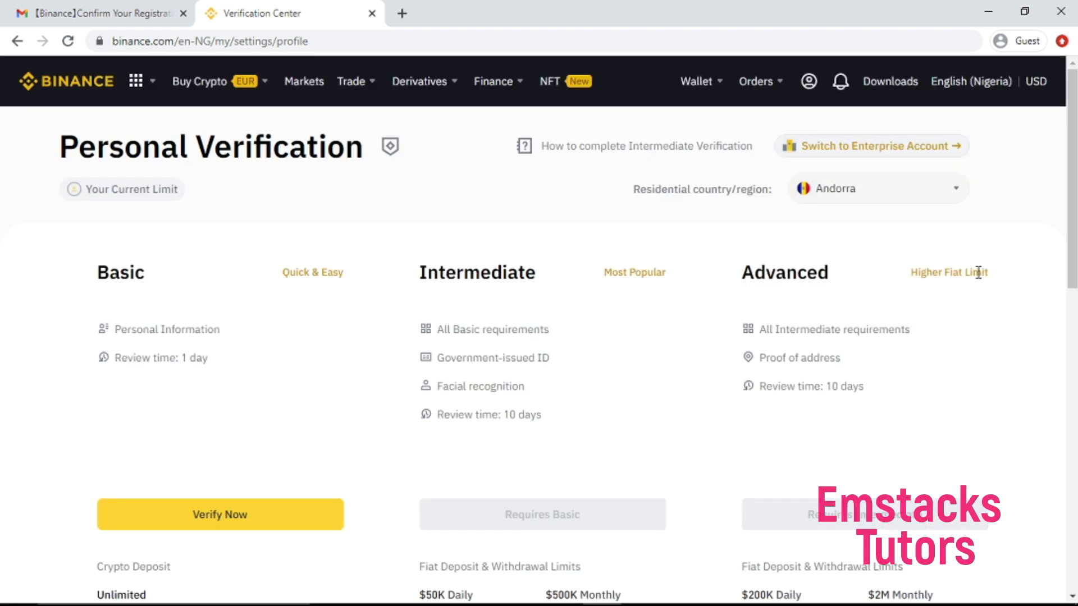
left_click(877, 189)
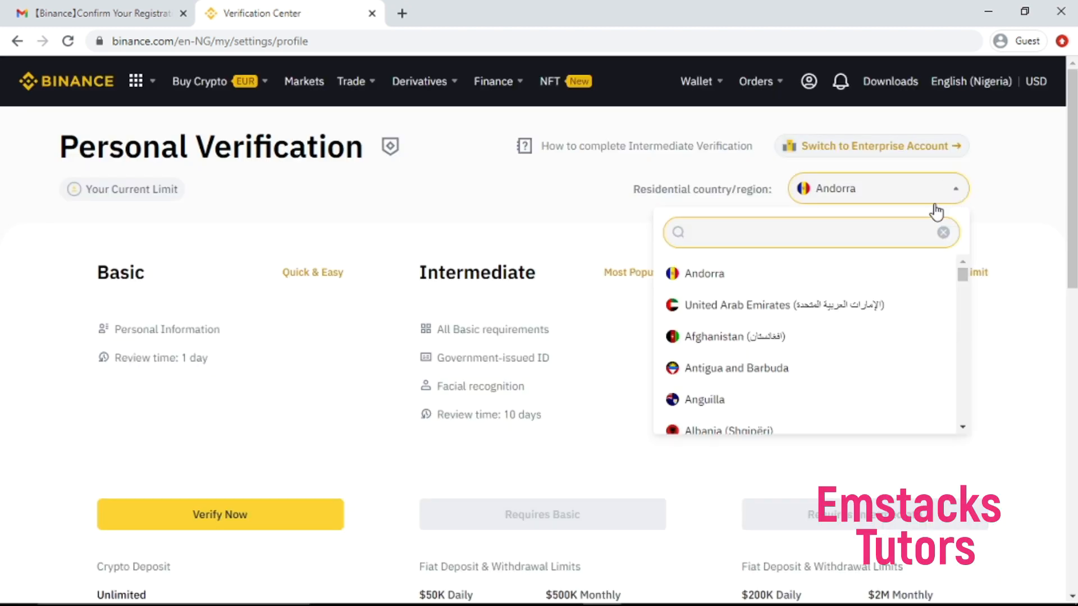
type("Nigerua")
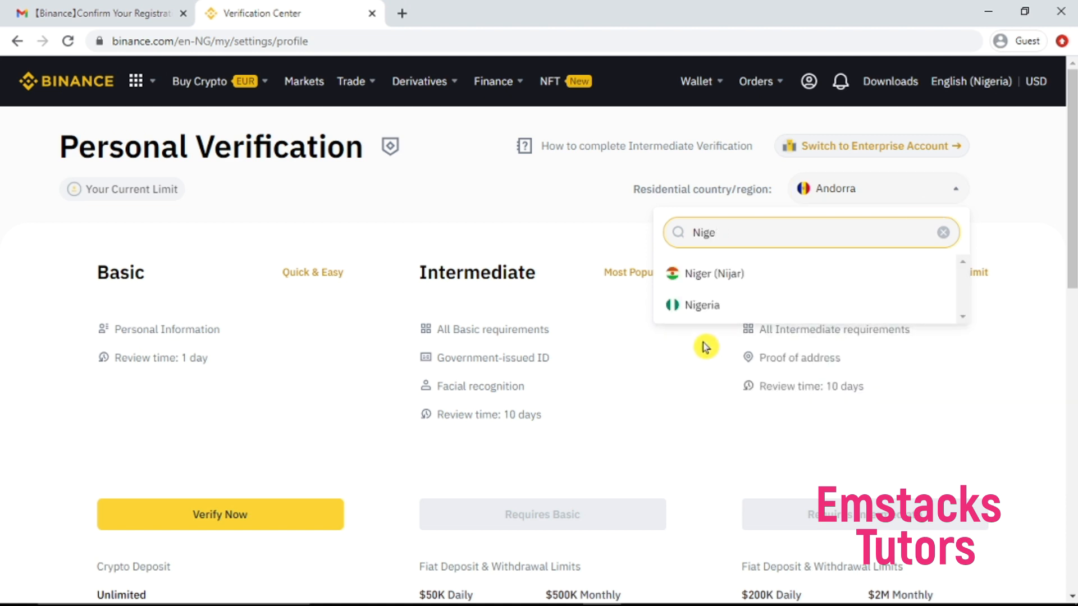
left_click(701, 305)
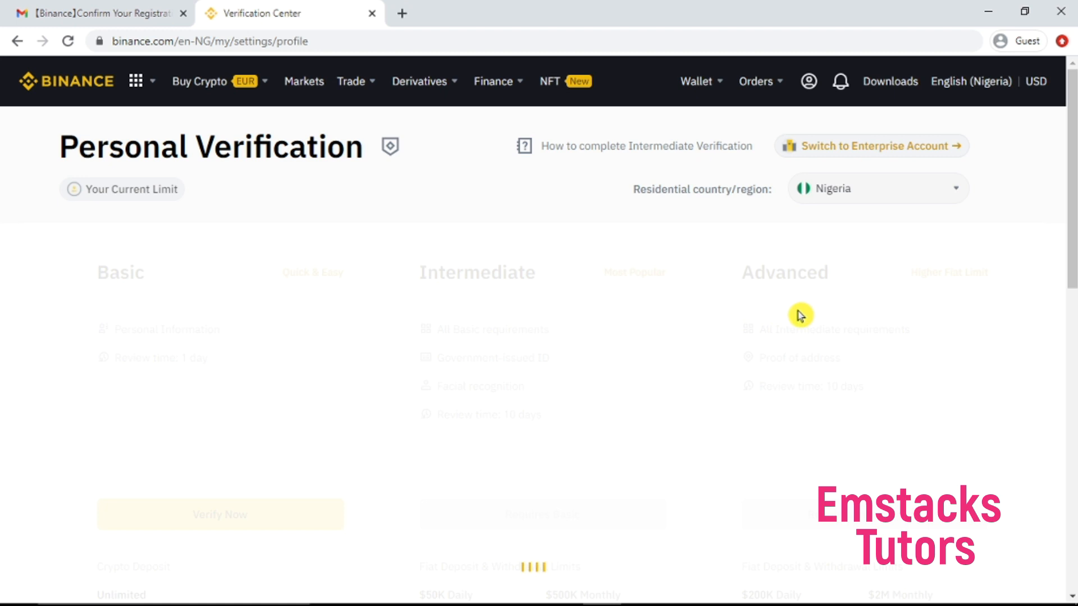
scroll("down", 3)
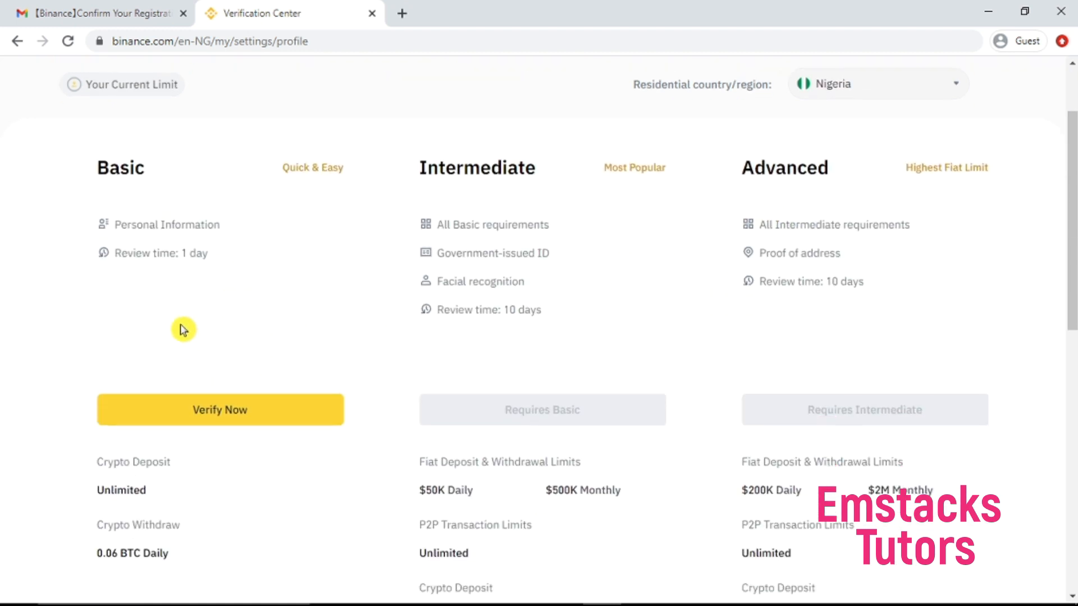
scroll("down", 3)
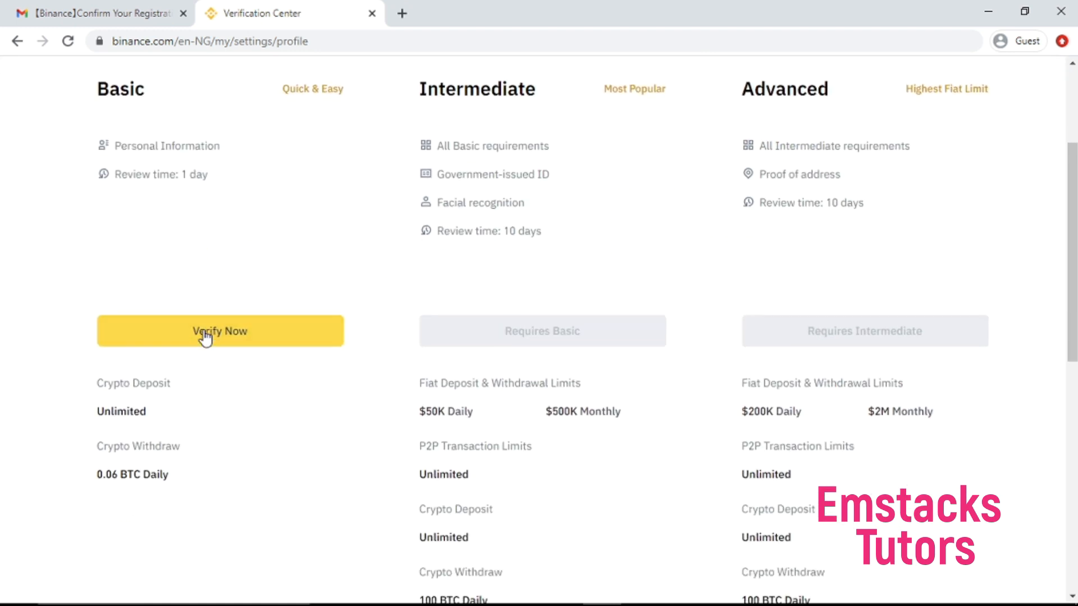
left_click(220, 330)
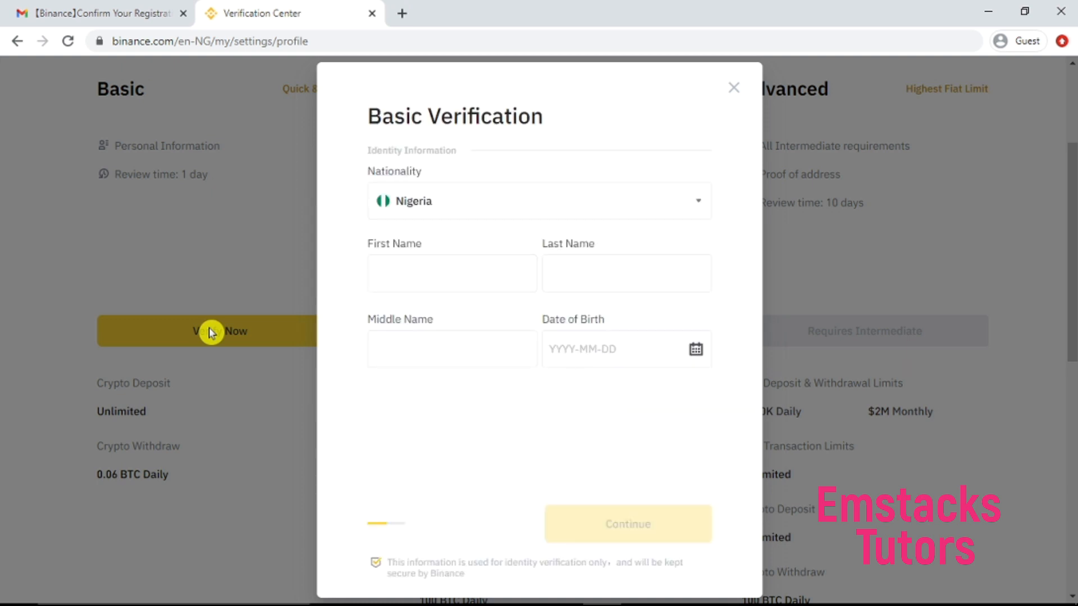
left_click(451, 273)
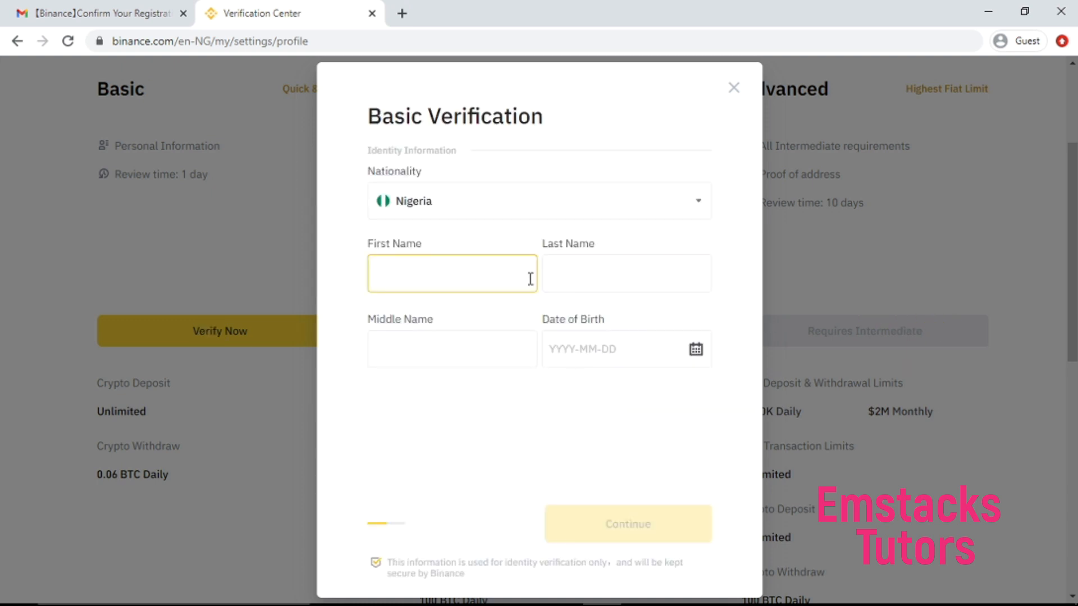
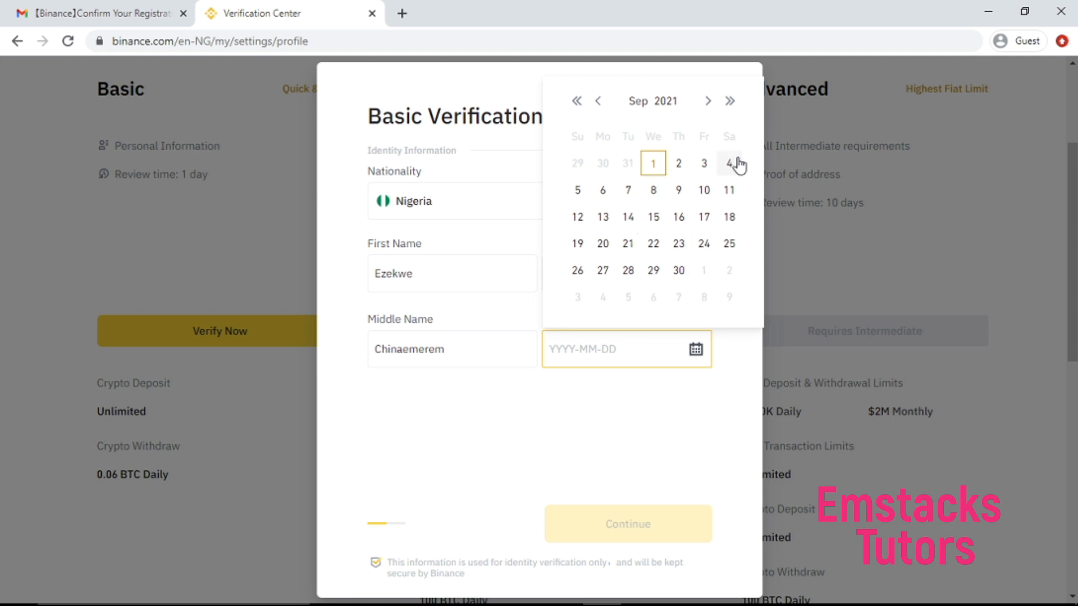
left_click(599, 101)
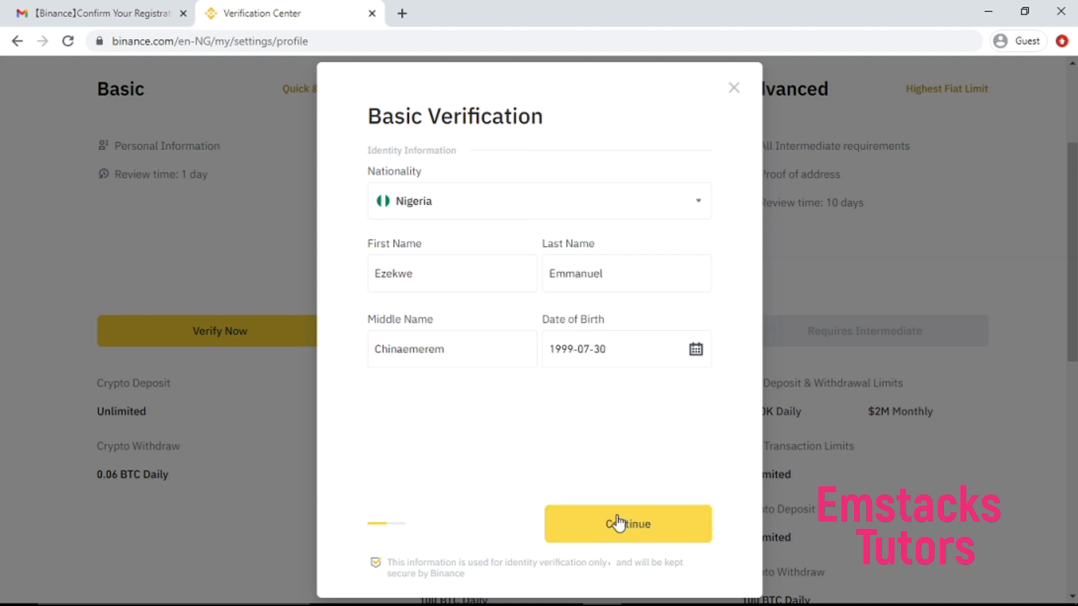
left_click(627, 523)
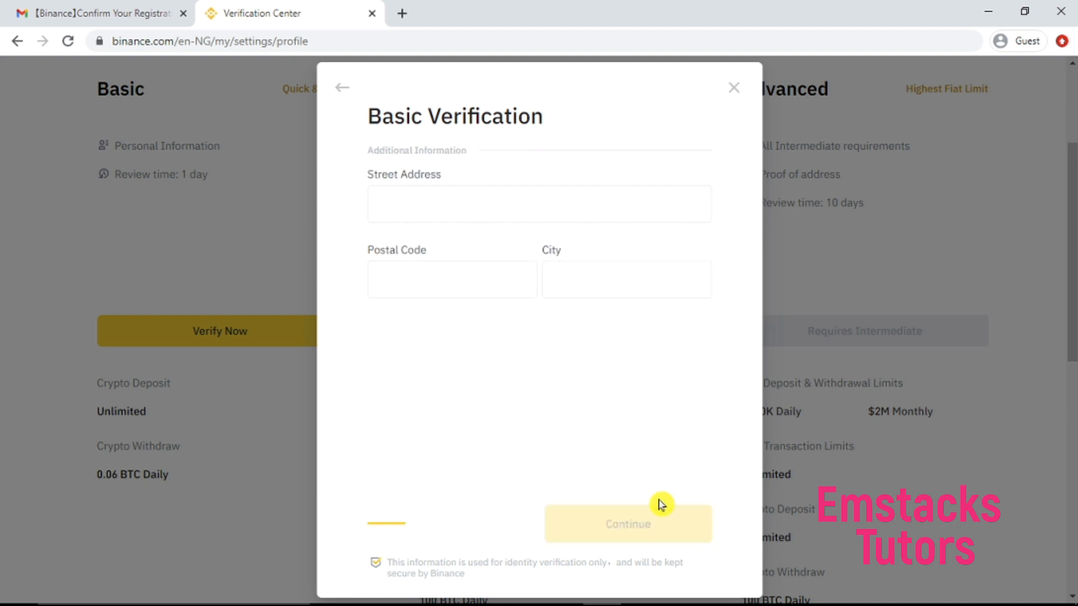
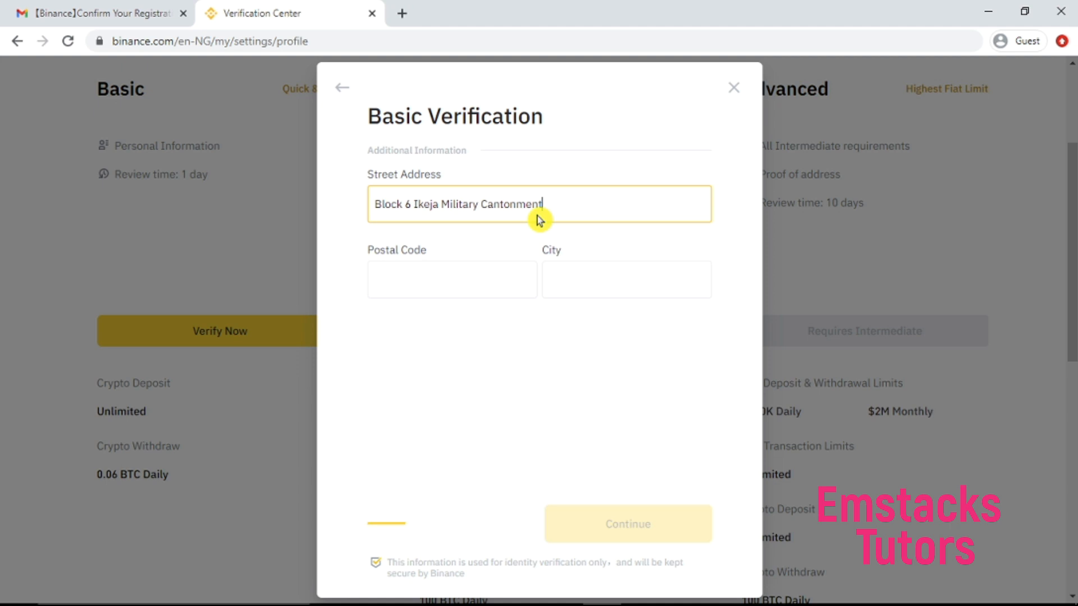
mouse_move(559, 209)
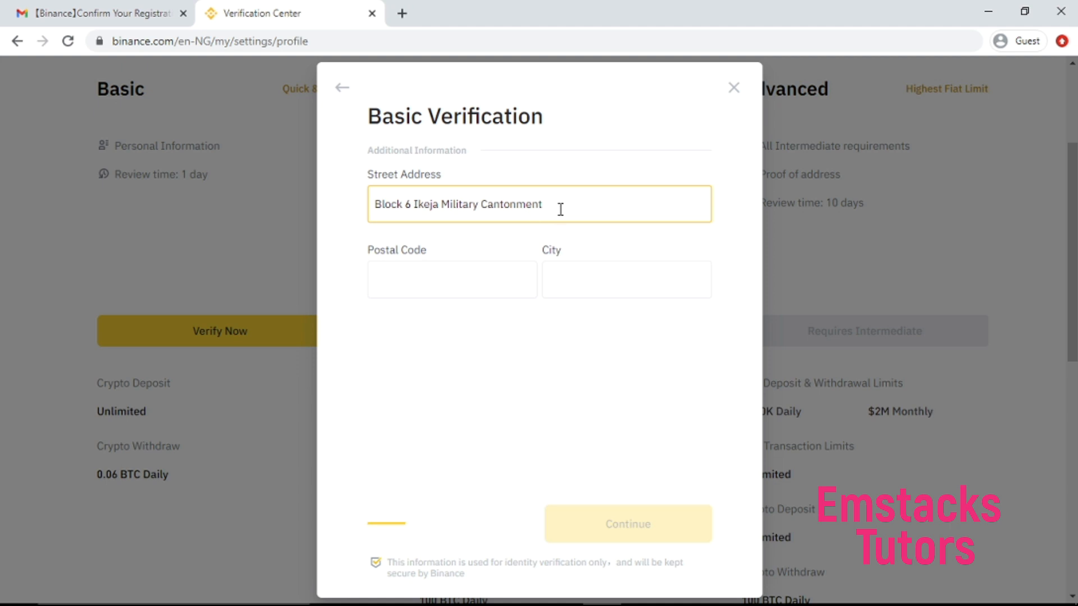
type("Mary")
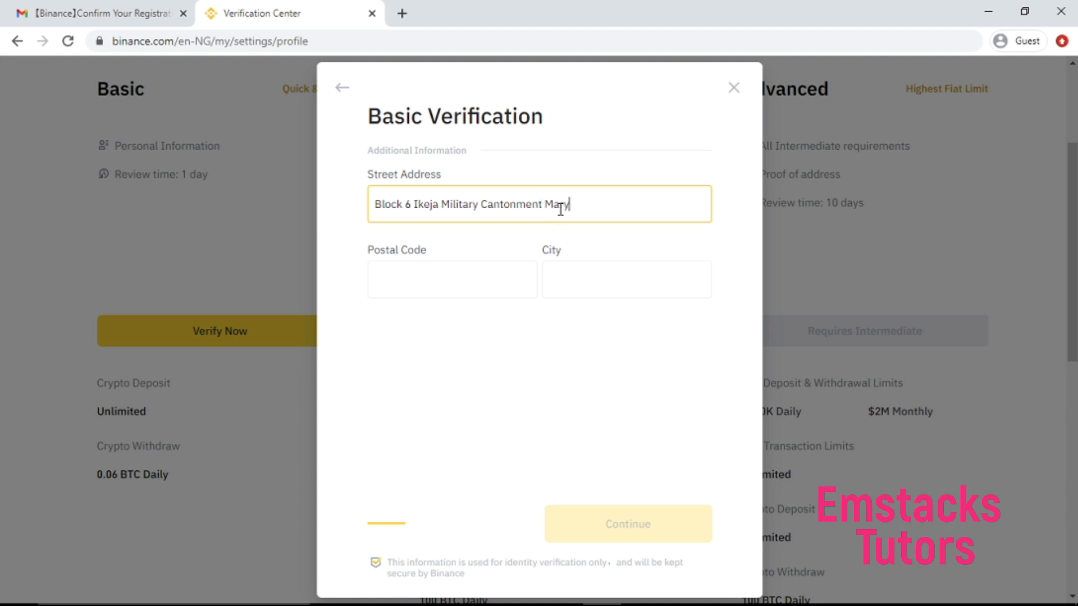
type("land")
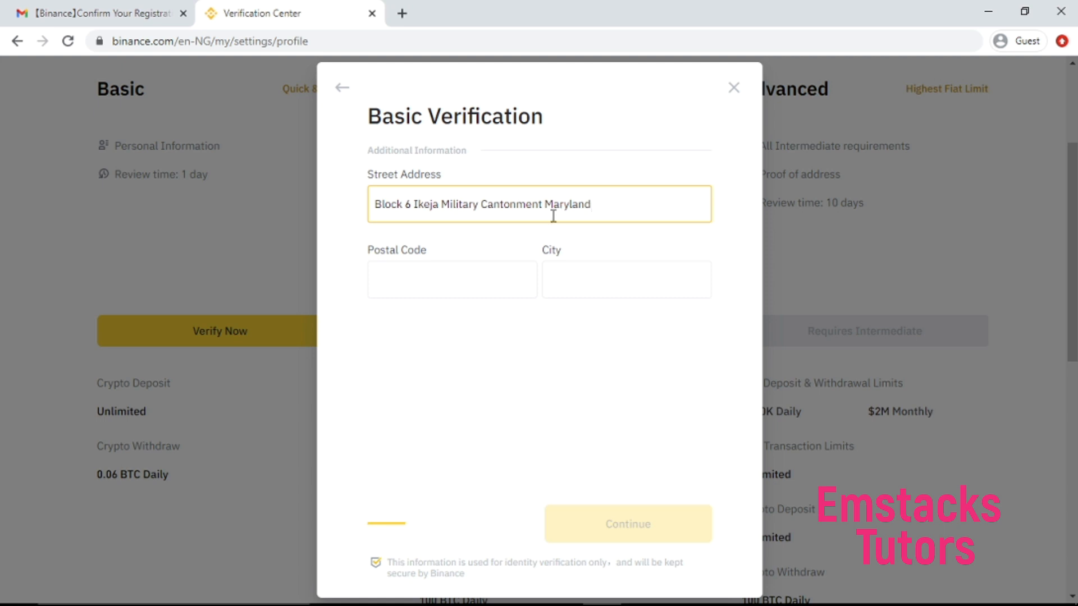
Step: Enter postal code 100001 and city Ikeja, then submit to complete Basic Verification
type("100001")
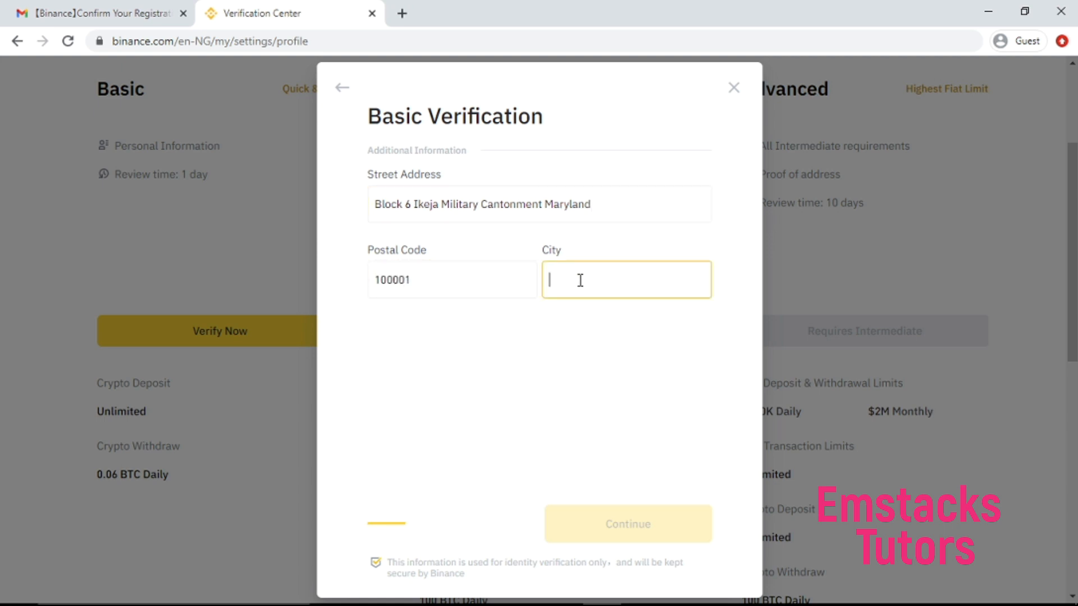
type("Ikeja")
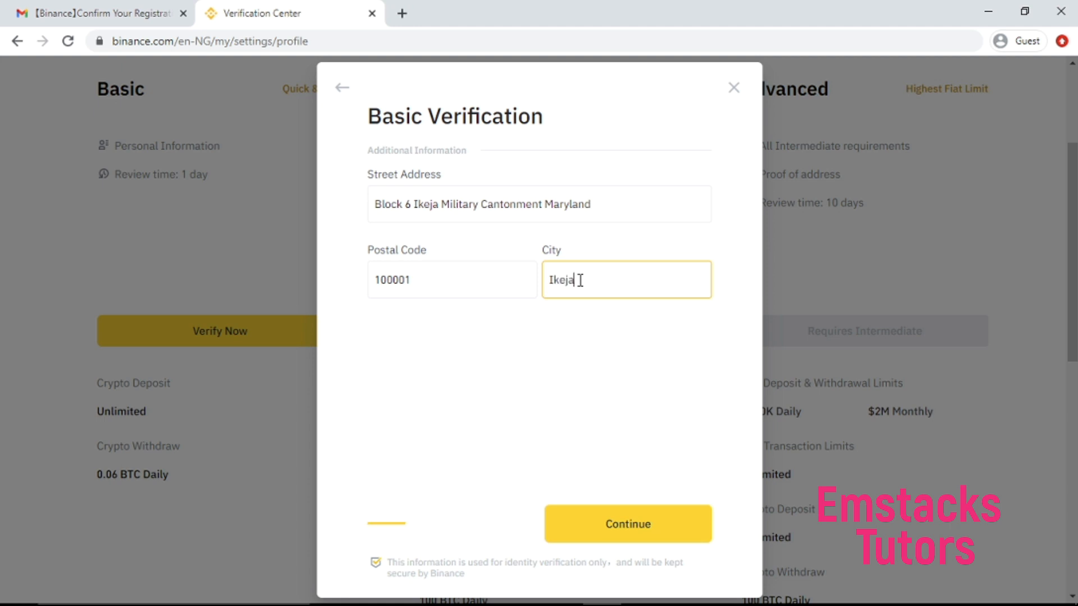
mouse_move(627, 524)
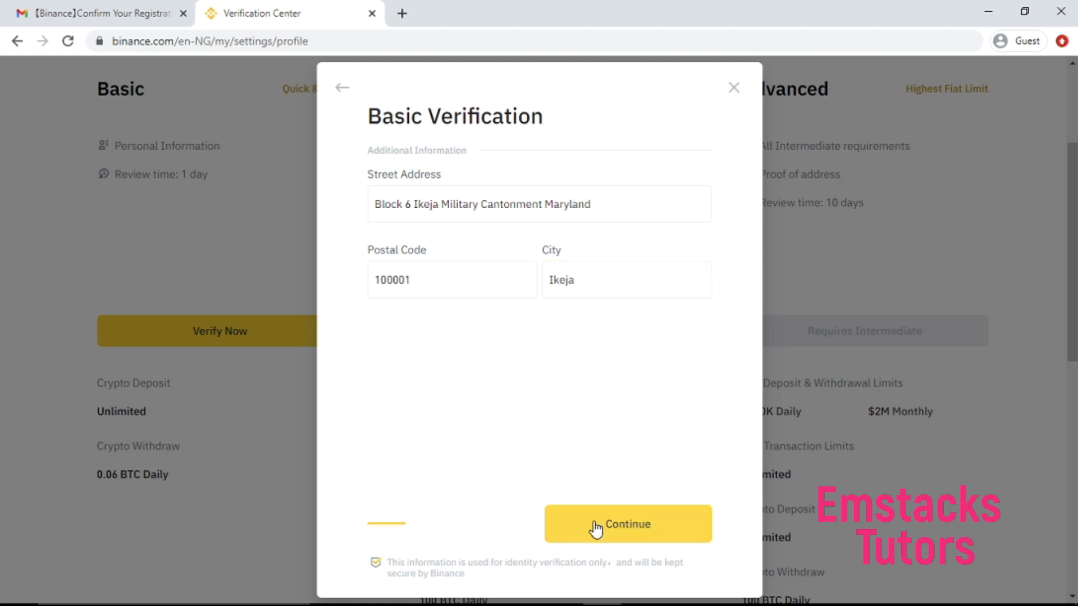
mouse_move(636, 402)
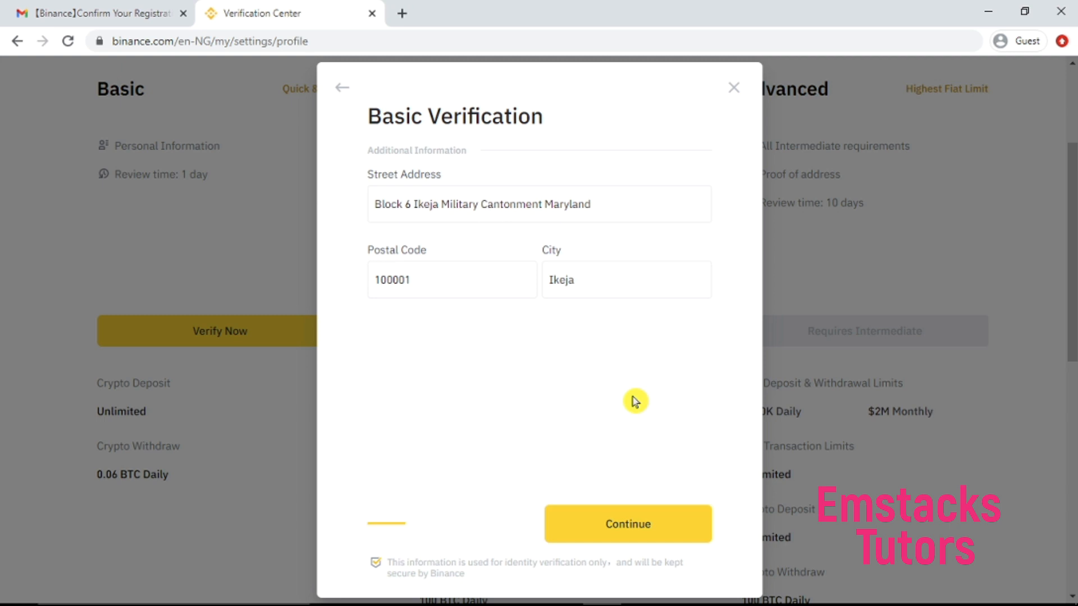
left_click(627, 523)
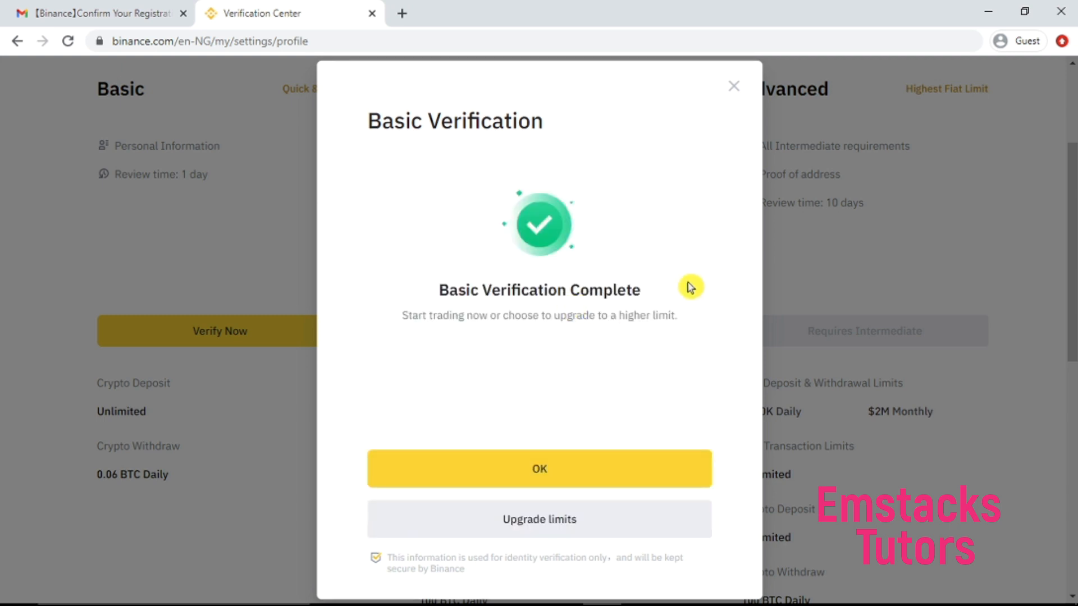
mouse_move(539, 470)
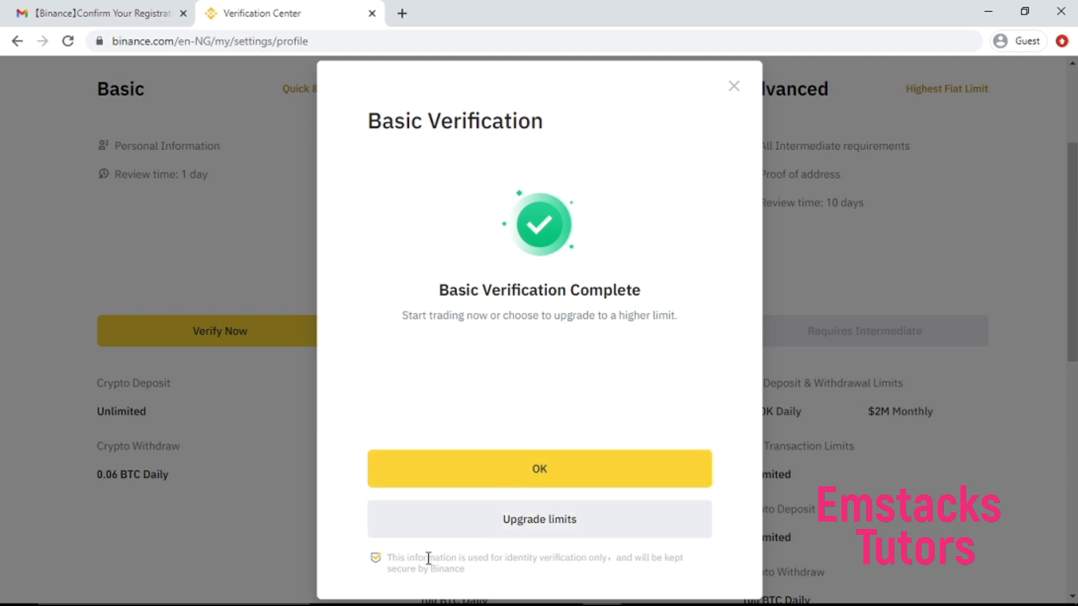
mouse_move(558, 559)
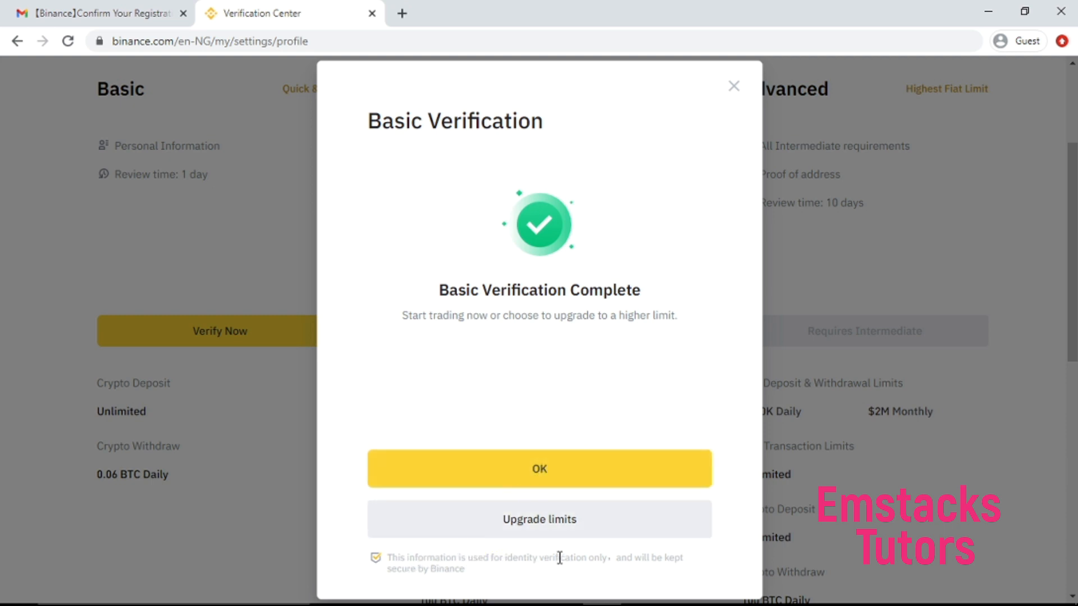
mouse_move(387, 583)
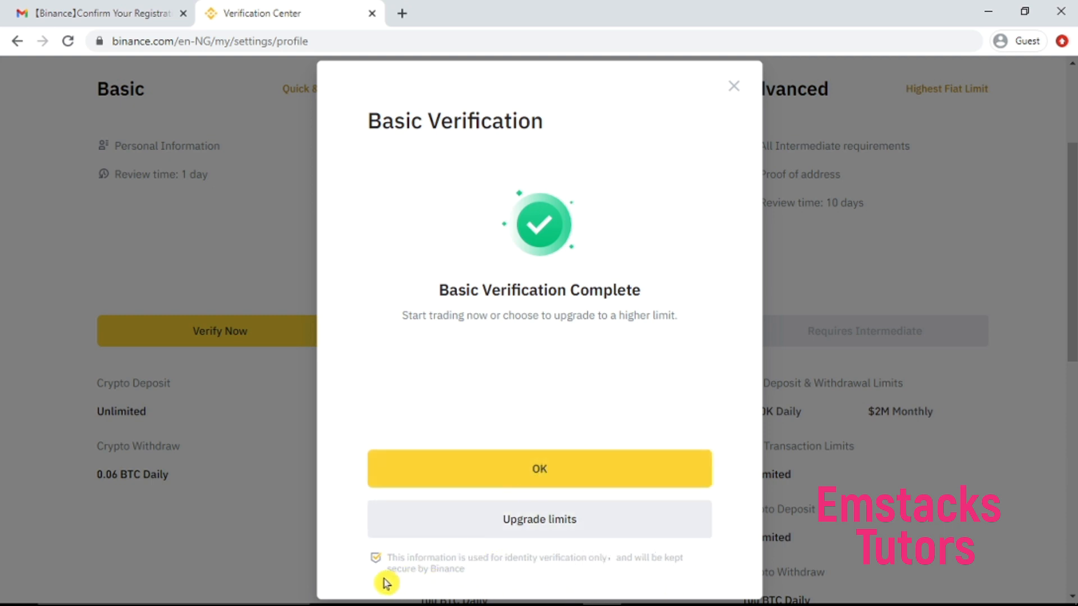
mouse_move(572, 478)
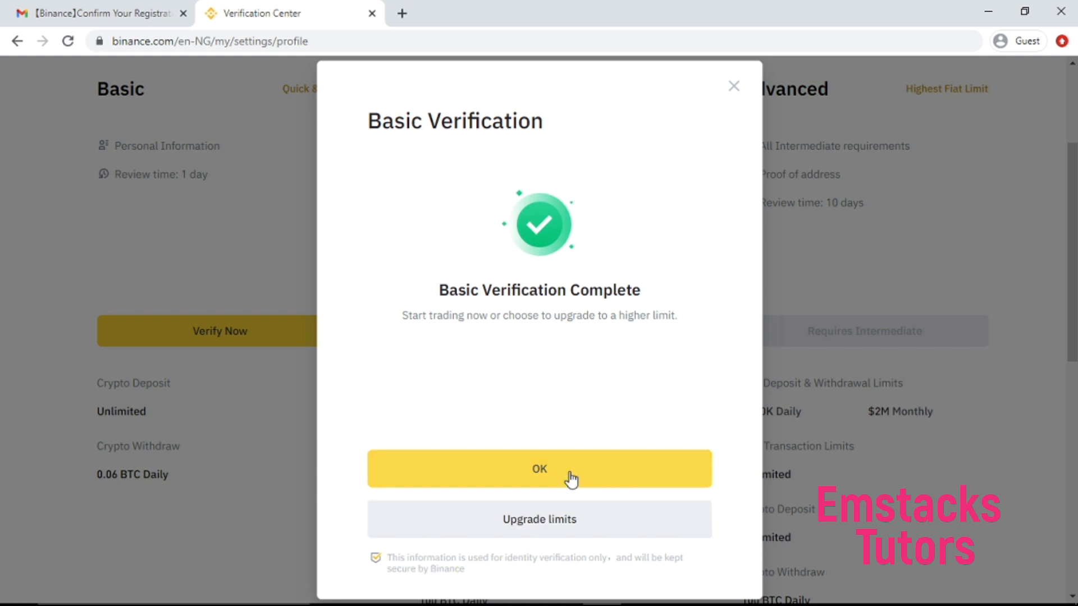
mouse_move(530, 525)
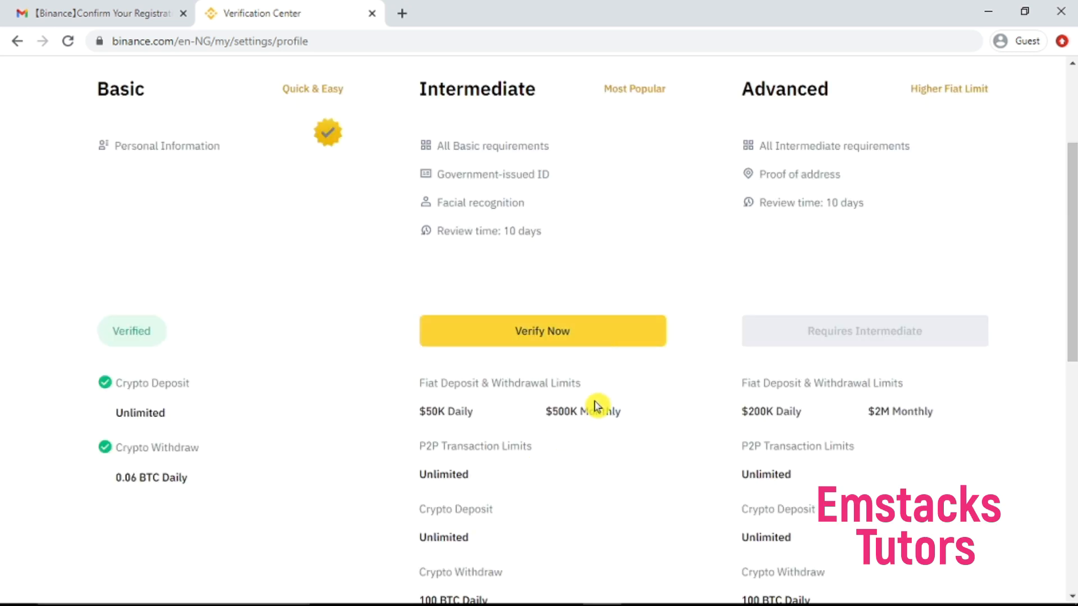
mouse_move(257, 169)
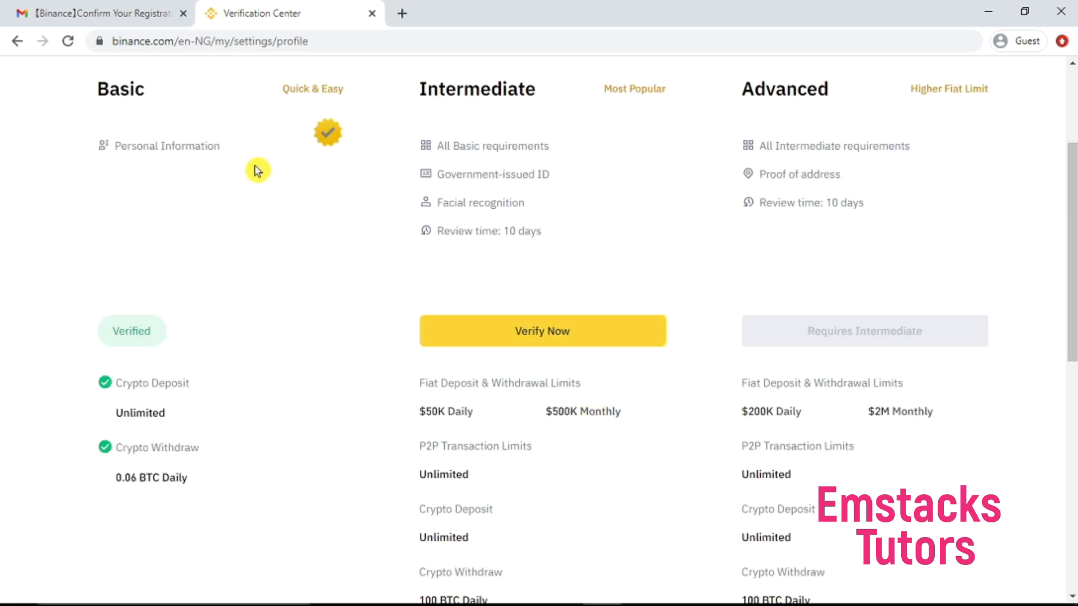
mouse_move(164, 452)
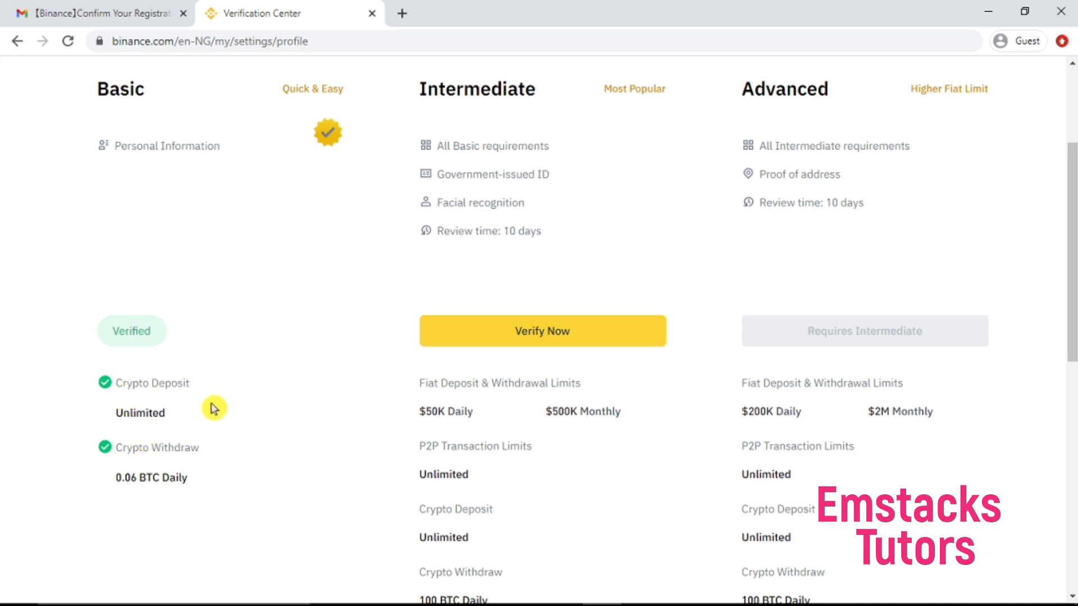
mouse_move(184, 471)
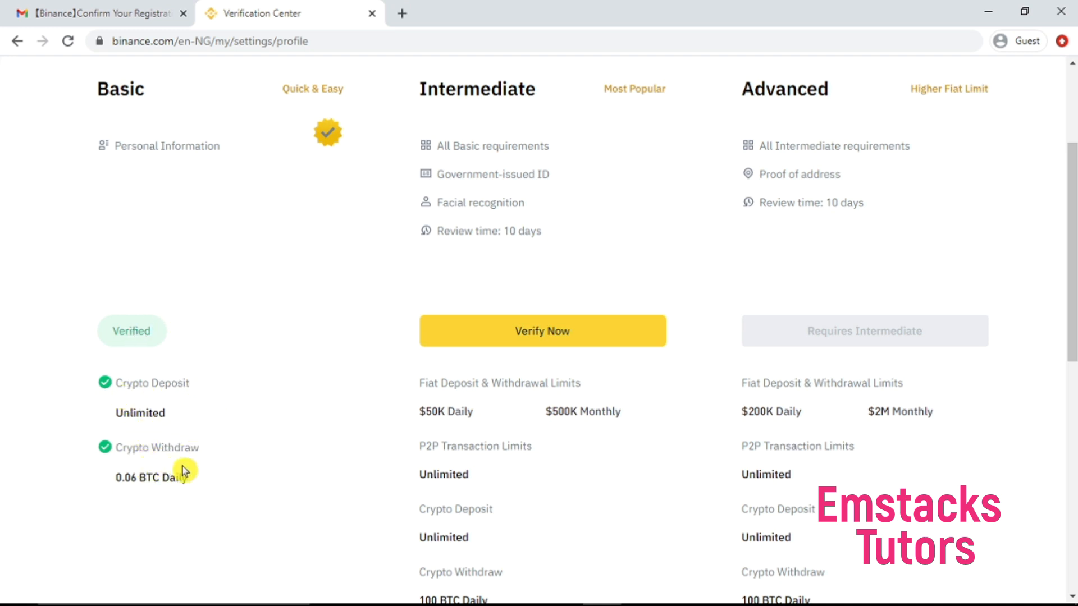
mouse_move(198, 390)
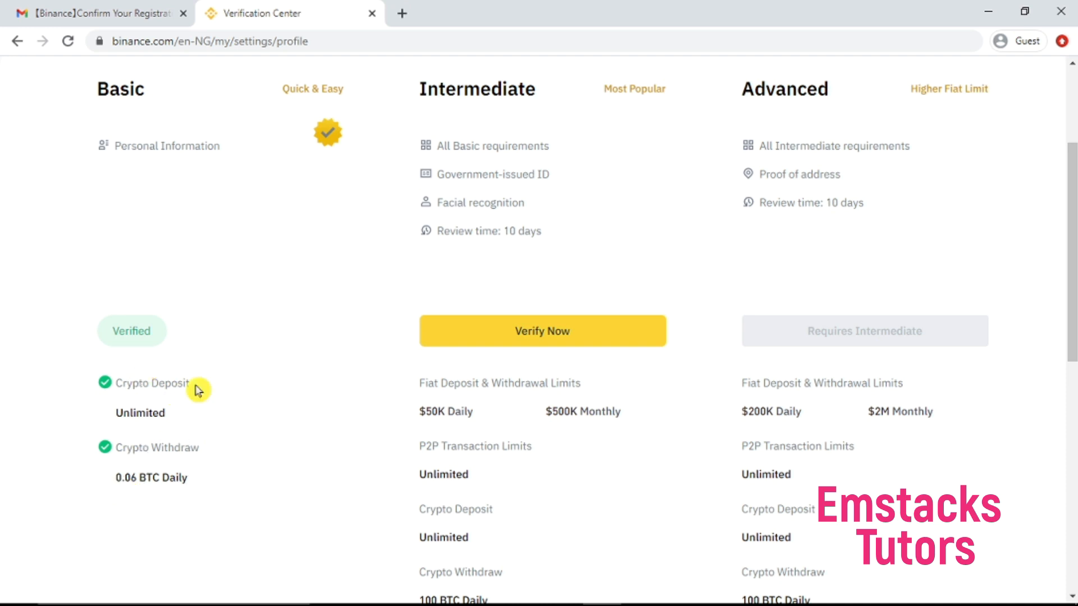
Step: Review the Verified badge under Basic and start the Intermediate tier verification
scroll("up", 3)
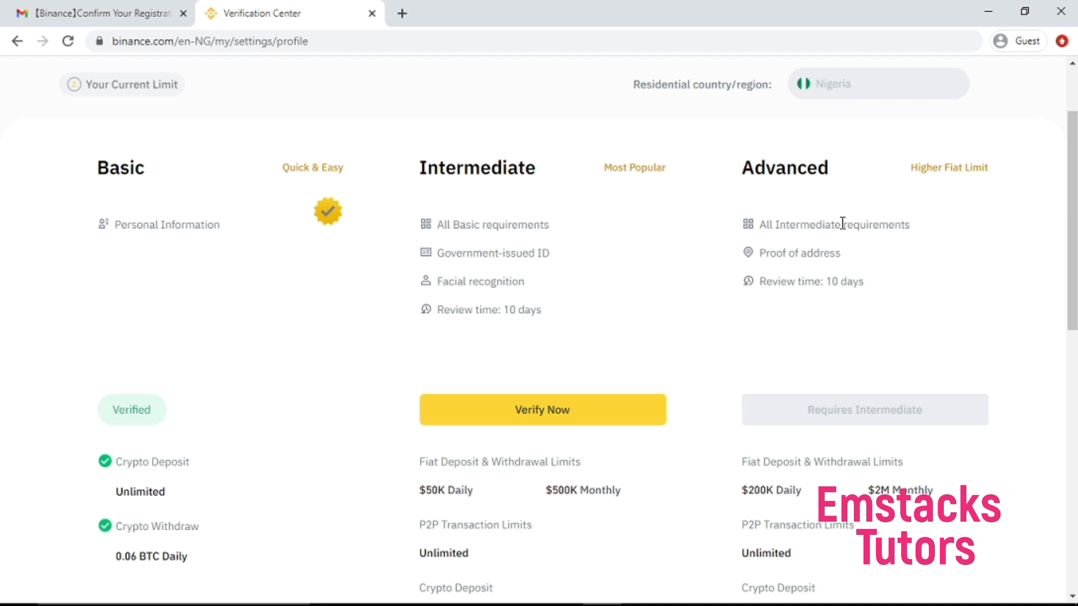
mouse_move(617, 341)
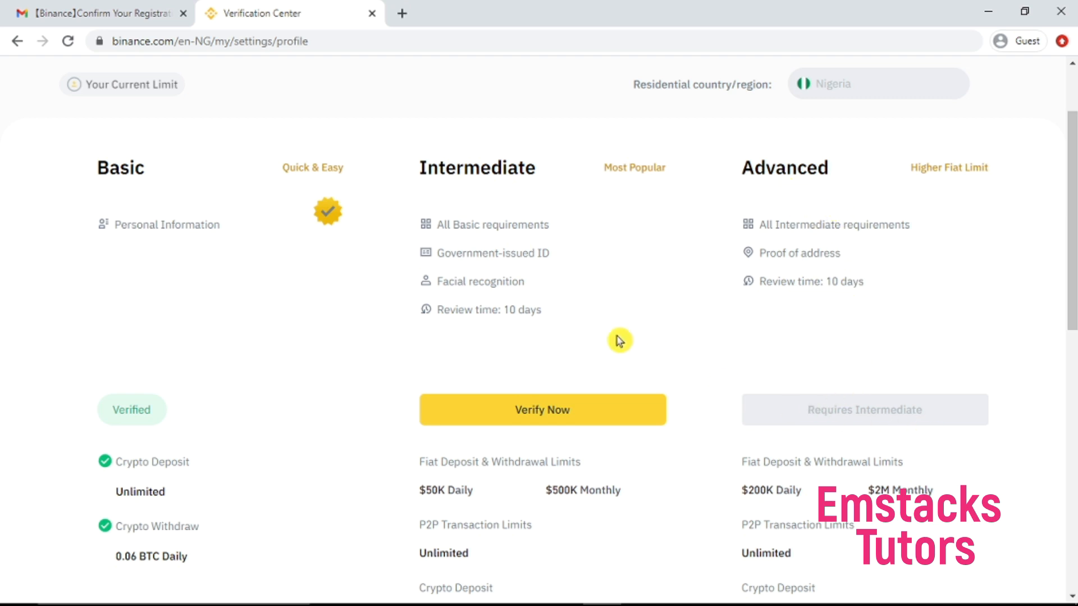
mouse_move(544, 226)
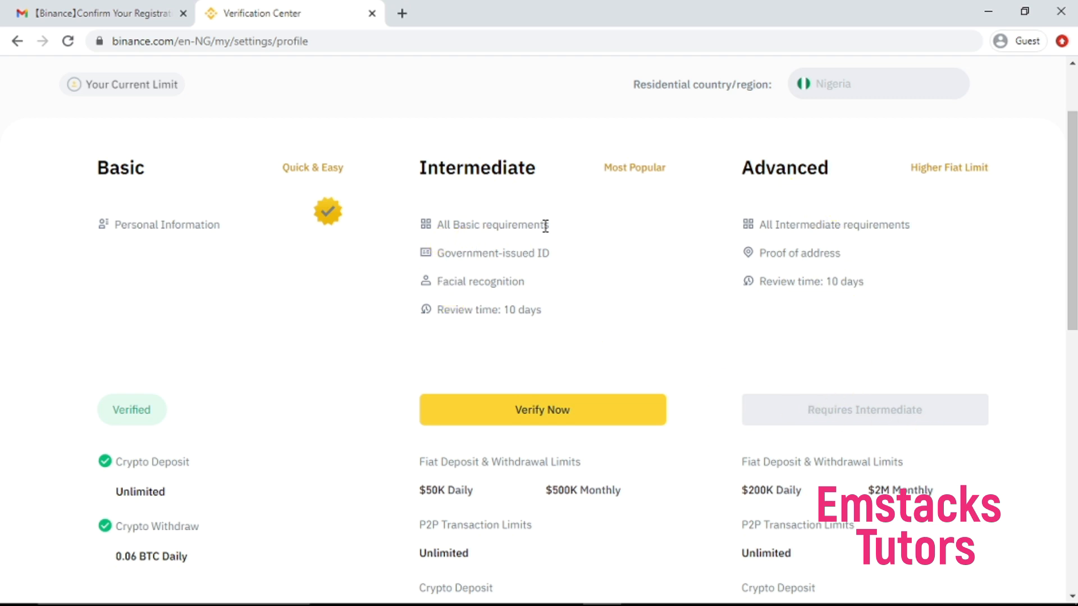
mouse_move(512, 255)
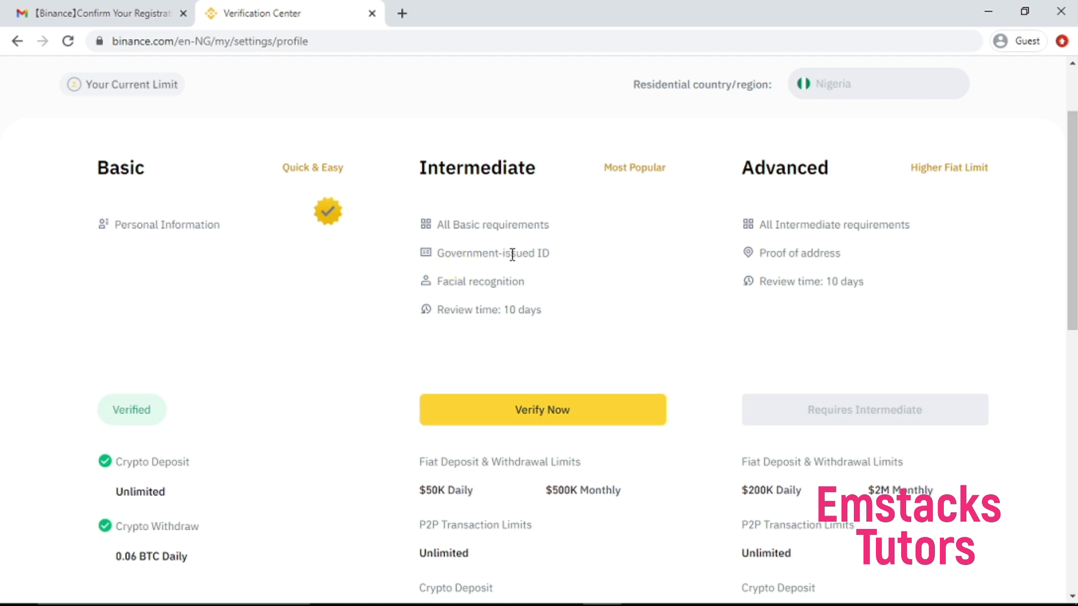
mouse_move(527, 287)
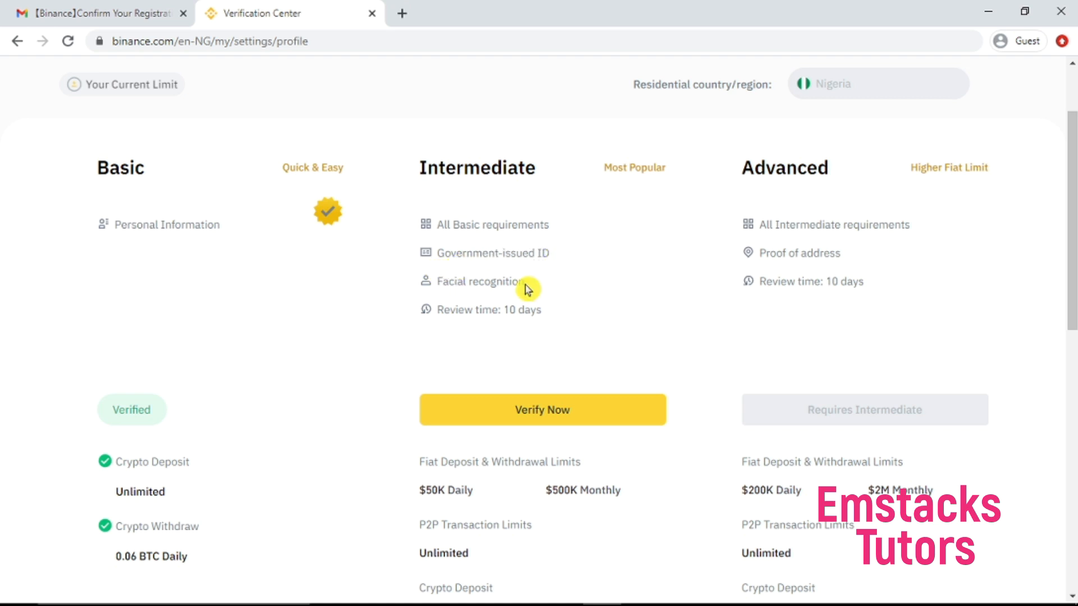
mouse_move(588, 356)
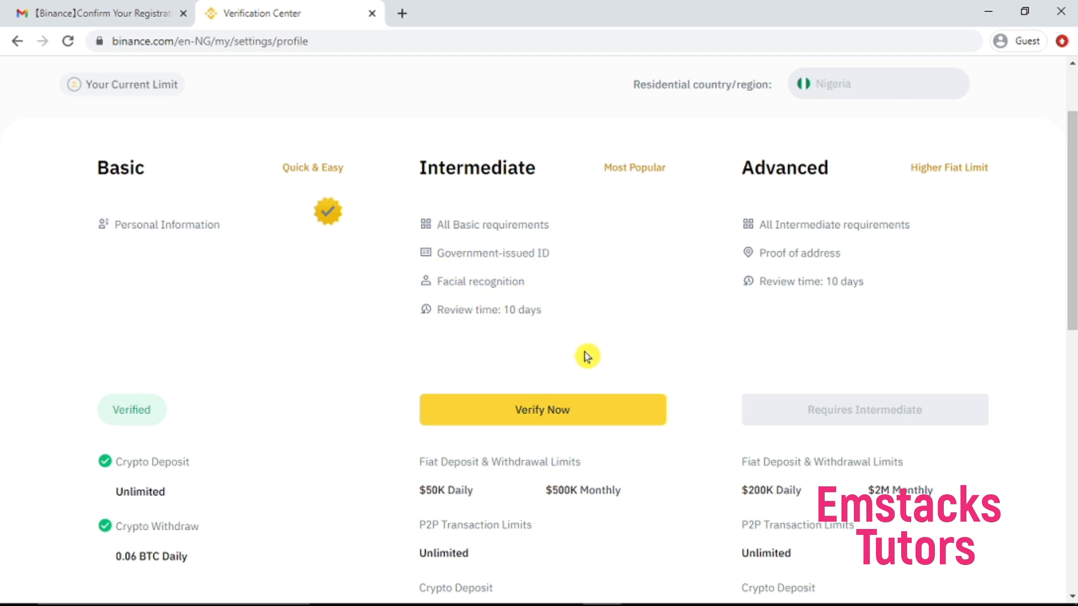
scroll("down", 3)
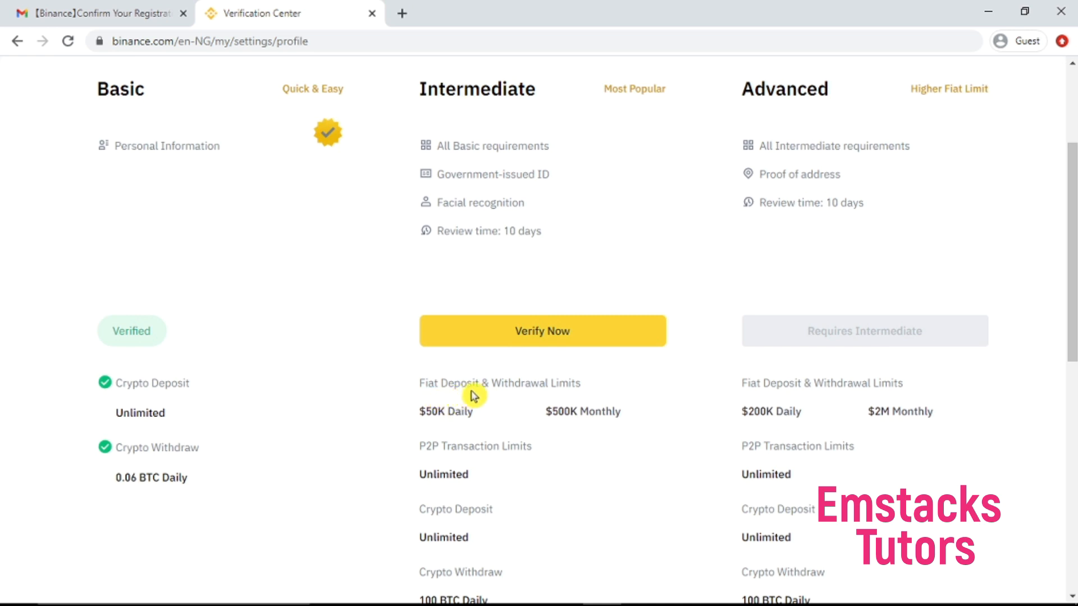
scroll("down", 3)
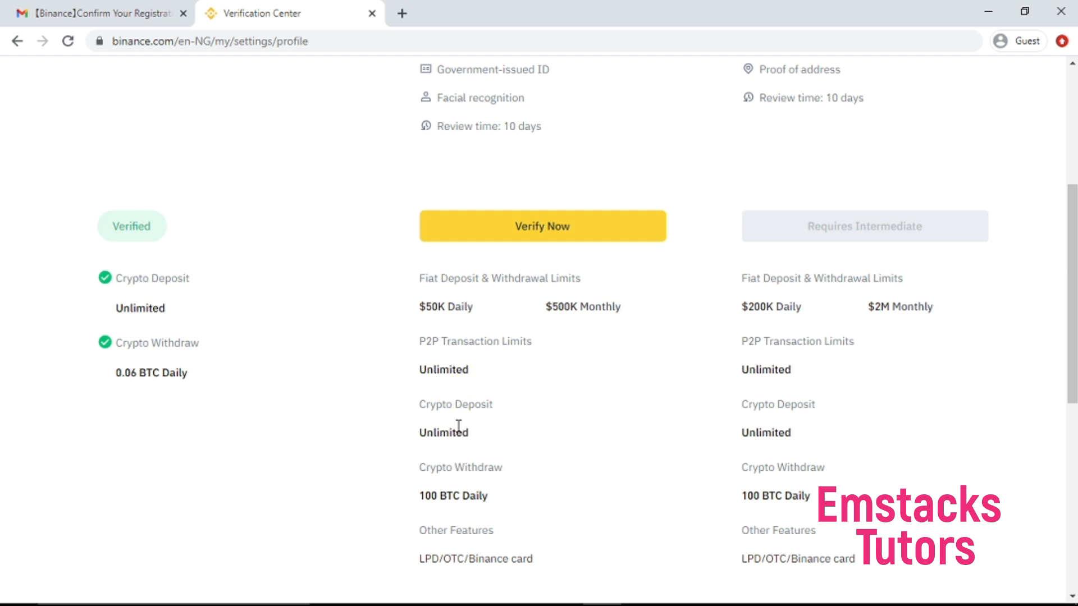
mouse_move(488, 452)
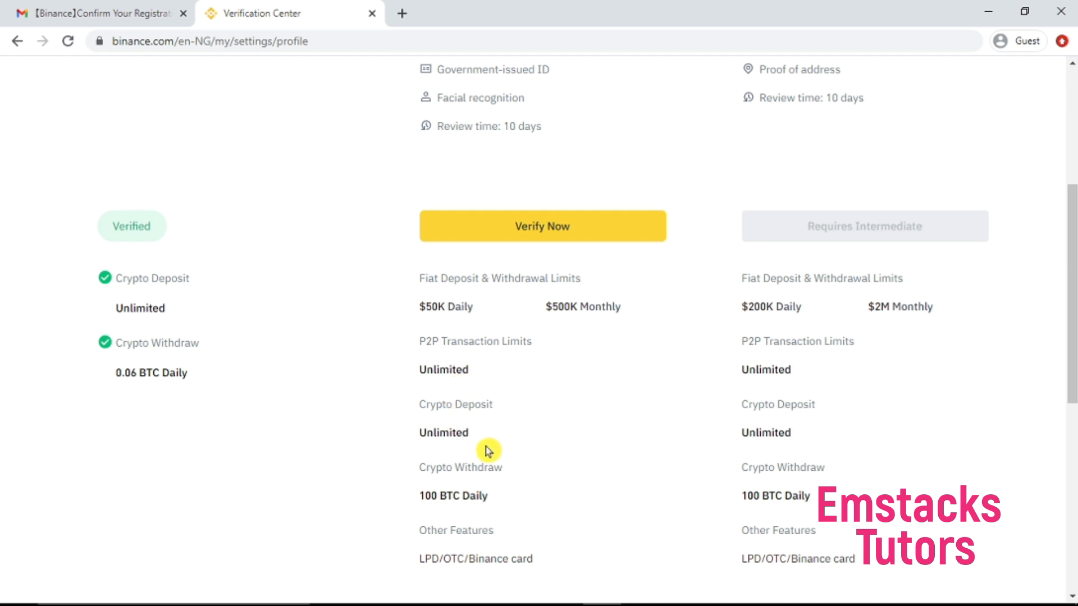
scroll("down", 3)
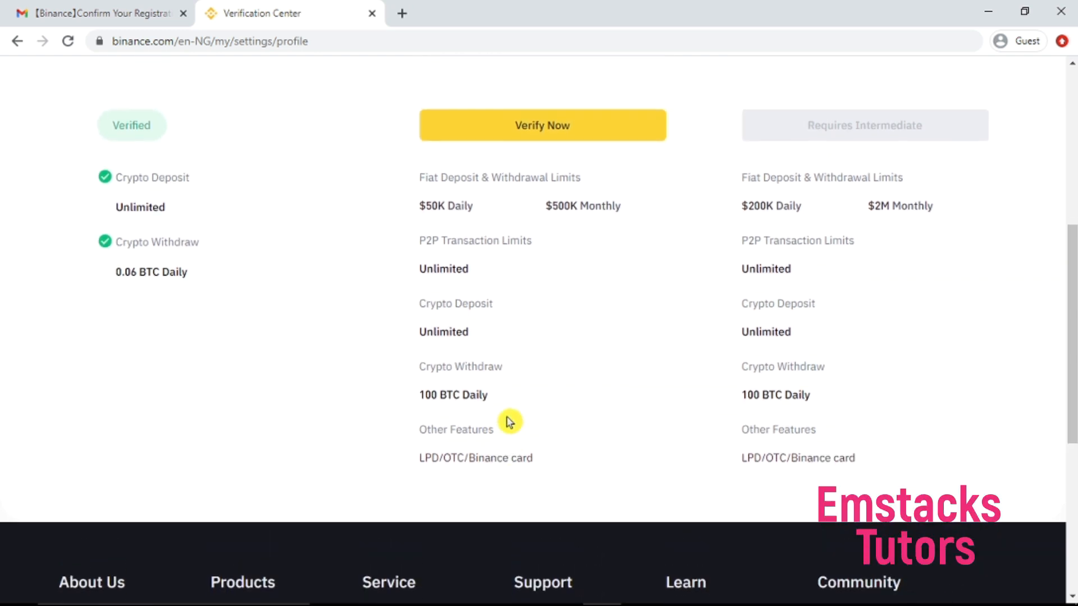
scroll("up", 3)
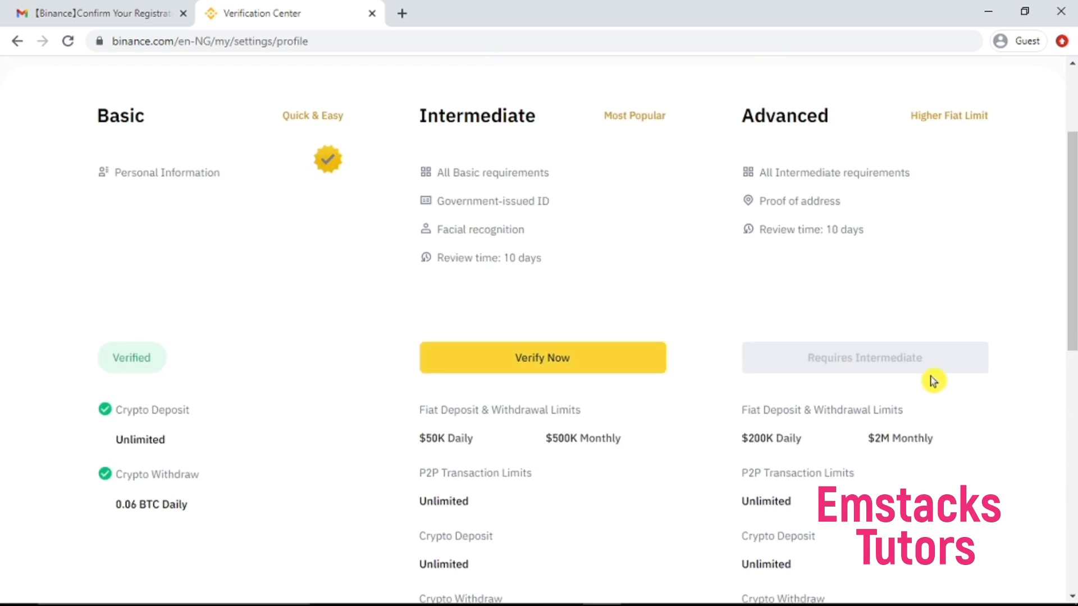
left_click(541, 357)
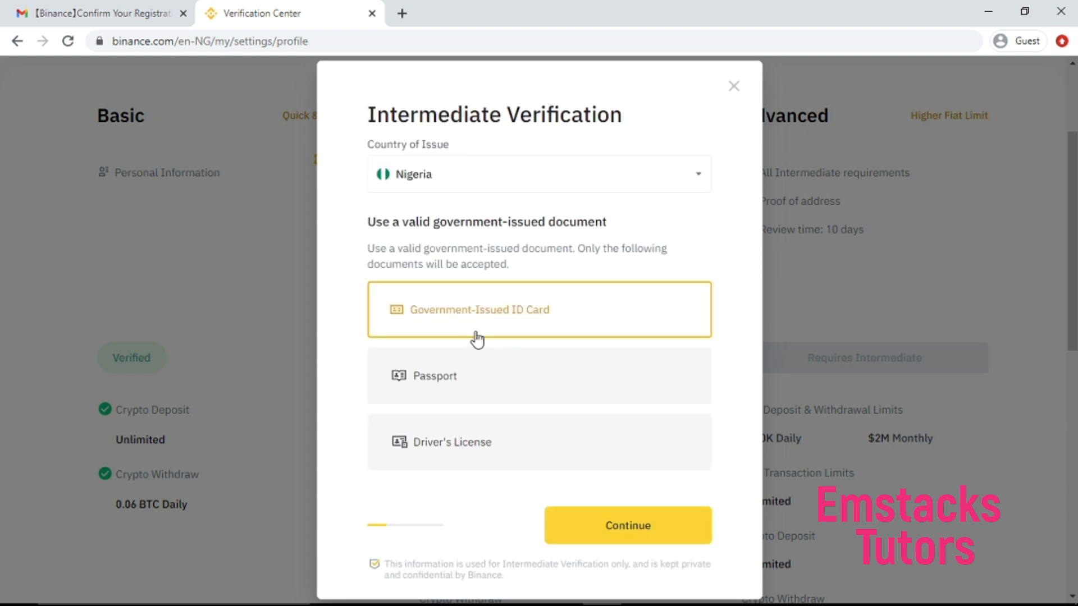
mouse_move(465, 257)
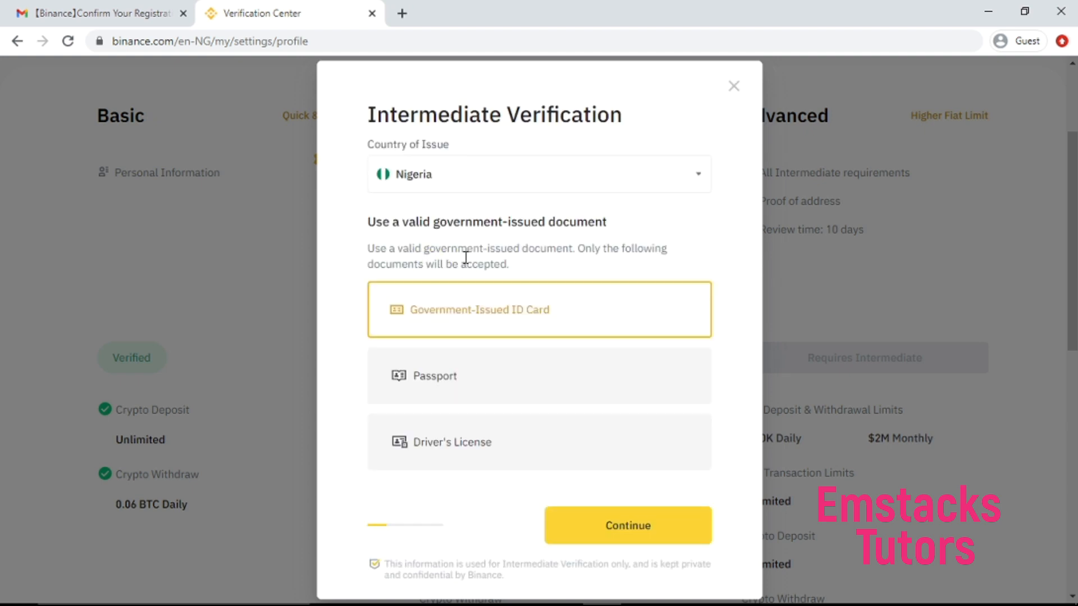
mouse_move(612, 265)
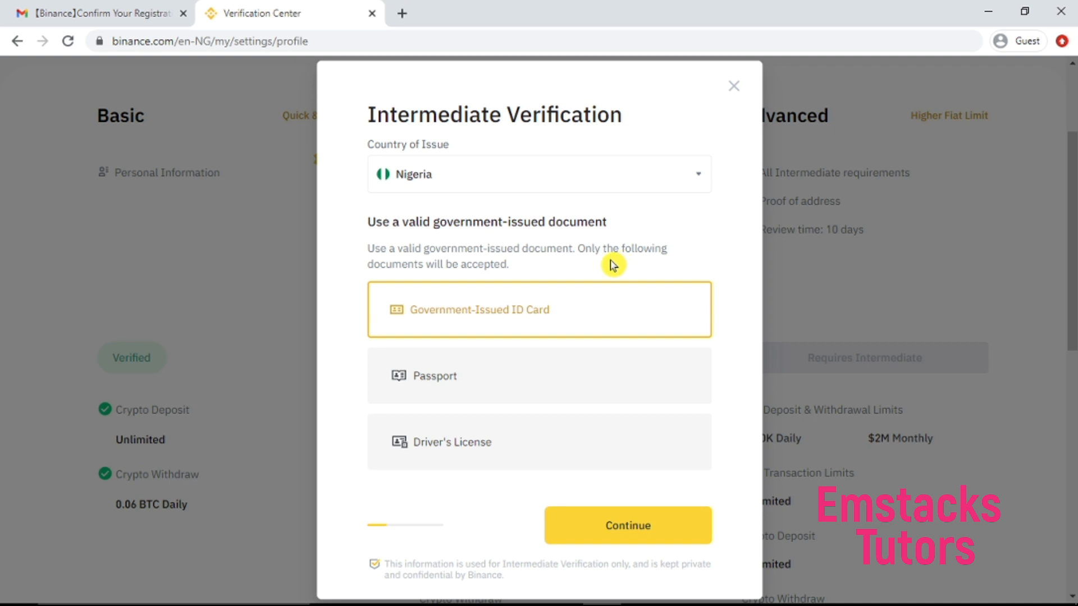
mouse_move(516, 274)
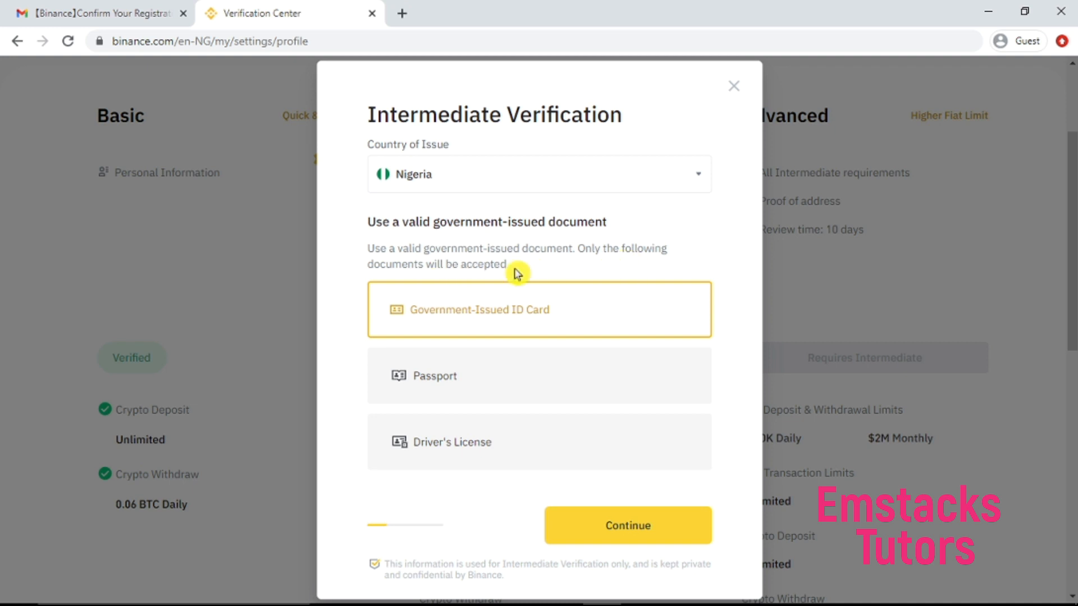
mouse_move(416, 396)
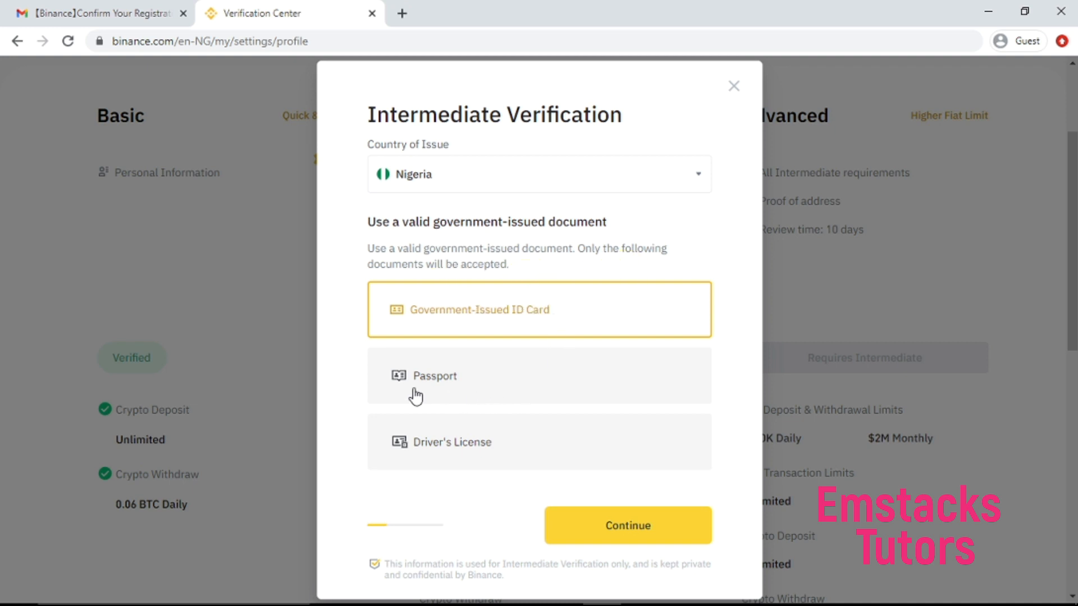
mouse_move(471, 457)
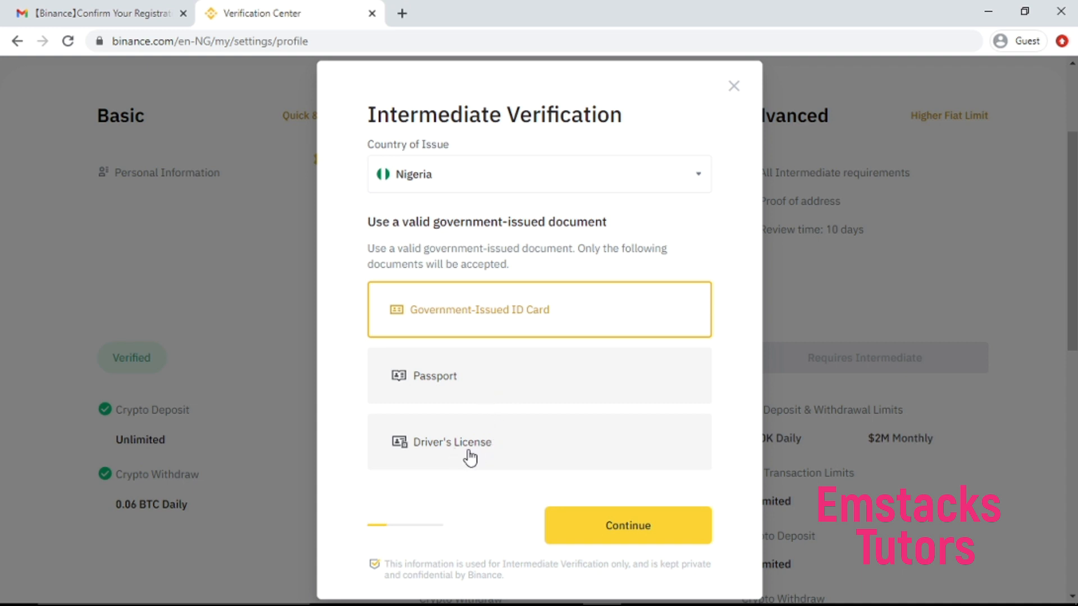
mouse_move(612, 382)
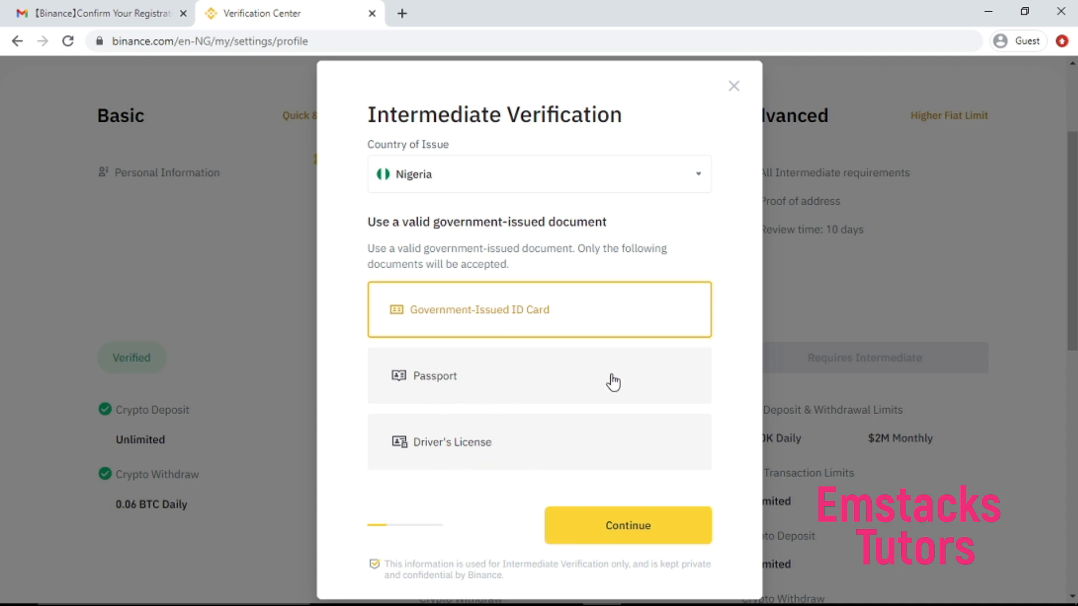
Step: Continue with Nigeria and Government-Issued ID Card to reach the ID image upload step
left_click(627, 526)
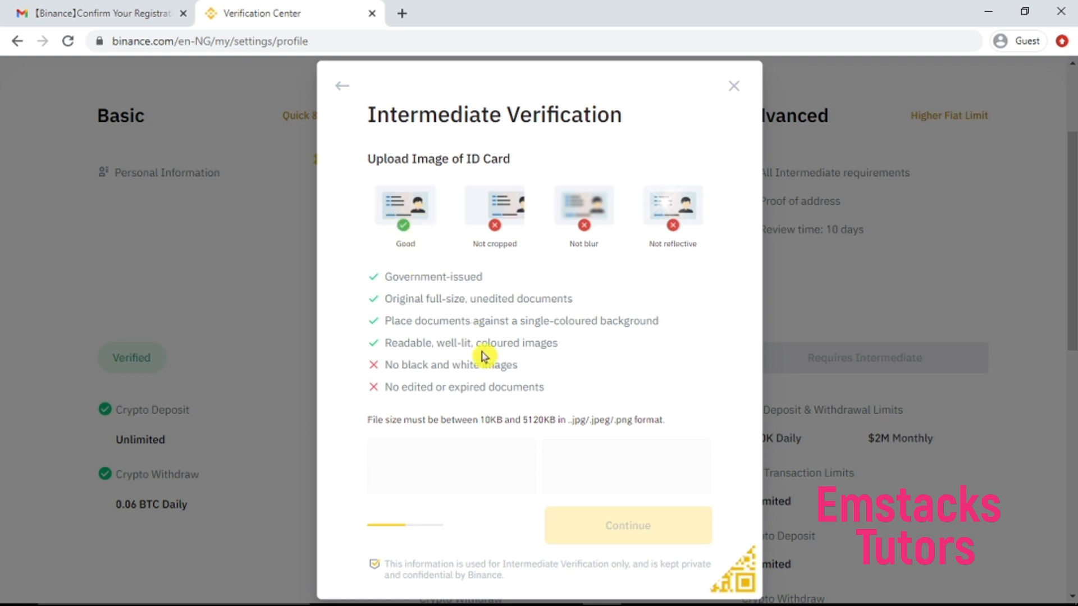
Step: Review the ID upload requirements and close Intermediate Verification without uploading
scroll("down", 3)
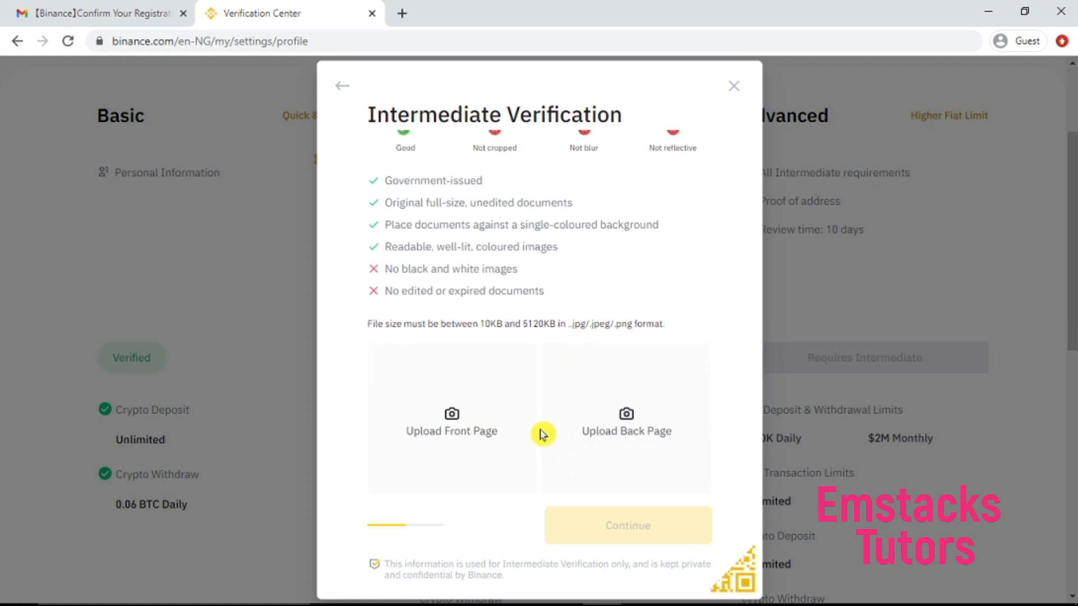
scroll("up", 3)
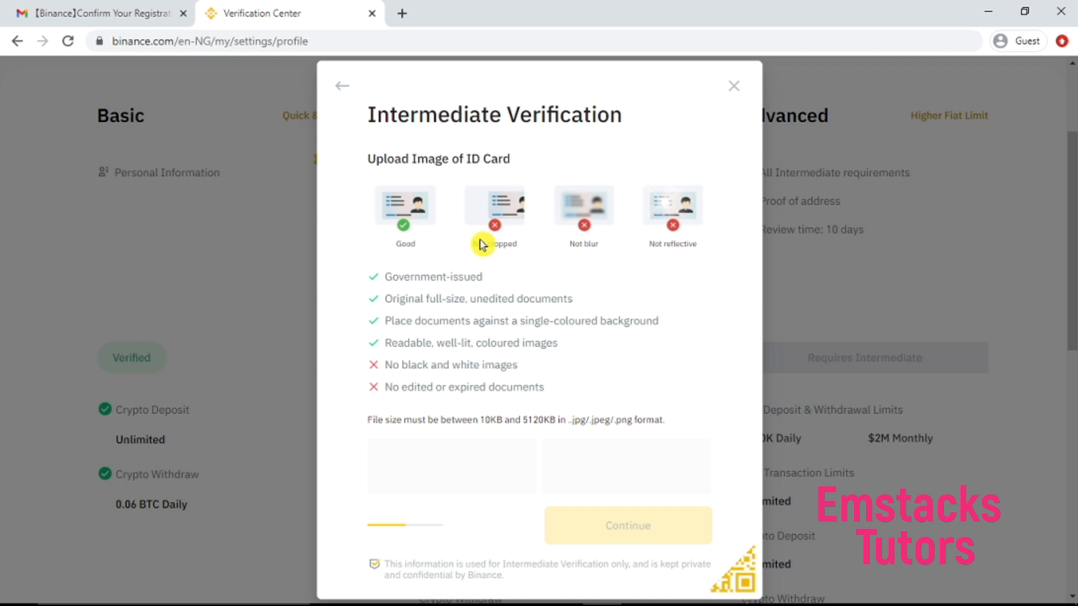
mouse_move(582, 488)
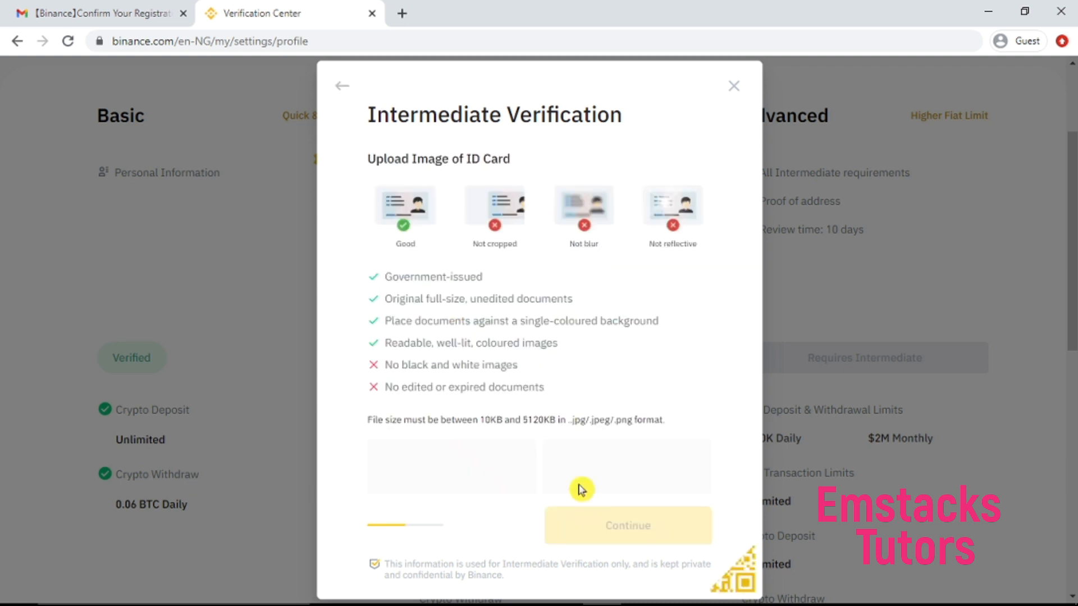
scroll("down", 3)
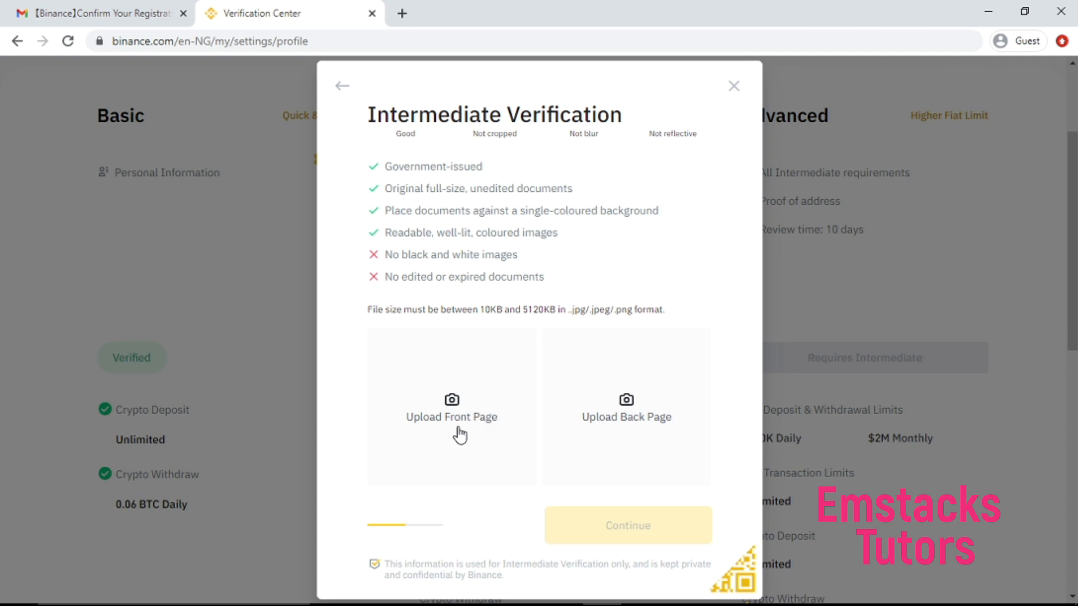
mouse_move(559, 334)
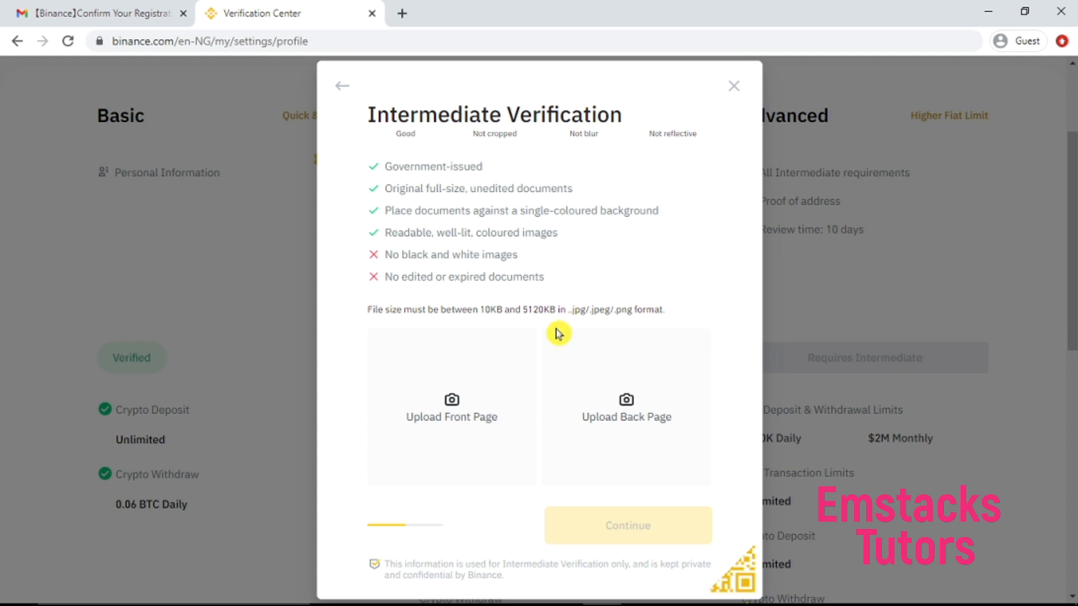
mouse_move(492, 338)
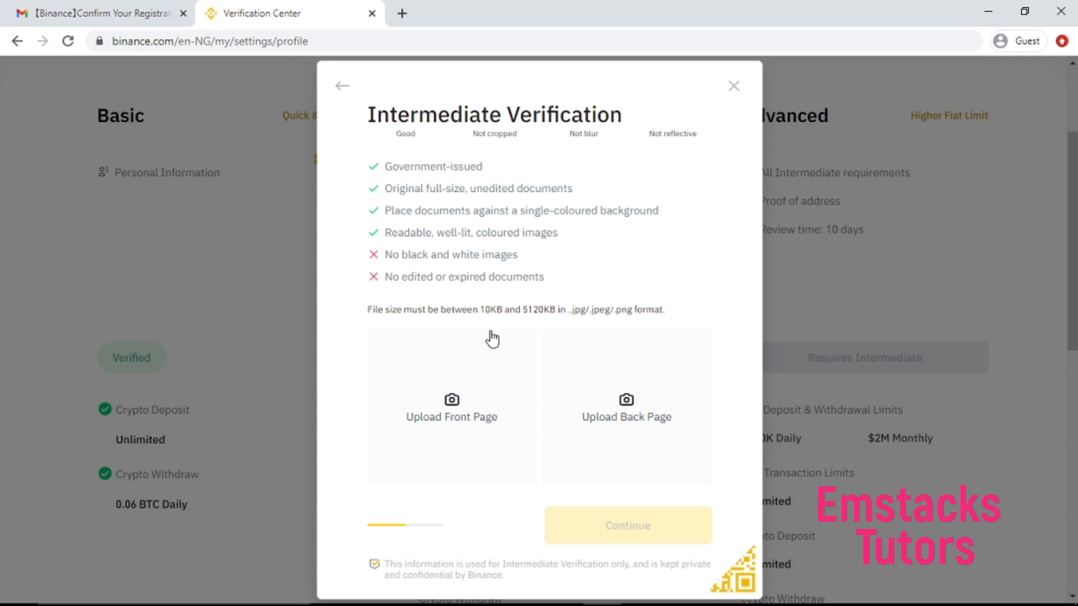
mouse_move(492, 338)
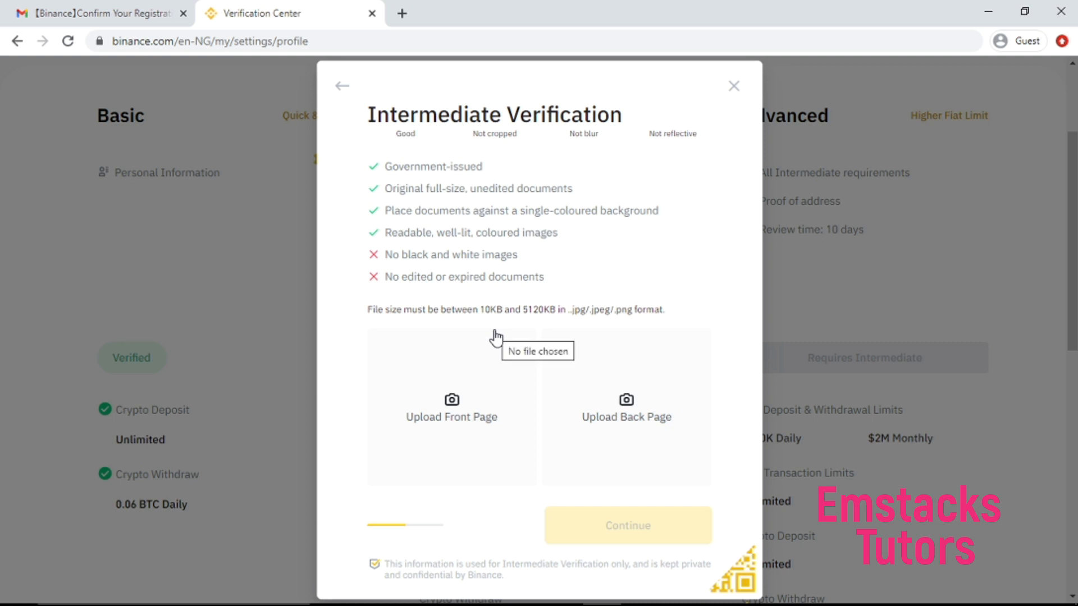
mouse_move(593, 381)
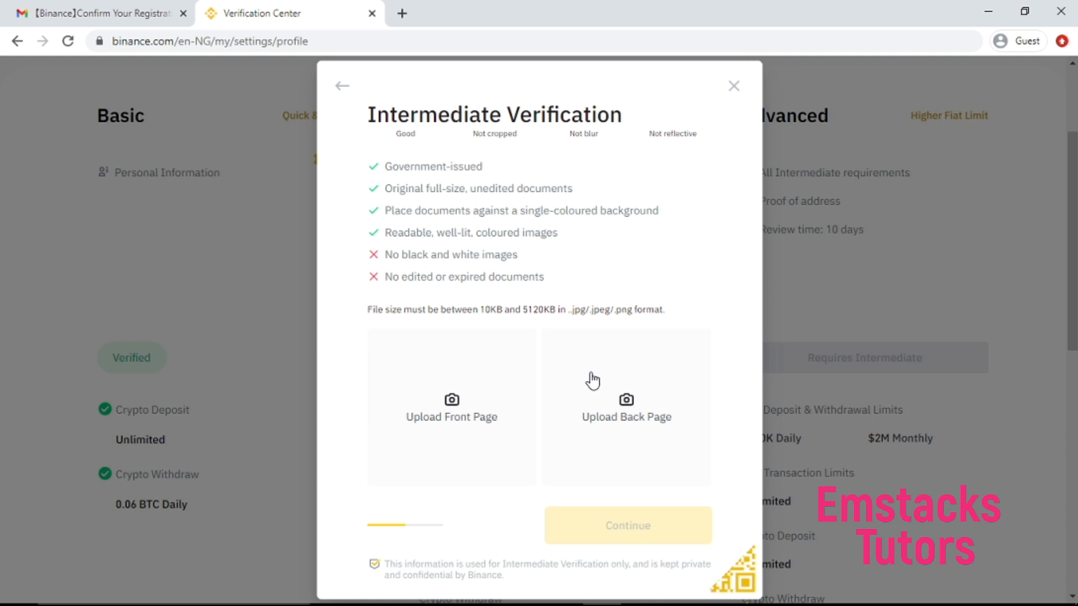
mouse_move(484, 448)
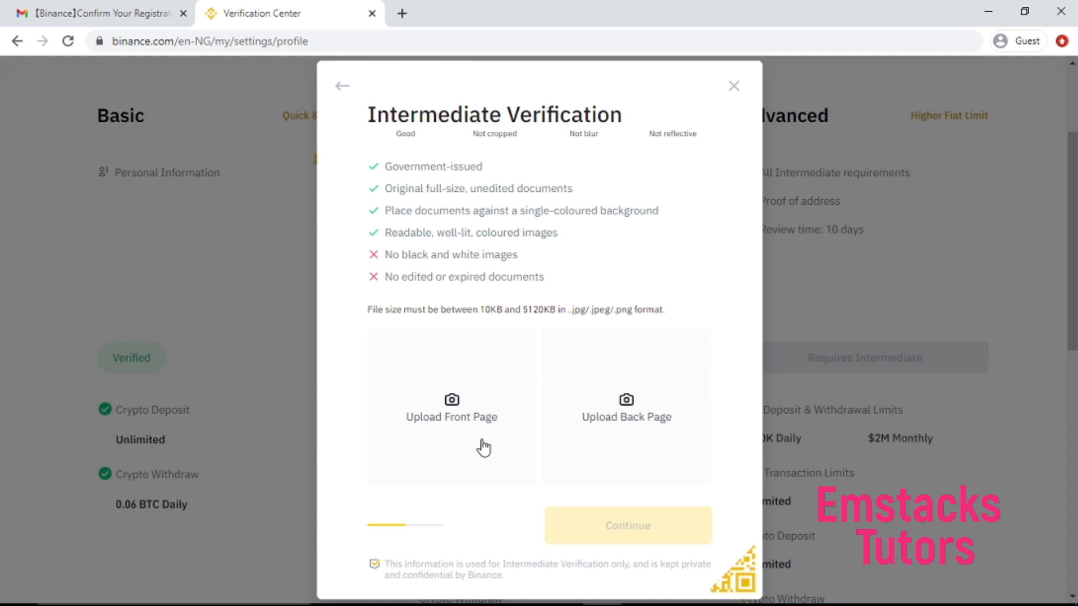
mouse_move(578, 535)
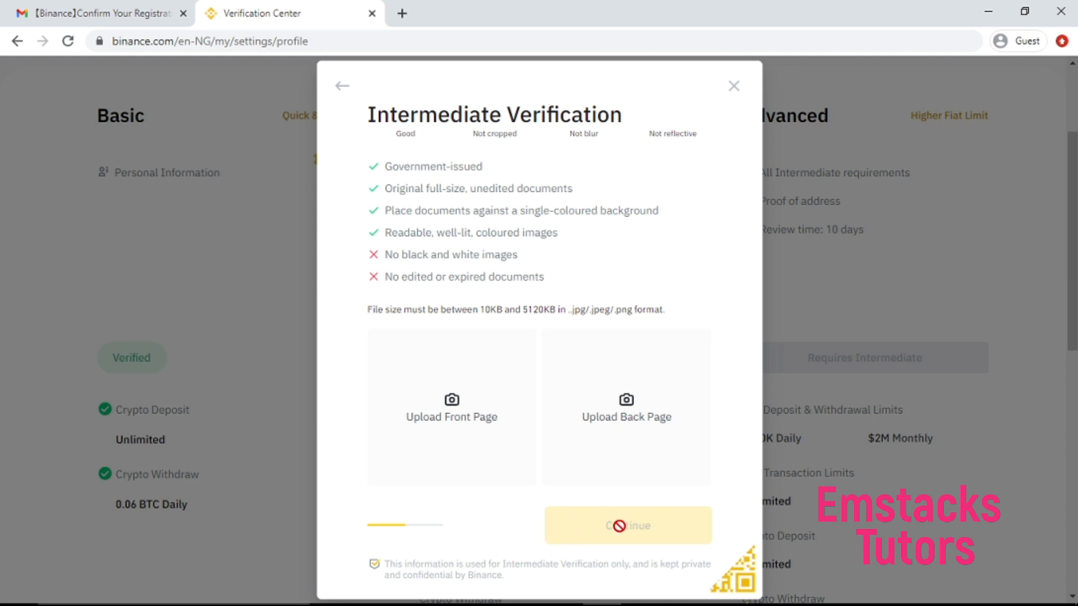
mouse_move(734, 86)
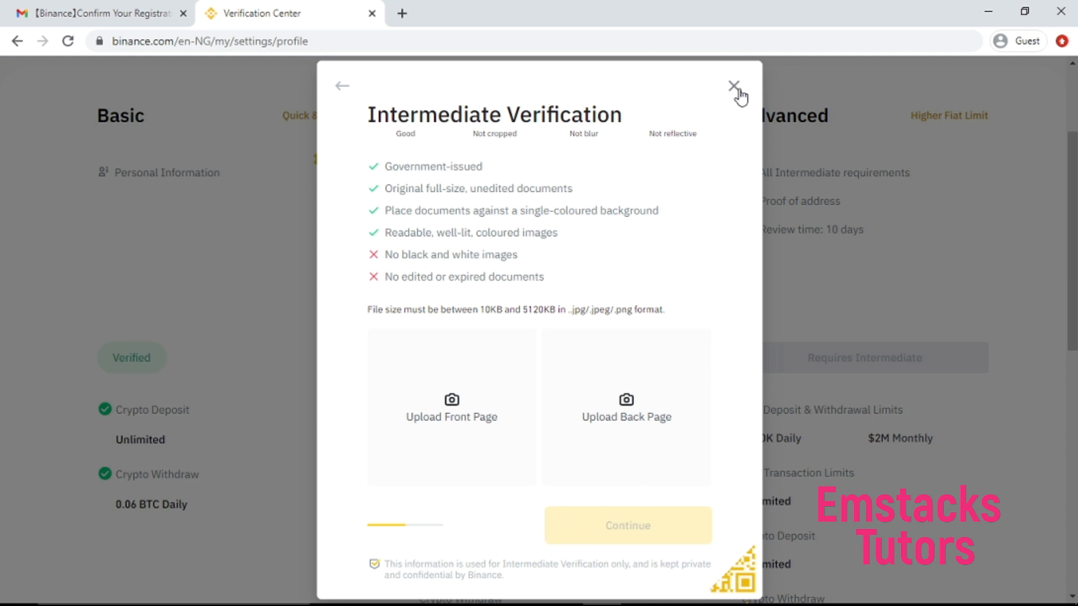
left_click(734, 86)
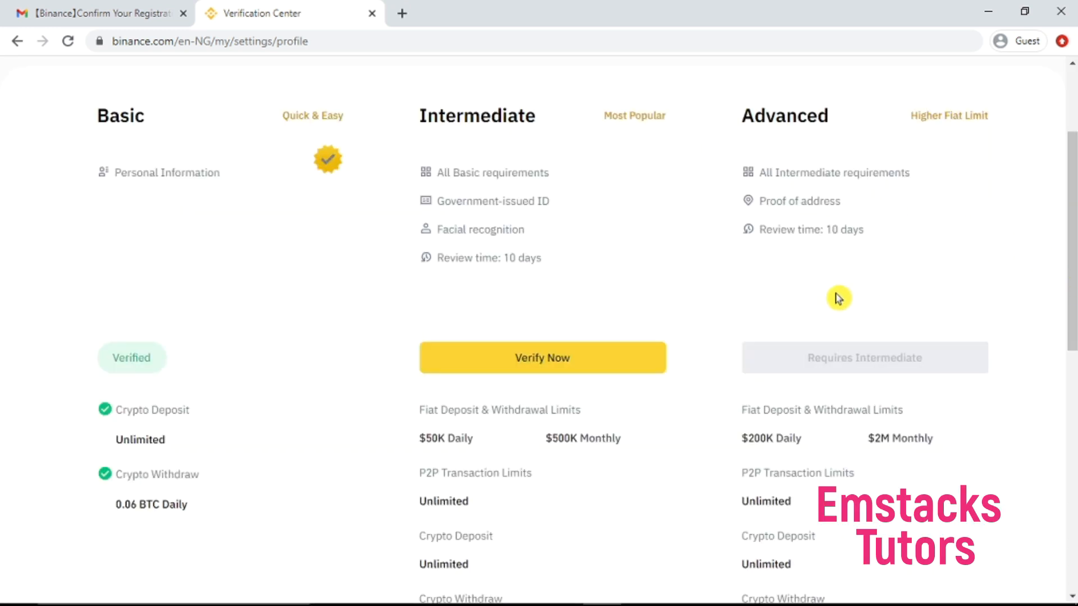
mouse_move(1072, 308)
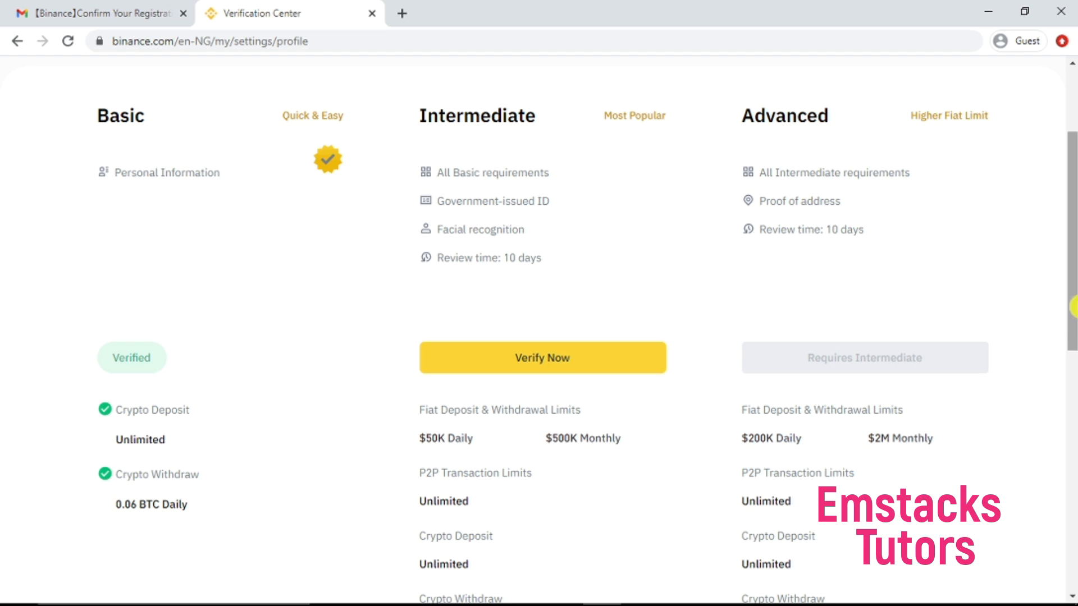
Step: Return to the Binance home page via the logo
scroll("up", 3)
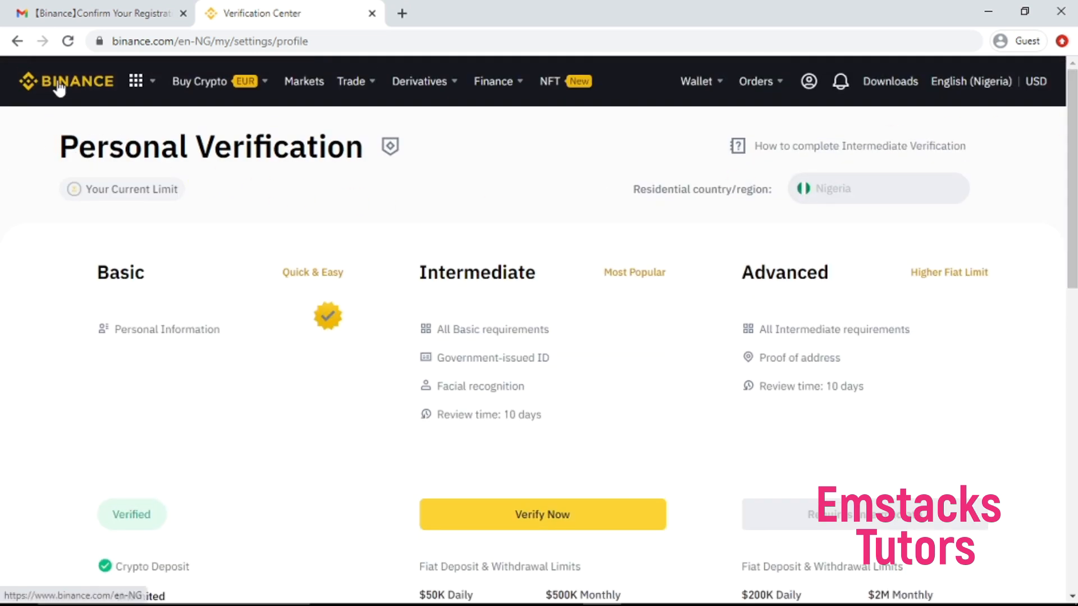
left_click(66, 81)
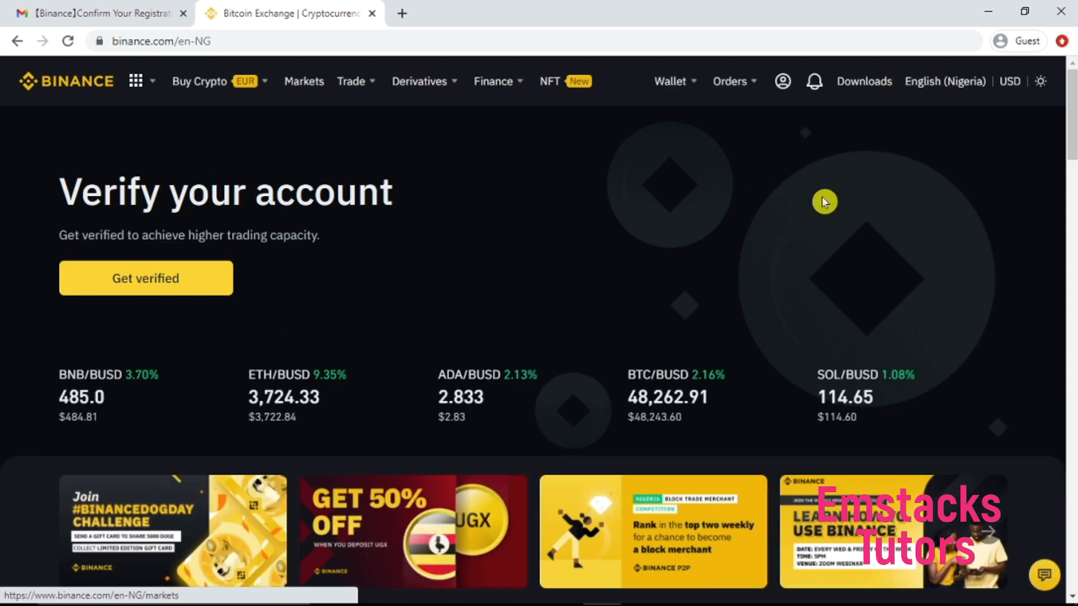
mouse_move(717, 166)
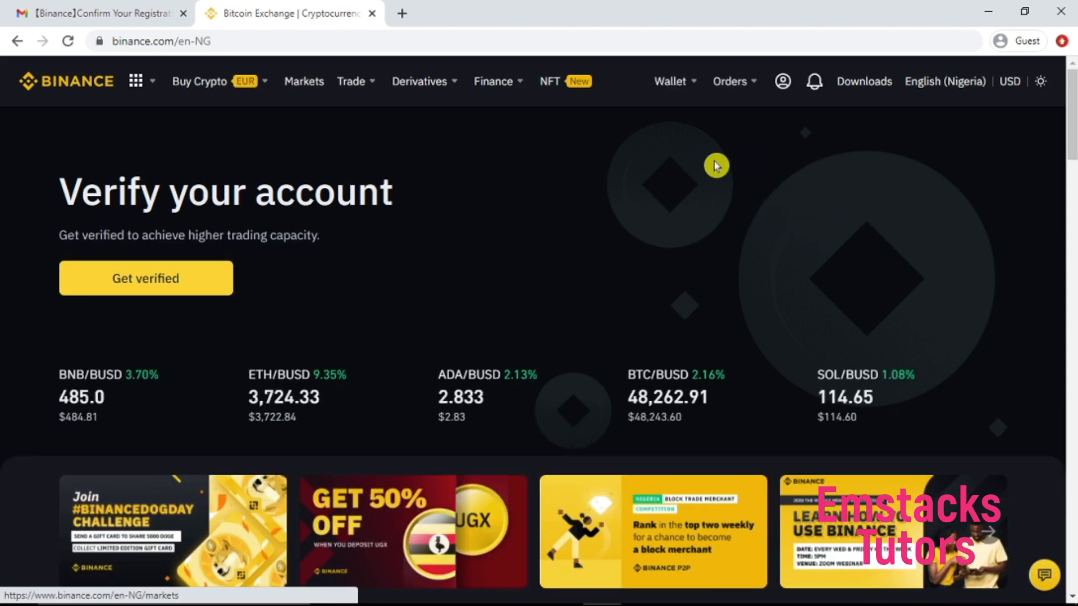
left_click(783, 81)
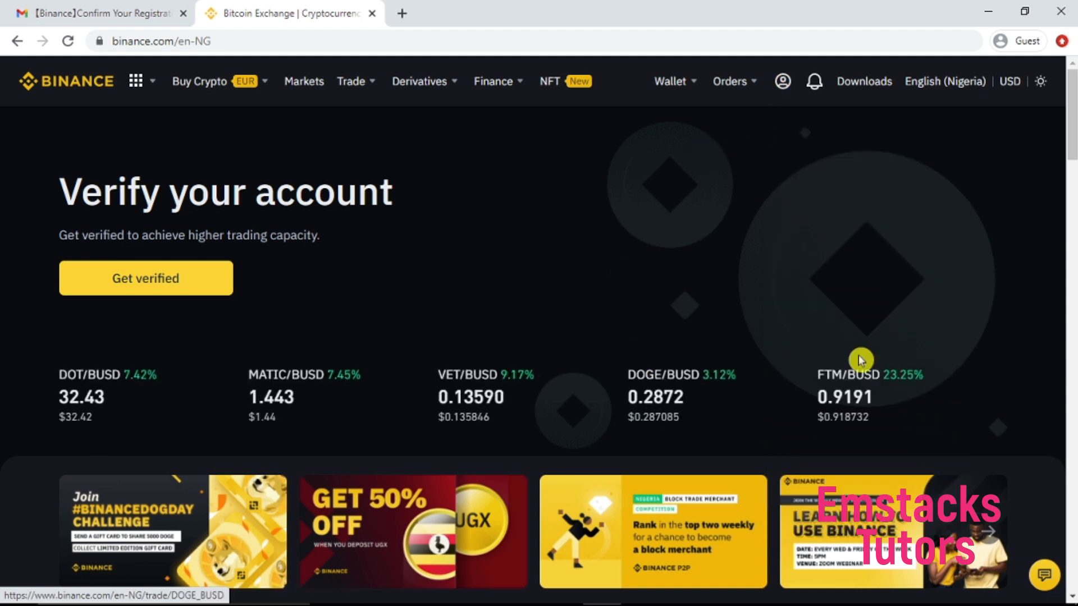
Step: Scroll through the home page's product sections as the recording wraps up
scroll("down", 3)
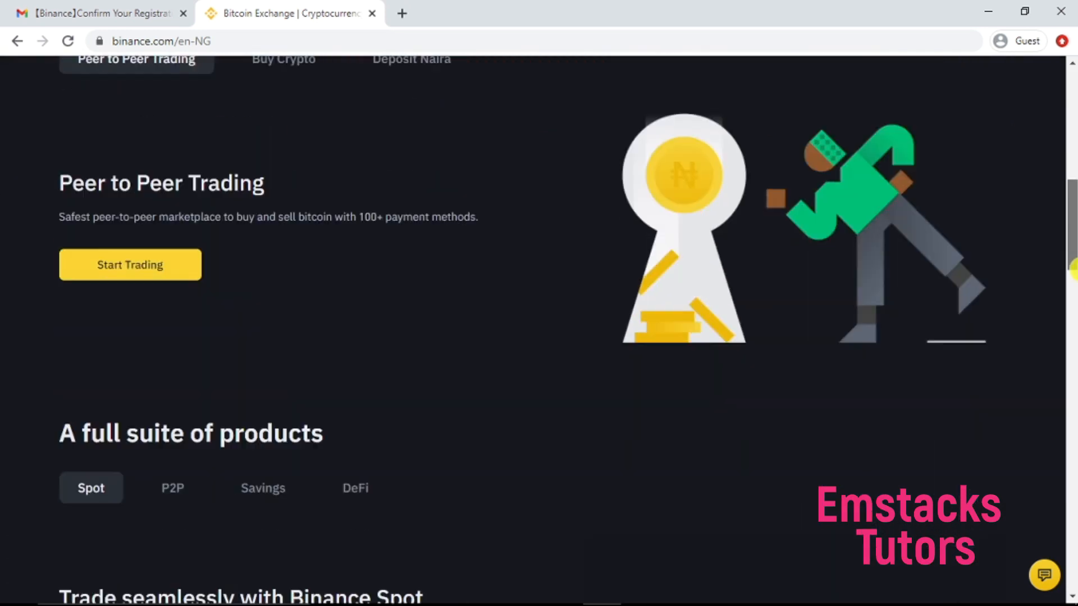
scroll("down", 3)
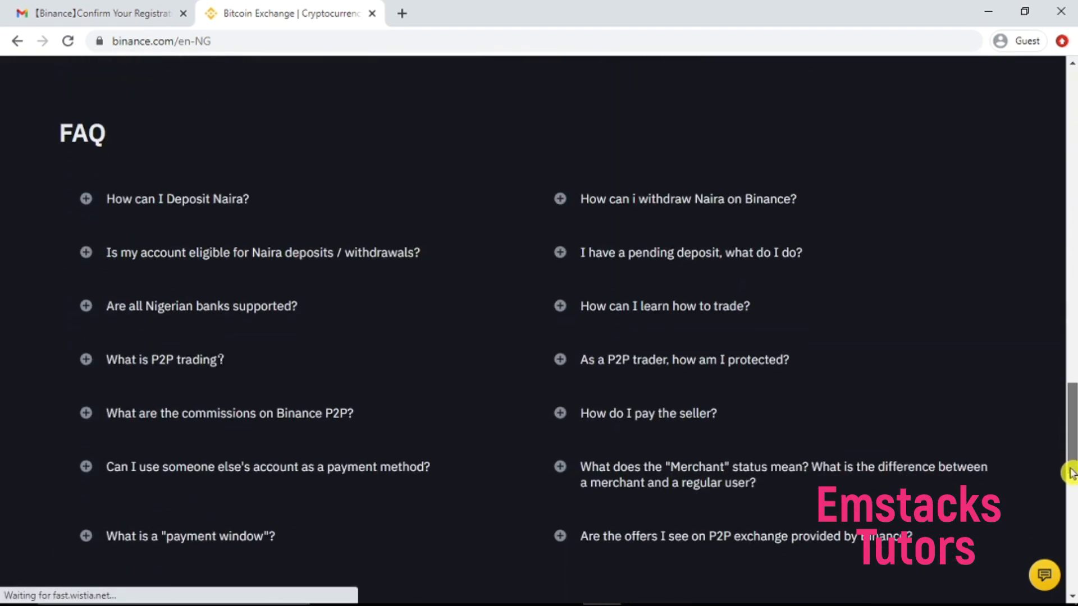
scroll("up", 3)
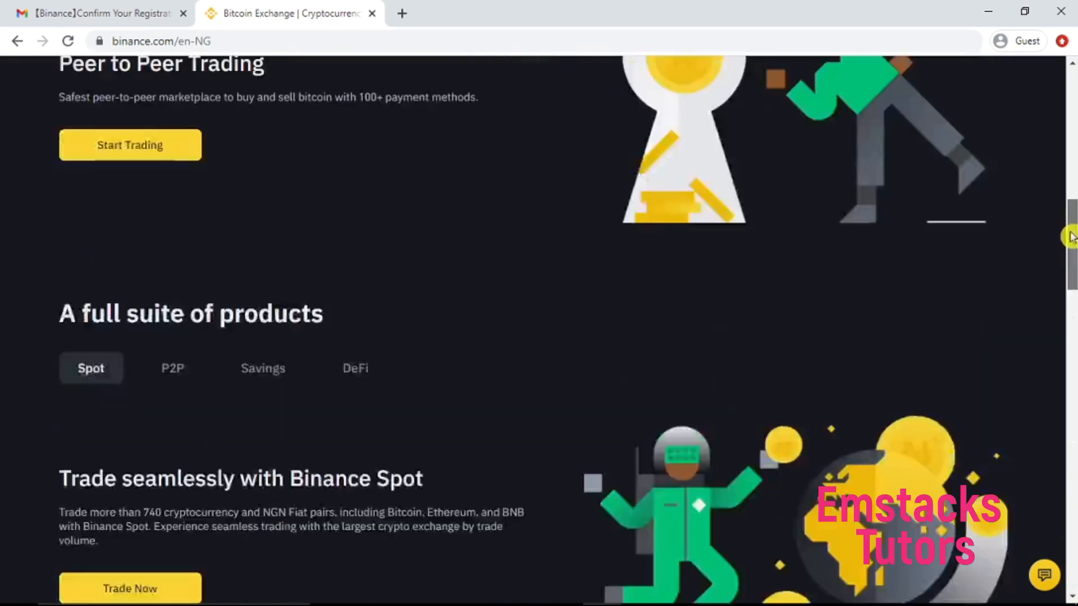
left_click(680, 589)
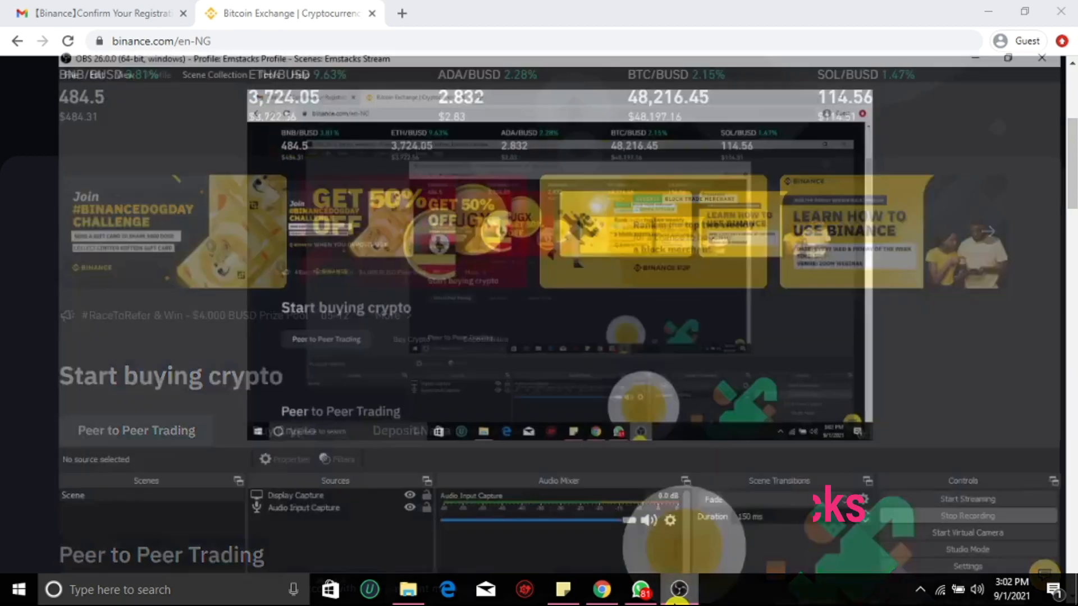